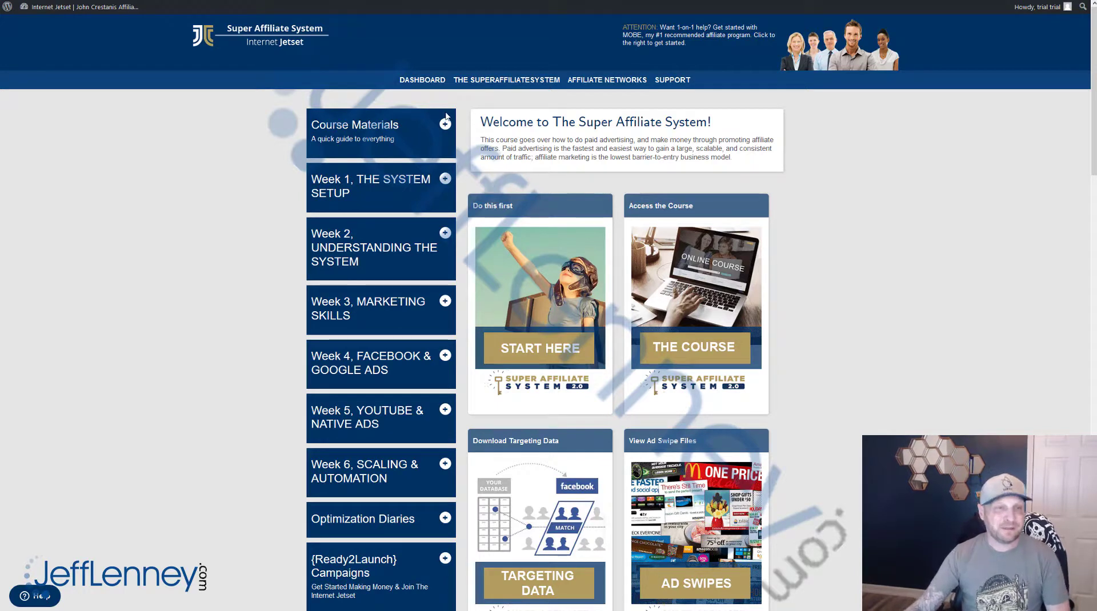
Expand the Course Materials panel in the sidebar to reveal its guide links.
left_click(444, 125)
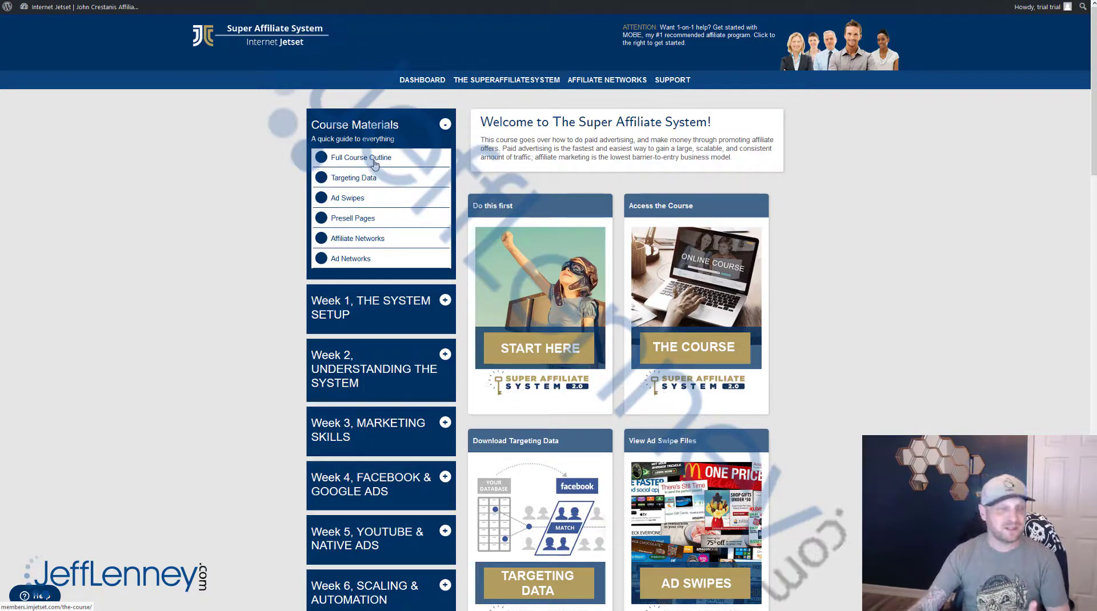
left_click(354, 178)
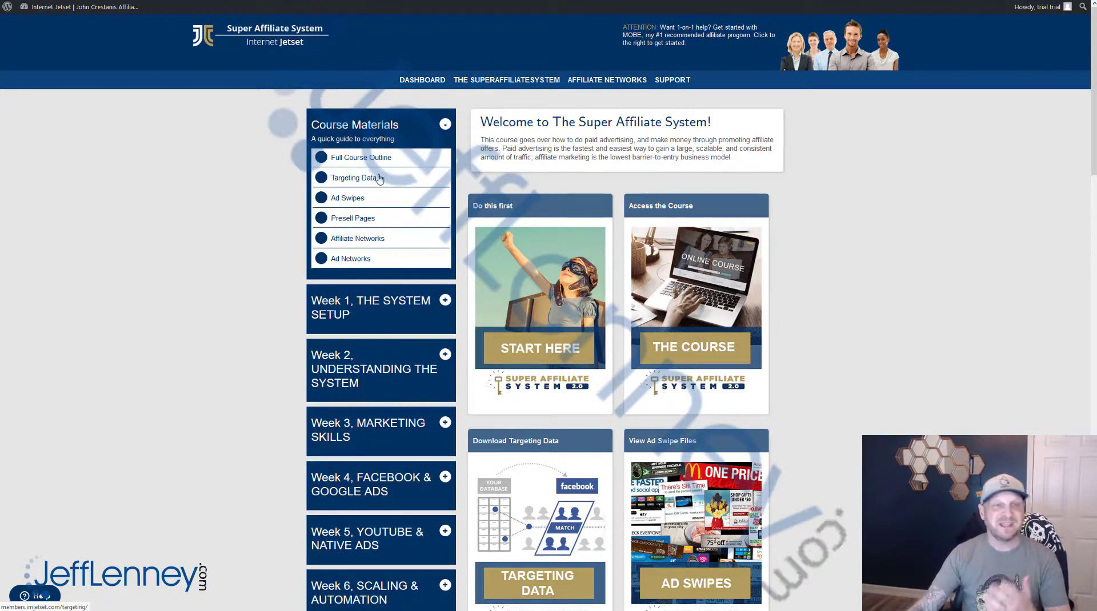
Open the Targeting Data guide and look over its downloadable buyers list files.
left_click(356, 177)
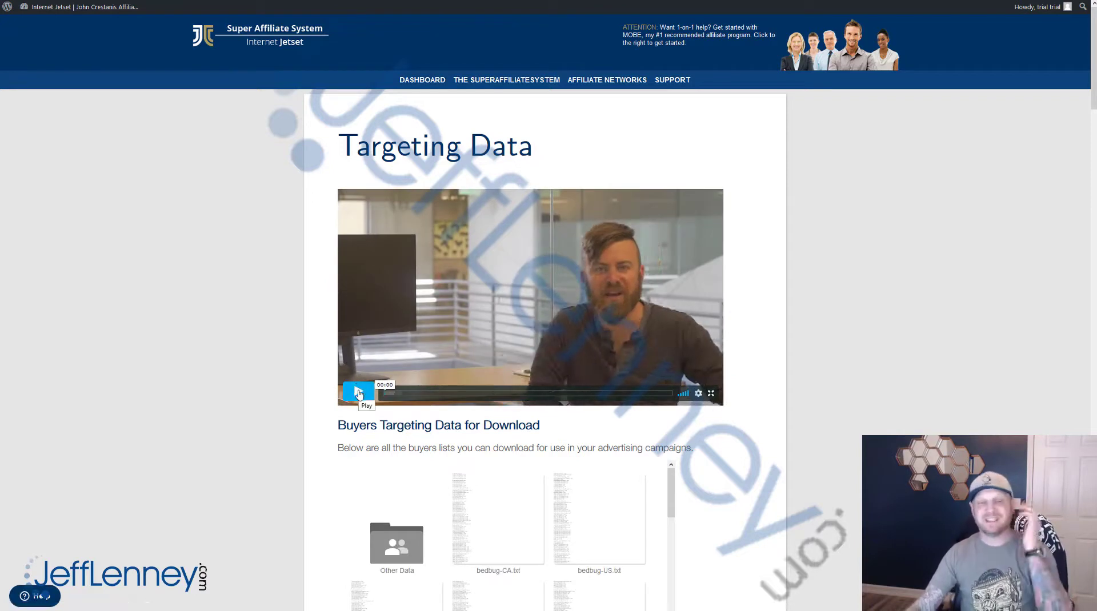
scroll("down", 3)
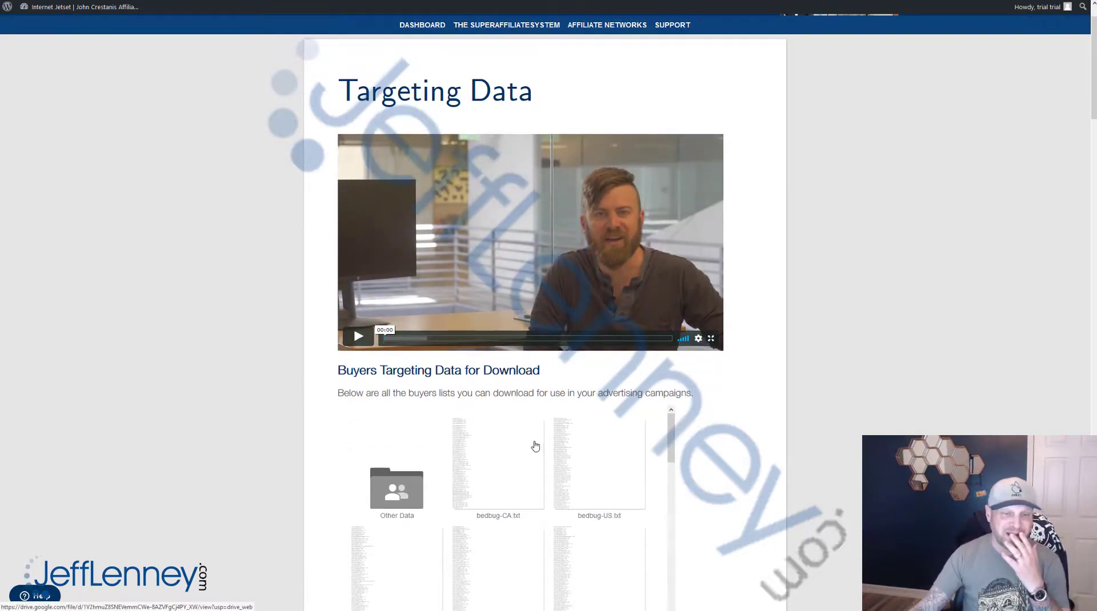
scroll("down", 3)
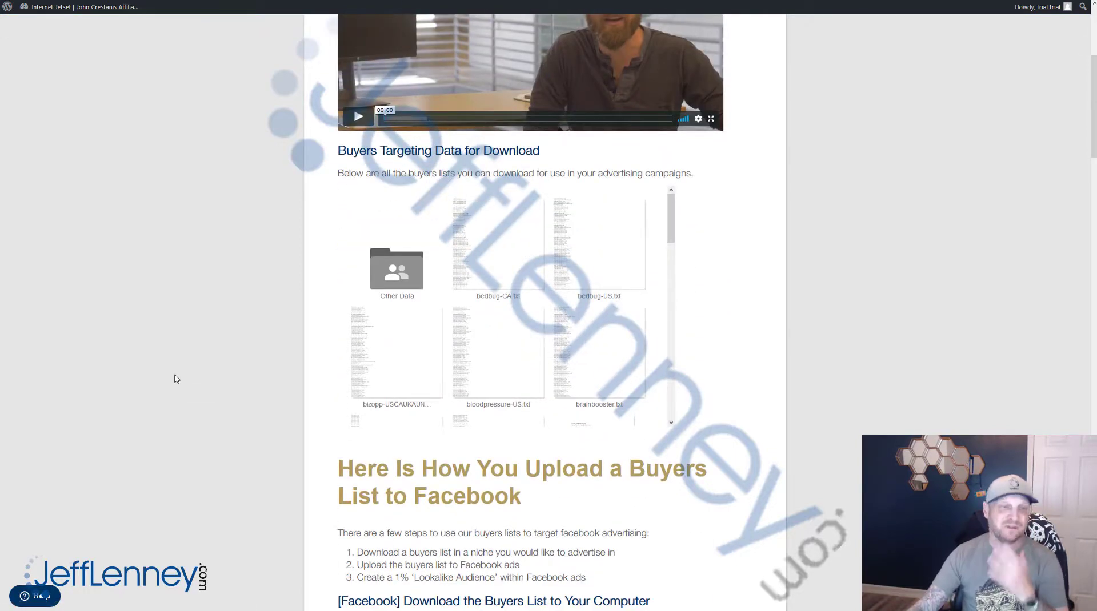
scroll("down", 3)
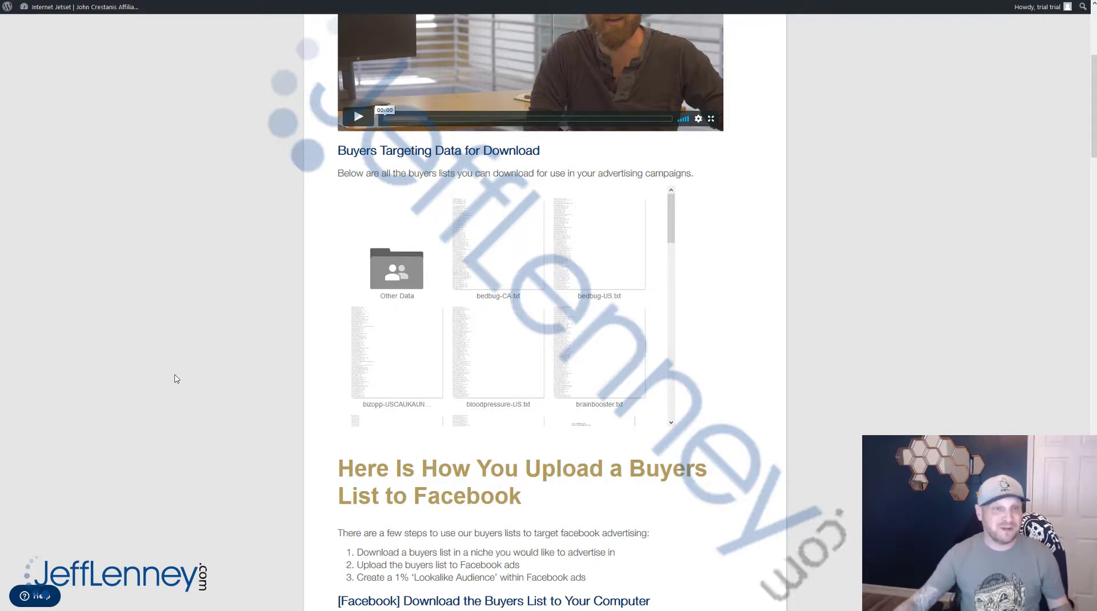
mouse_move(537, 236)
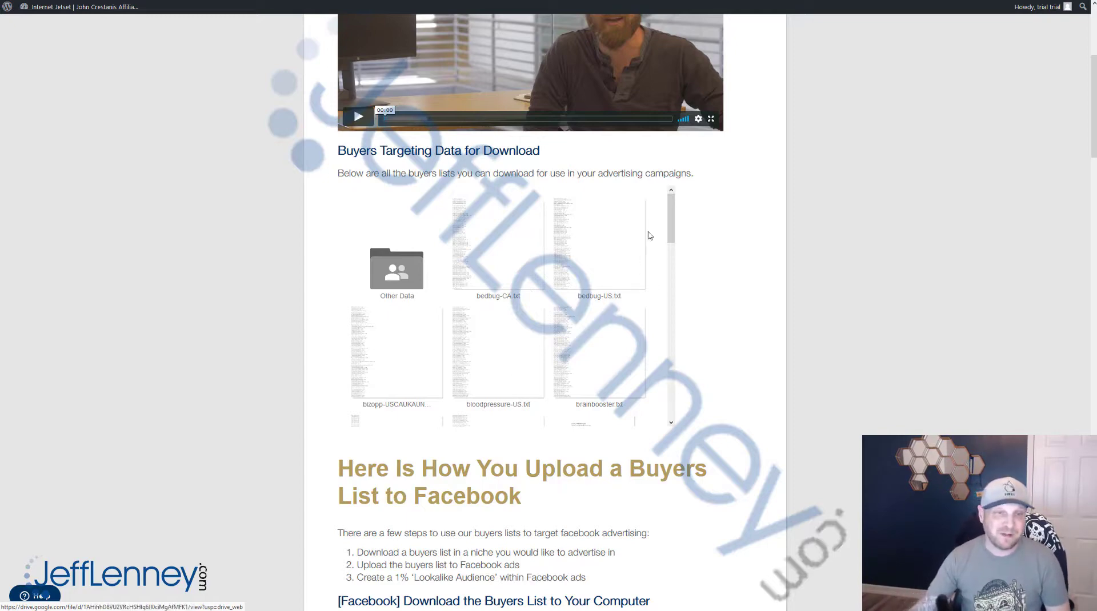
scroll("up", 3)
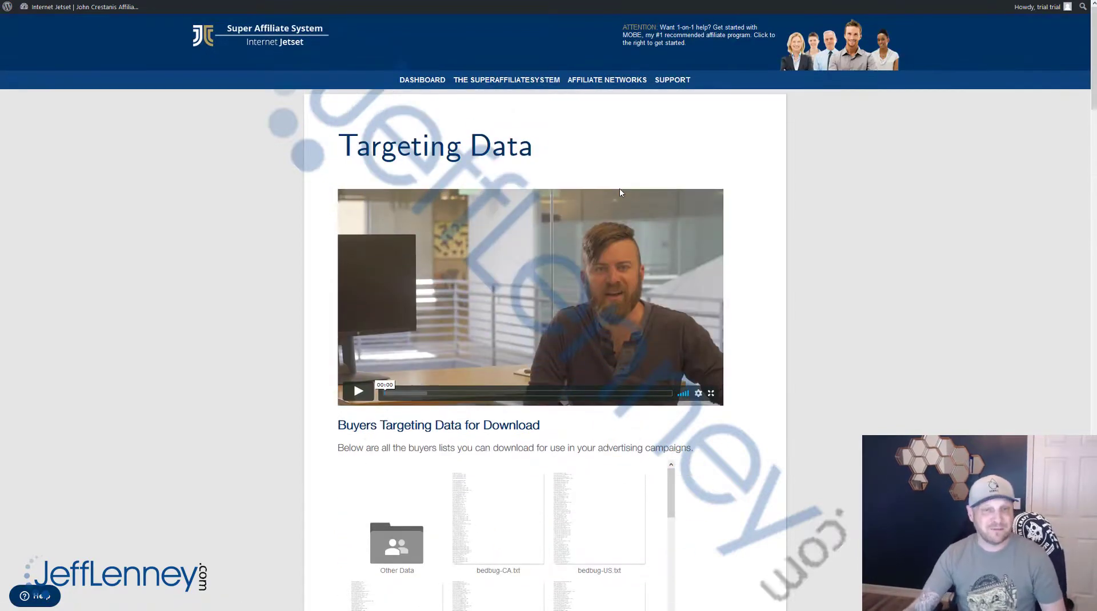
mouse_move(76, 28)
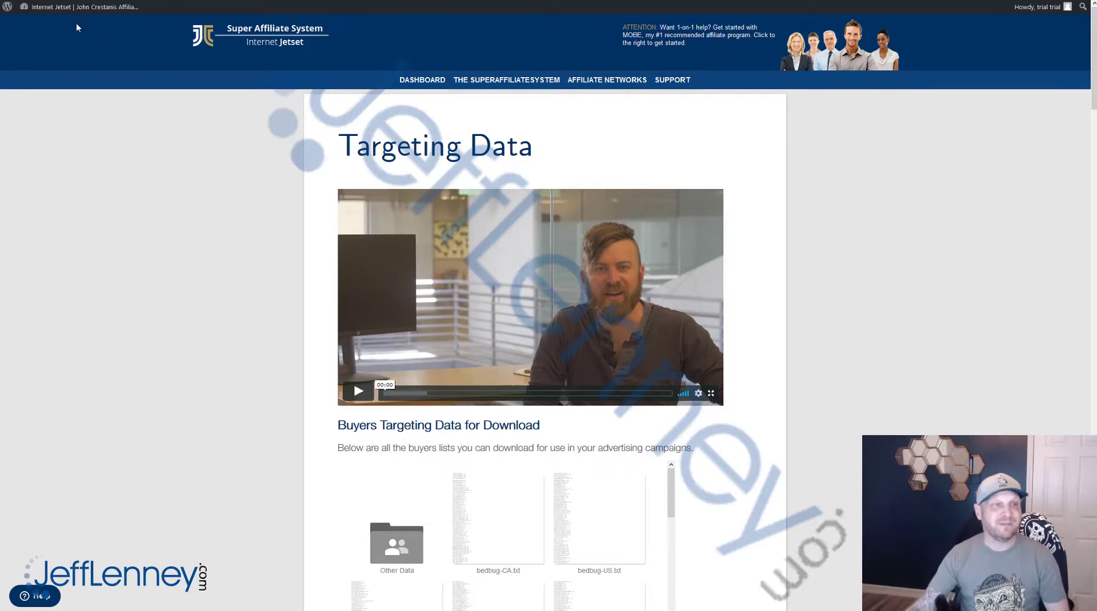
mouse_move(76, 7)
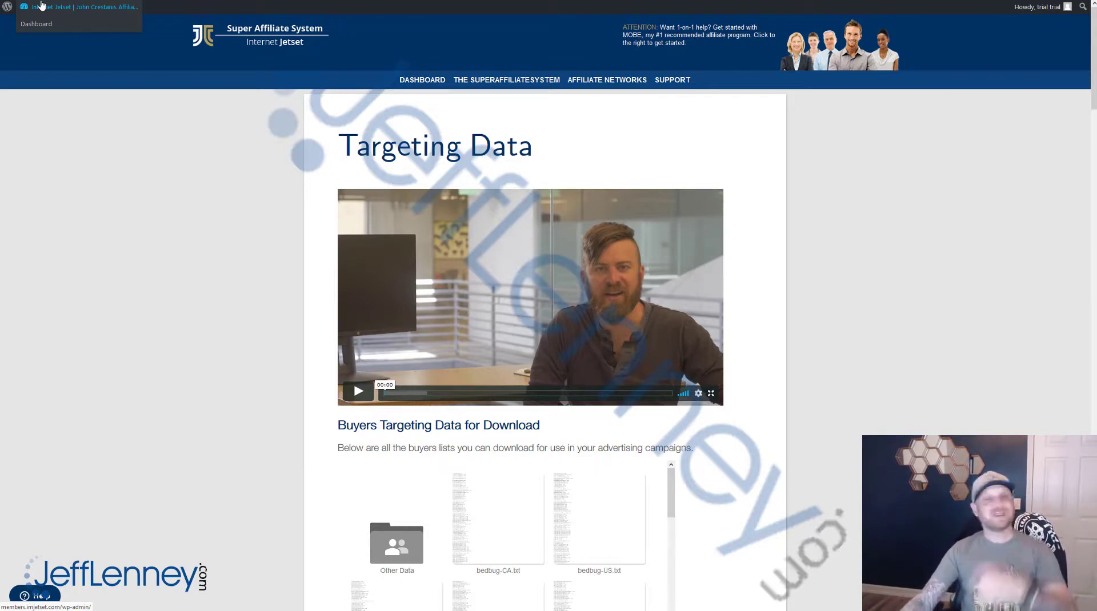
Scroll through the full embedded collection of buyers list files.
scroll("down", 3)
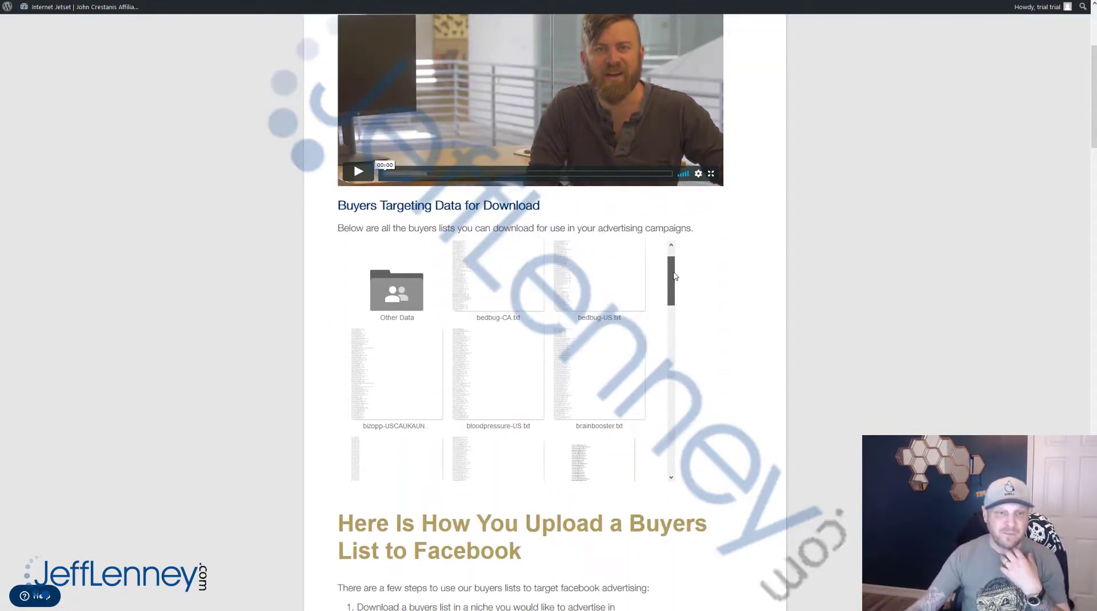
scroll("down", 3)
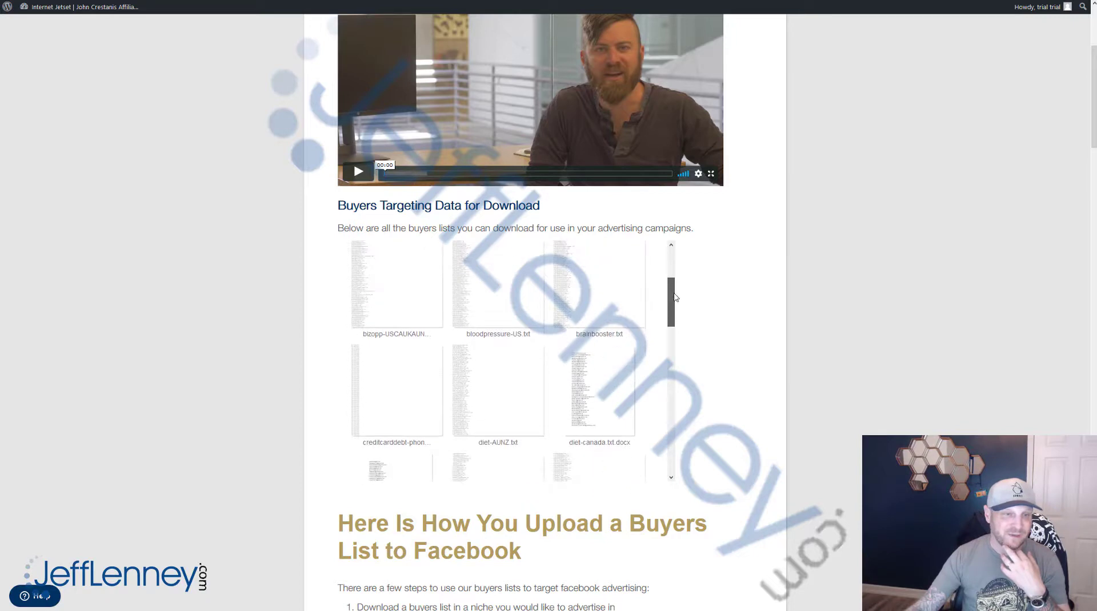
scroll("down", 3)
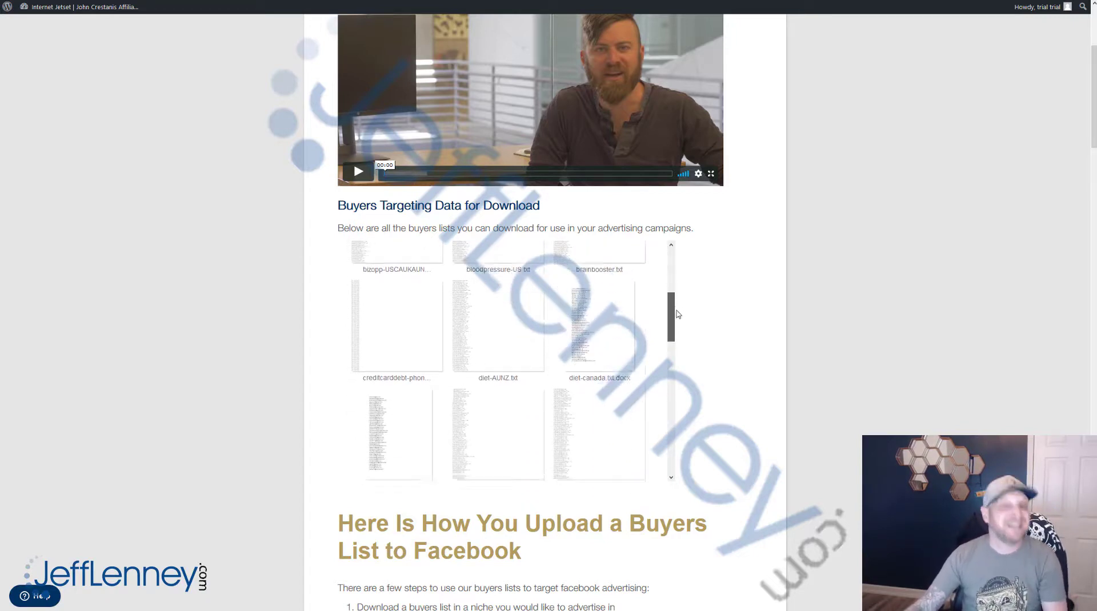
scroll("down", 3)
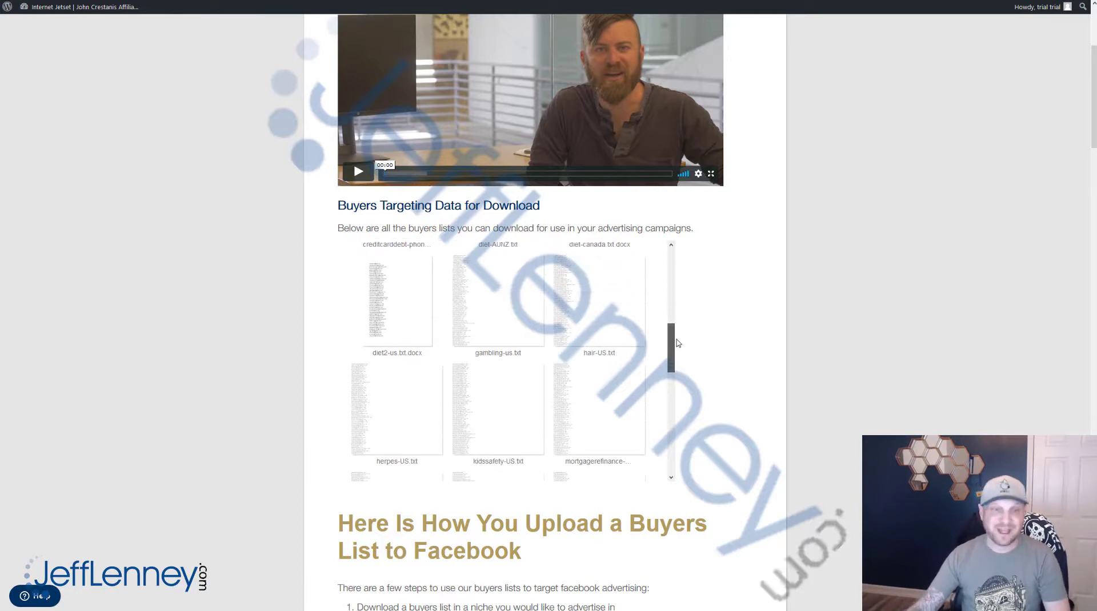
scroll("down", 3)
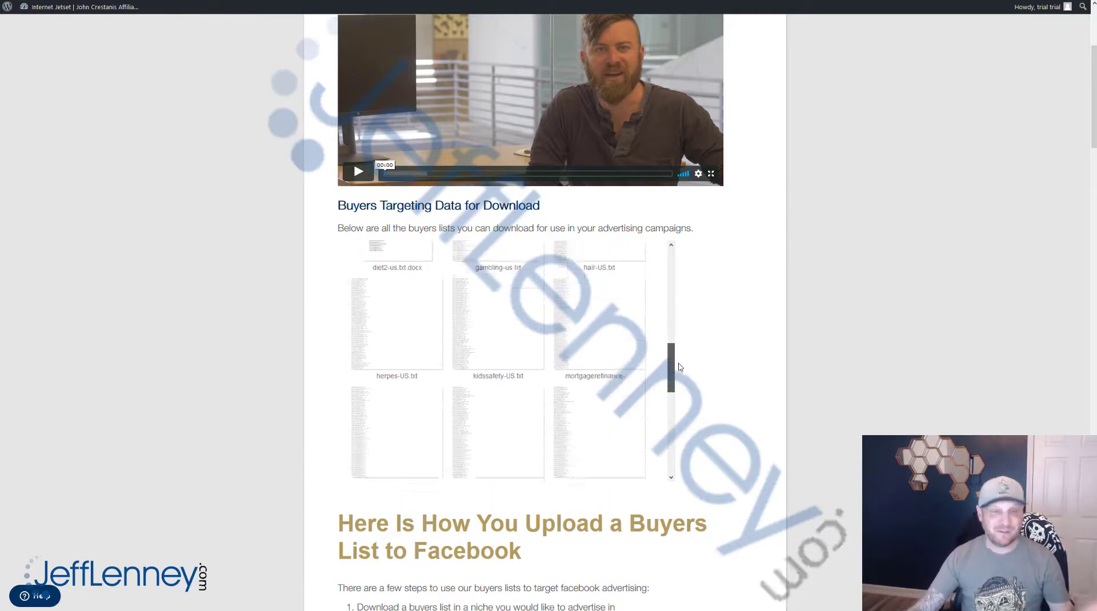
scroll("down", 3)
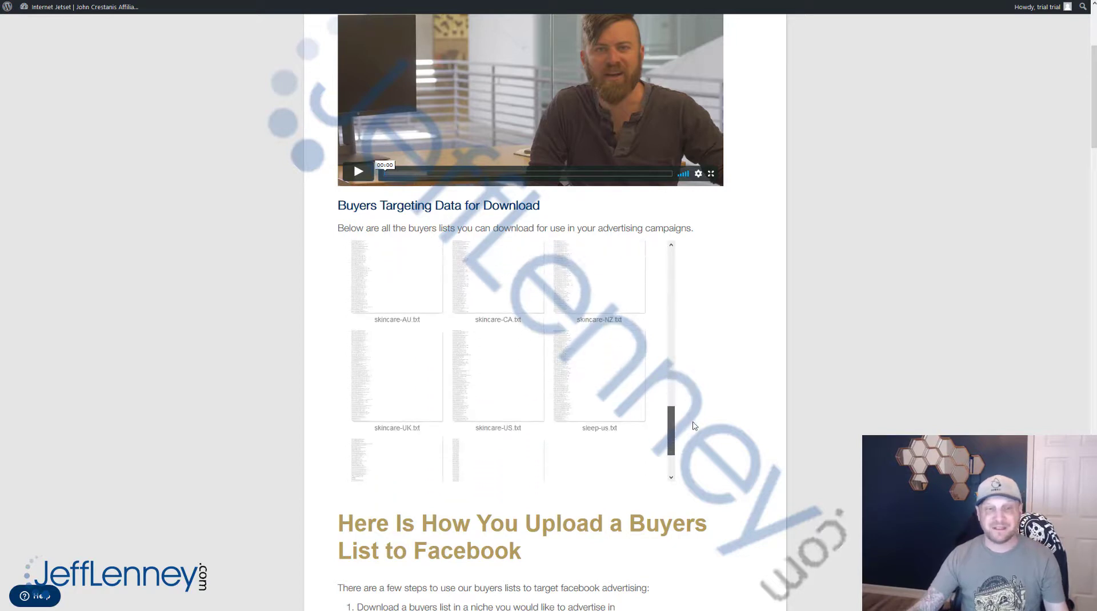
scroll("down", 3)
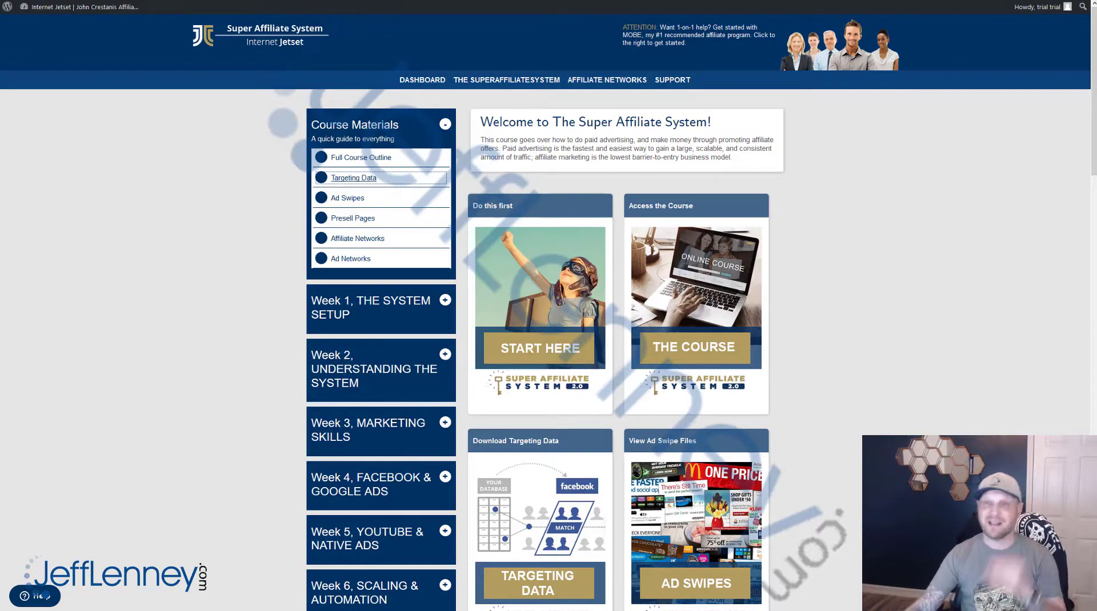
mouse_move(942, 135)
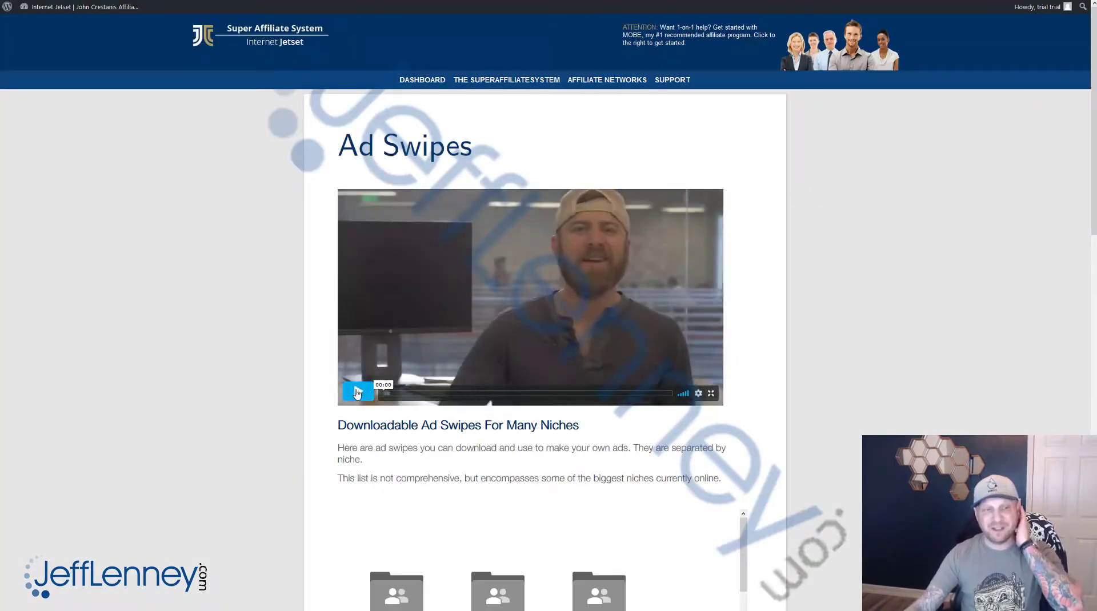
scroll("down", 3)
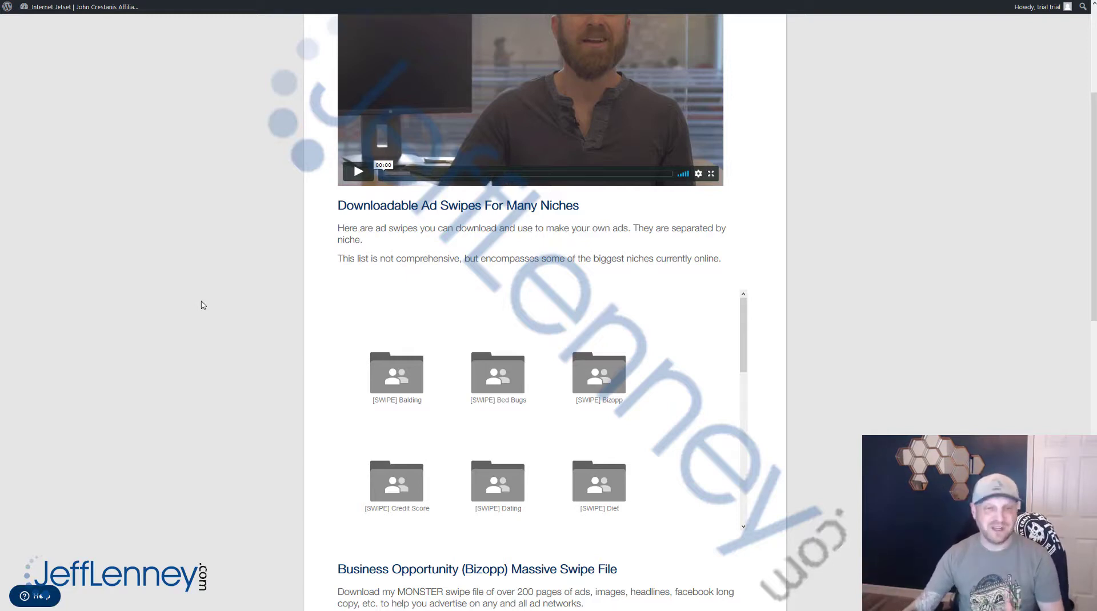
mouse_move(569, 288)
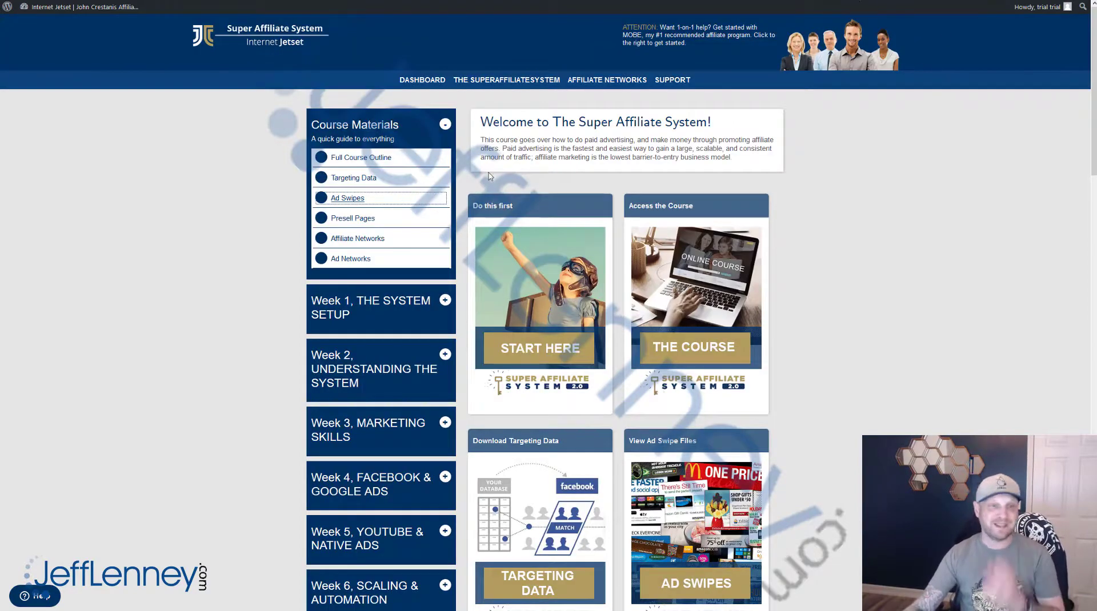
left_click(353, 217)
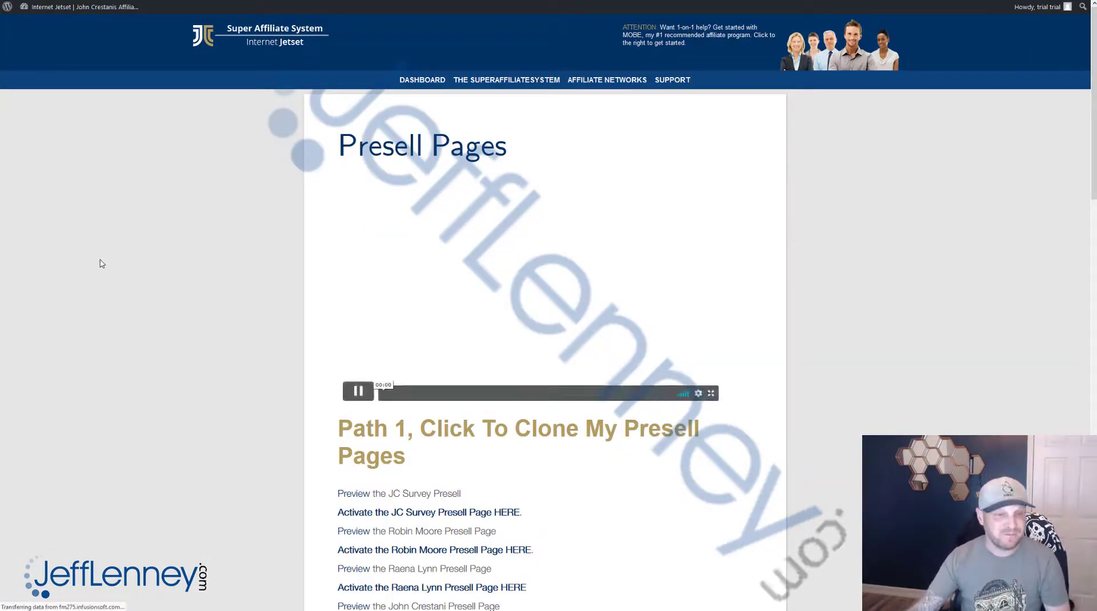
left_click(358, 392)
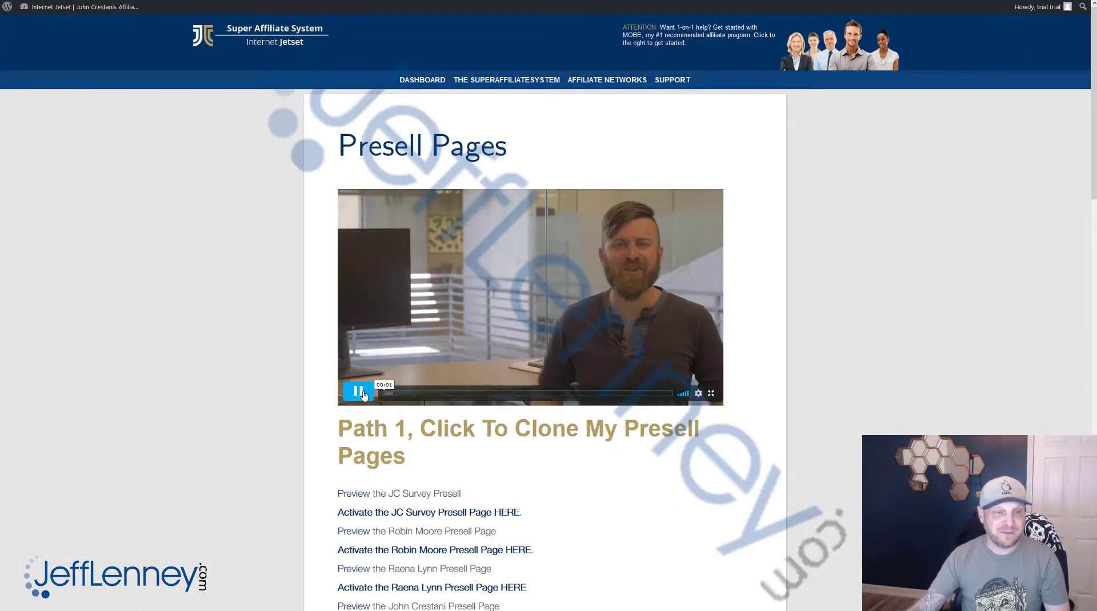
scroll("down", 3)
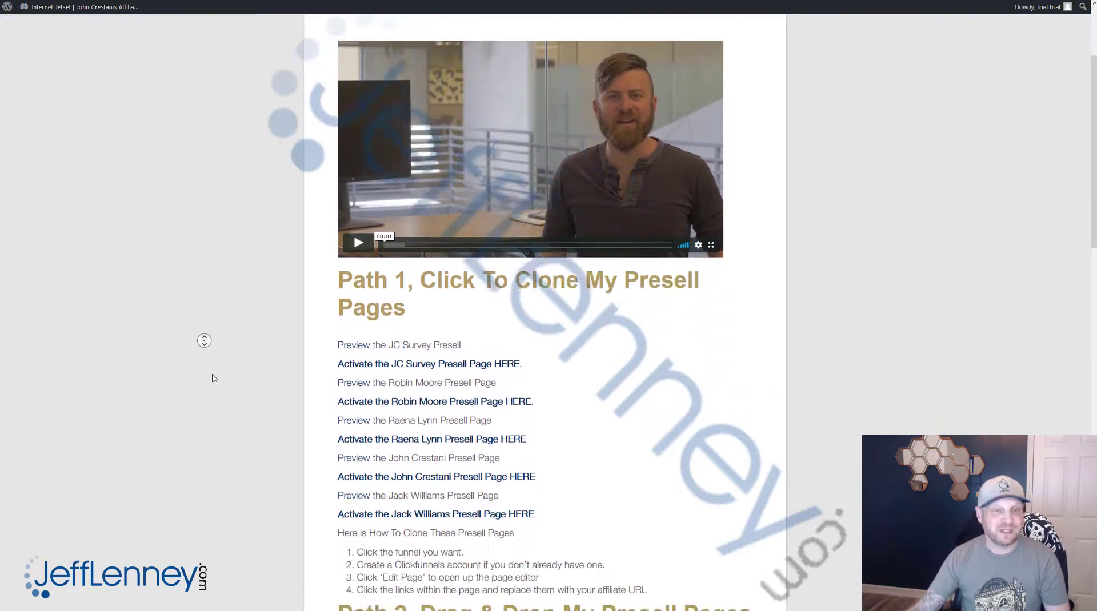
scroll("down", 3)
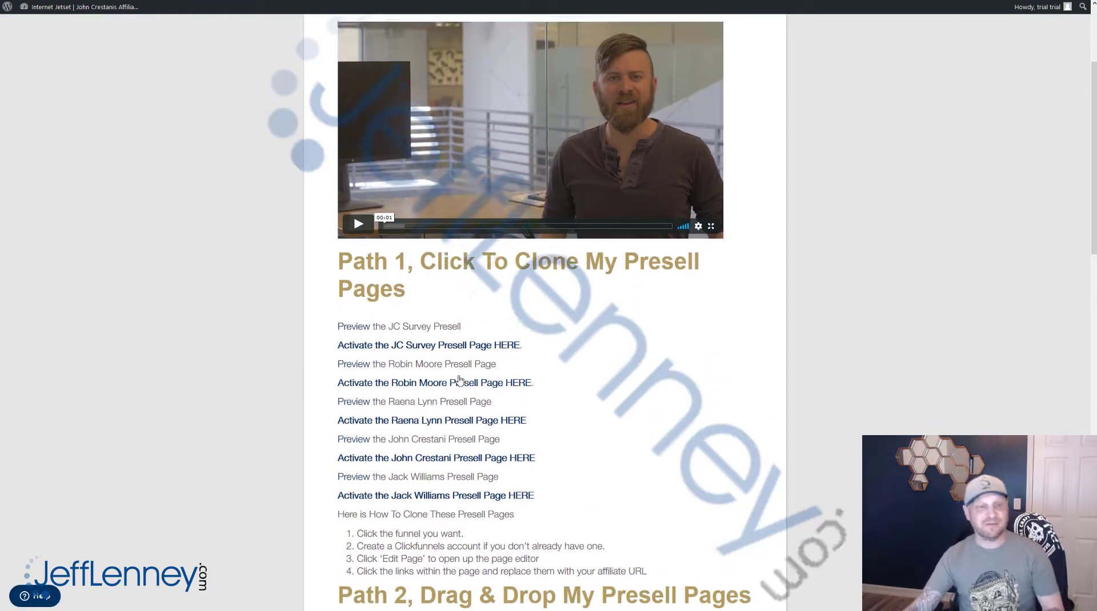
mouse_move(428, 347)
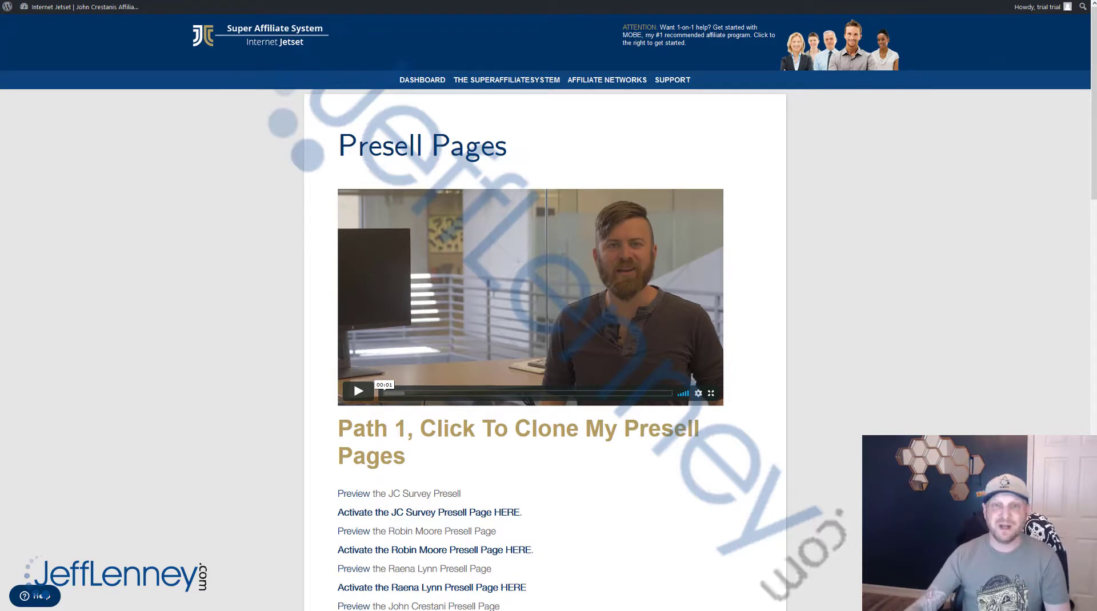
Return to the members dashboard via the DASHBOARD navigation link.
left_click(421, 79)
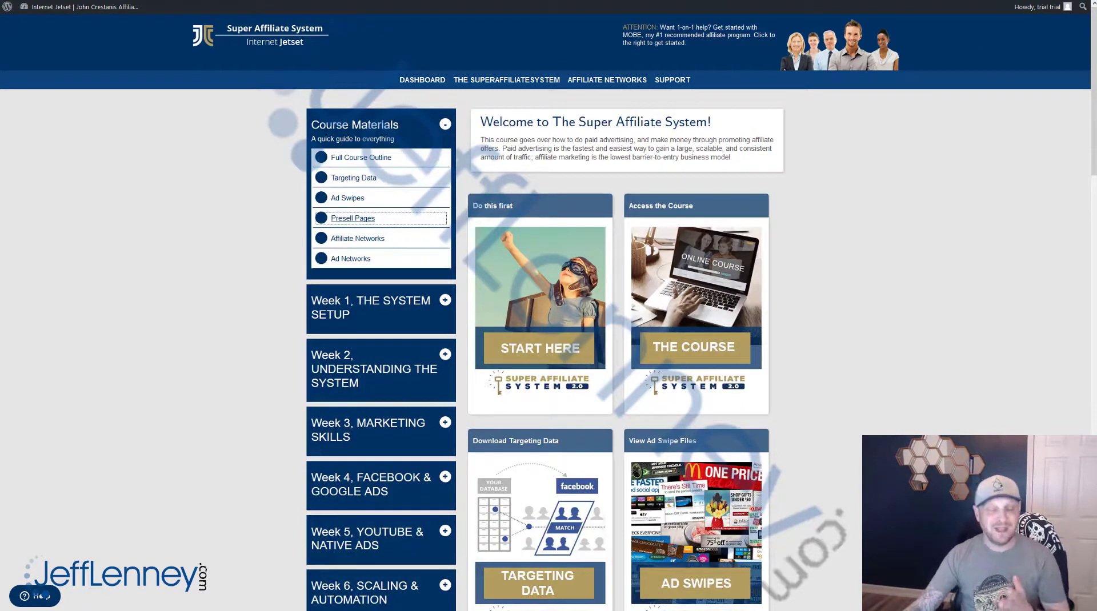
mouse_move(251, 267)
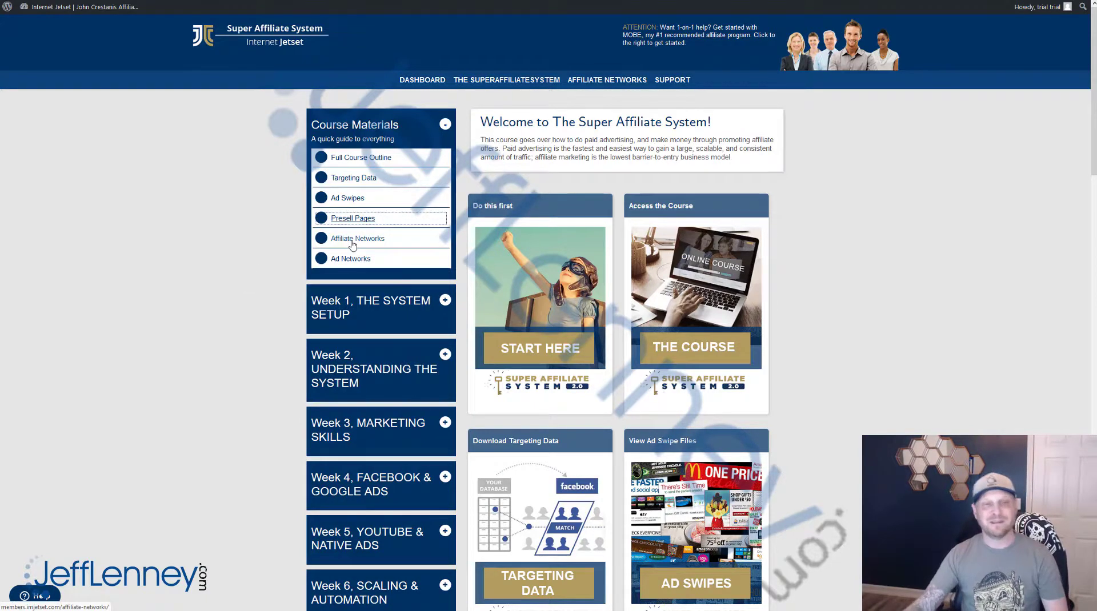
mouse_move(362, 264)
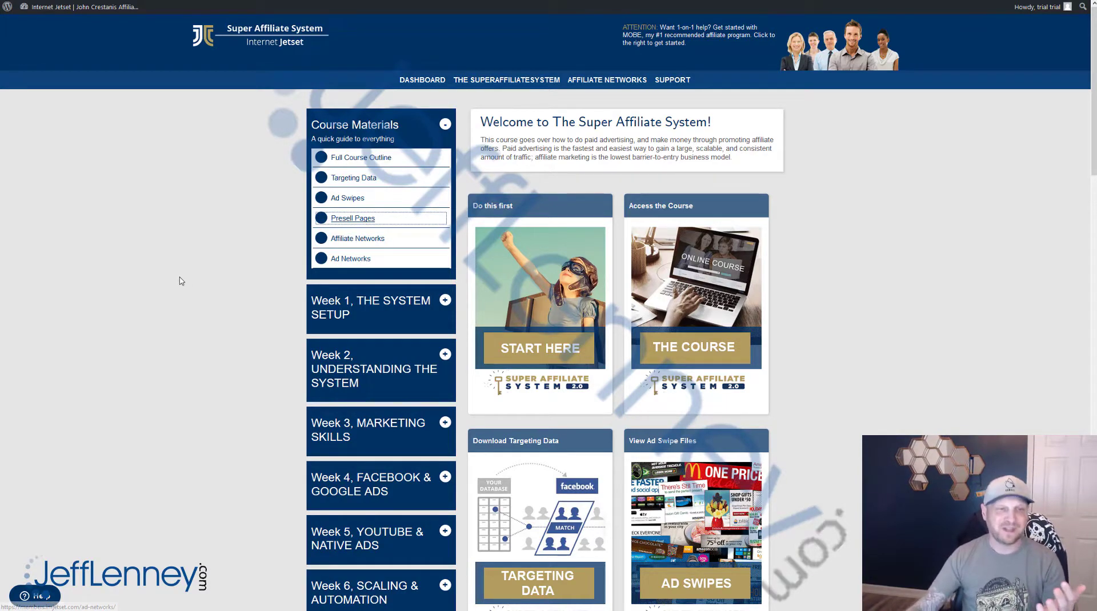
scroll("down", 3)
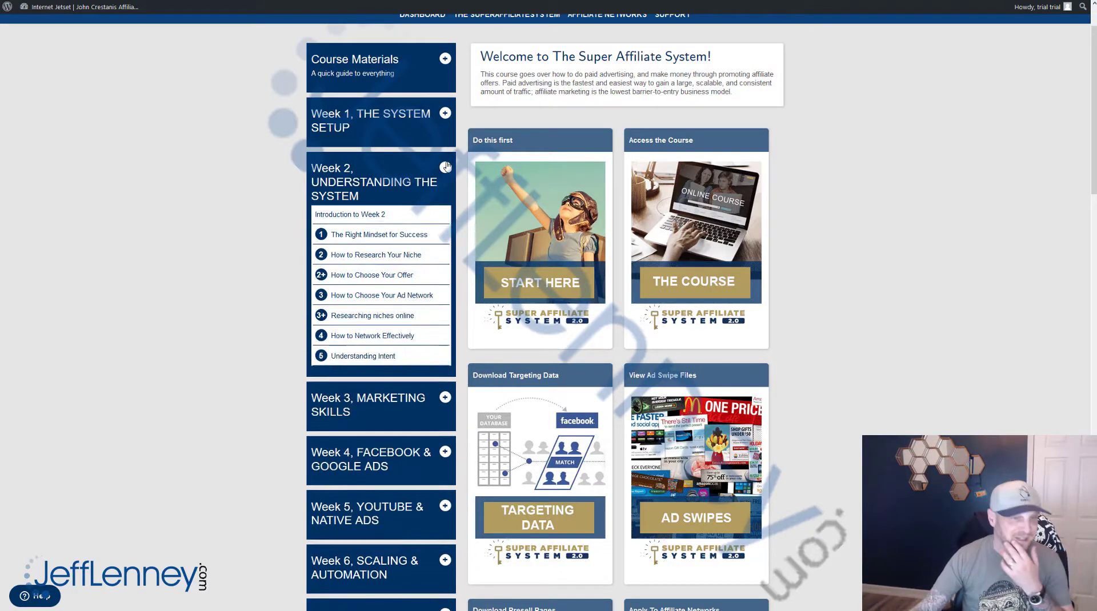
mouse_move(252, 253)
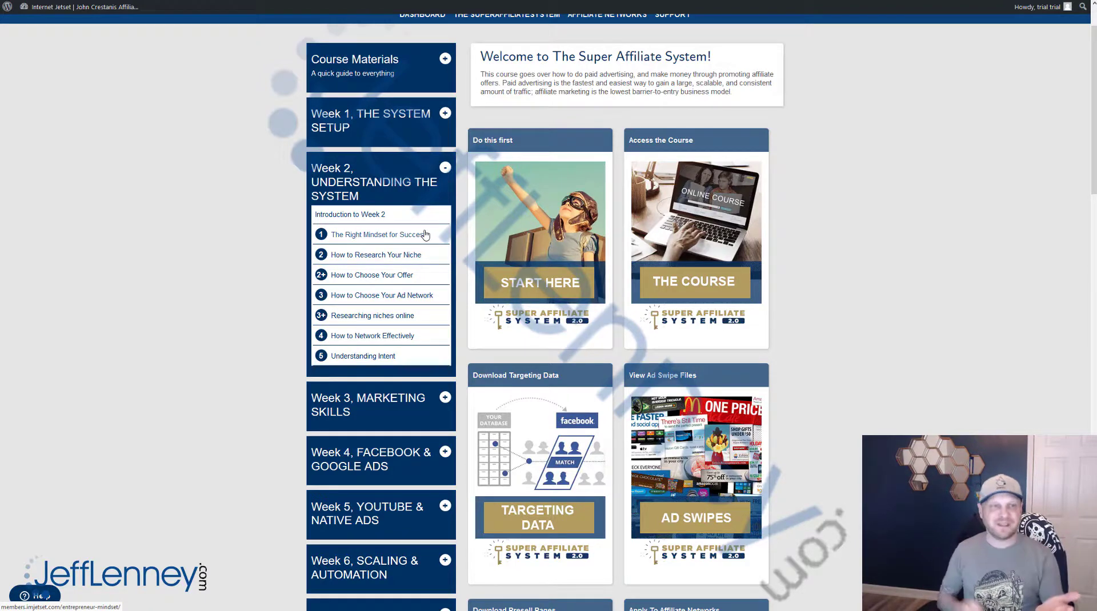
mouse_move(384, 240)
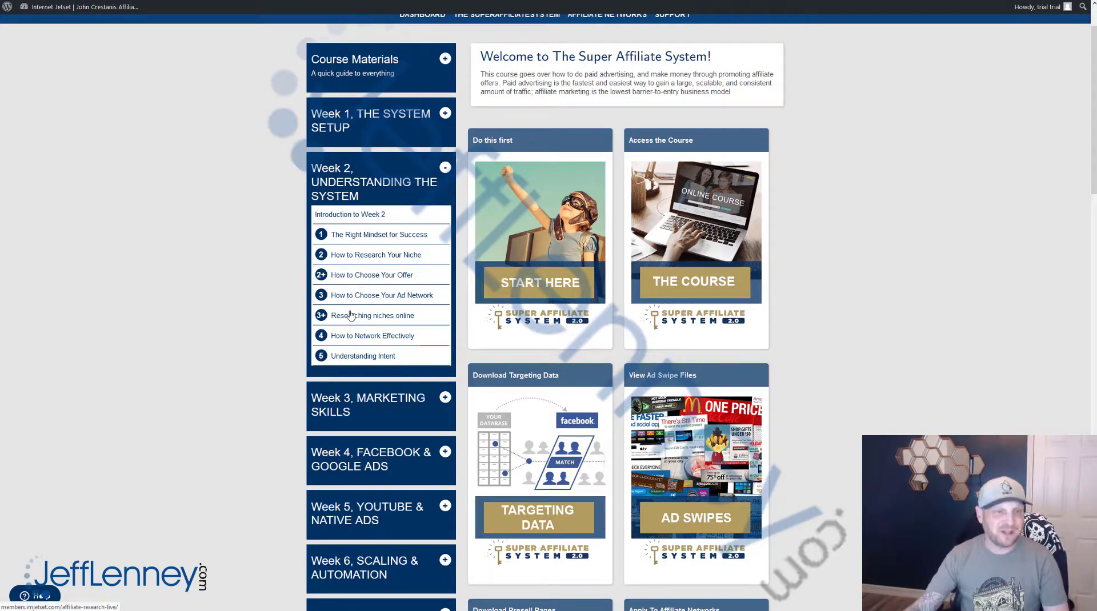
Scroll the expanded Week 2 lesson list slightly lower.
scroll("down", 3)
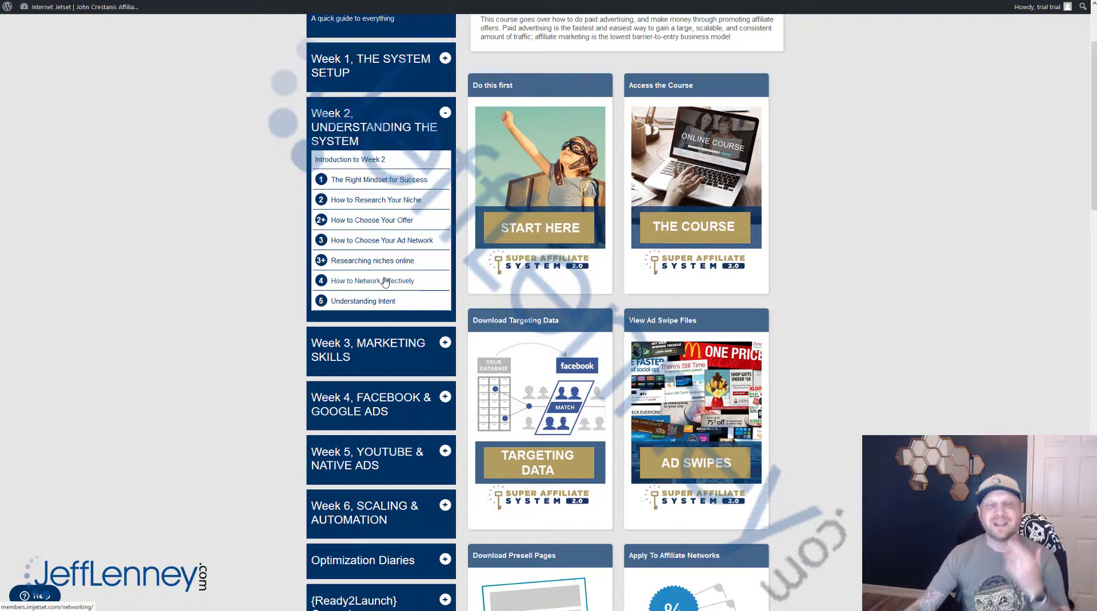
left_click(373, 280)
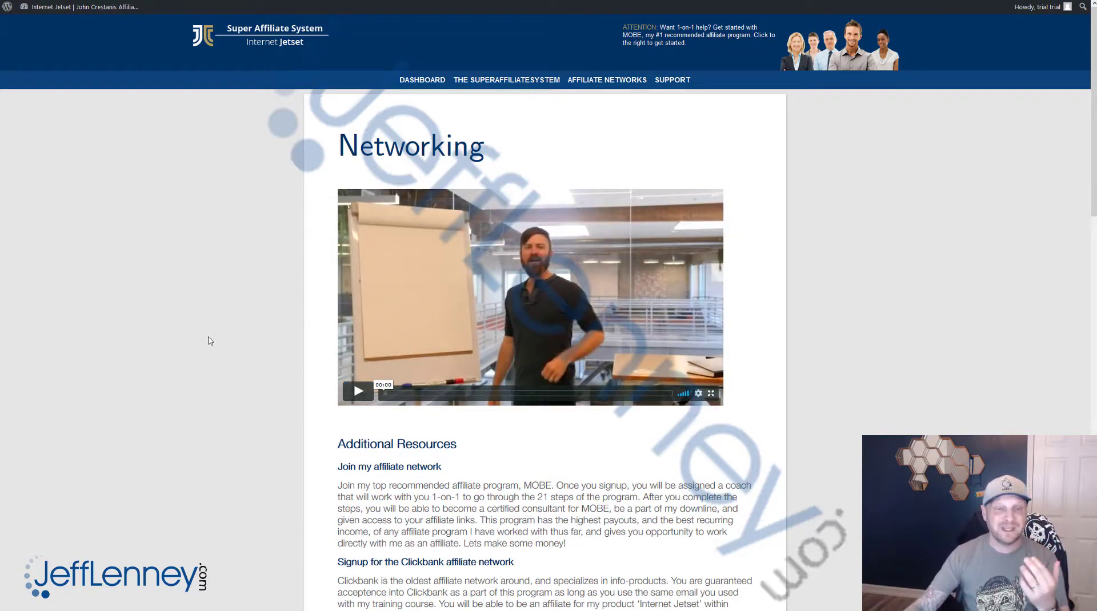
scroll("down", 3)
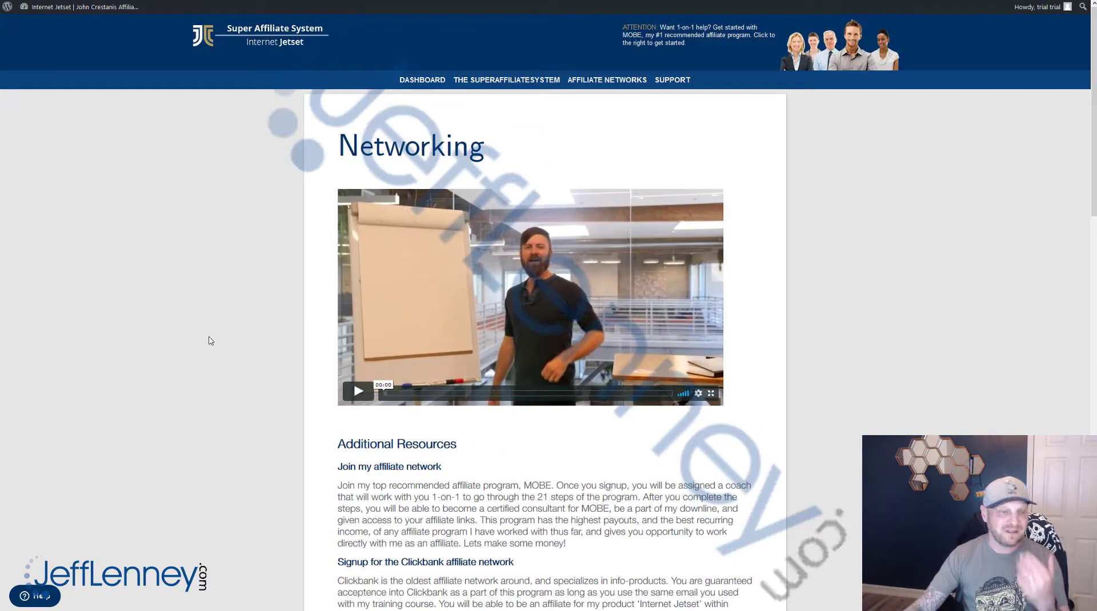
scroll("down", 3)
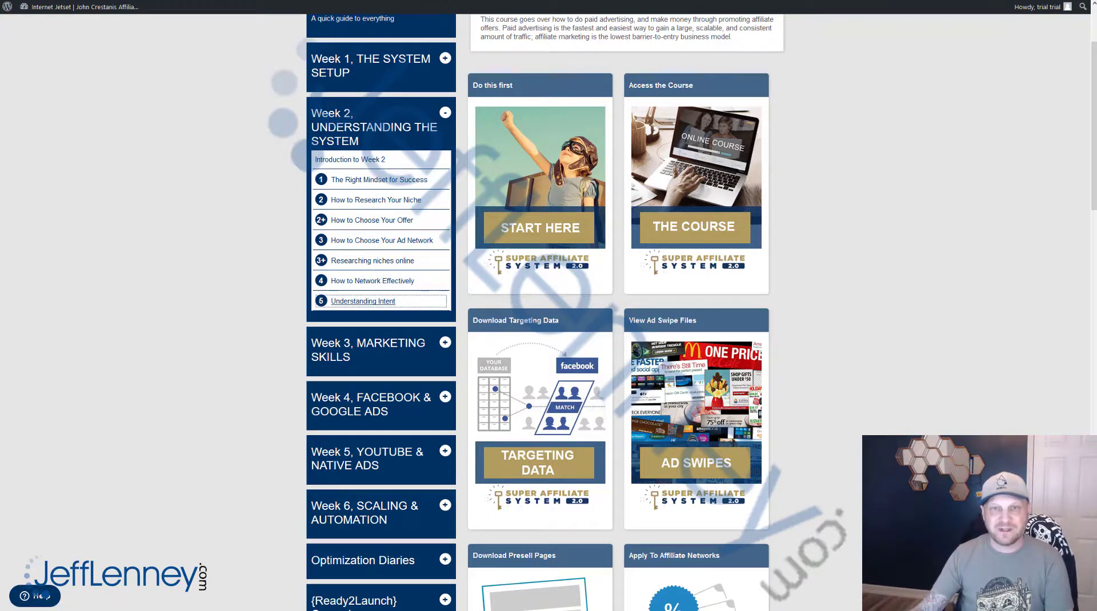
left_click(363, 301)
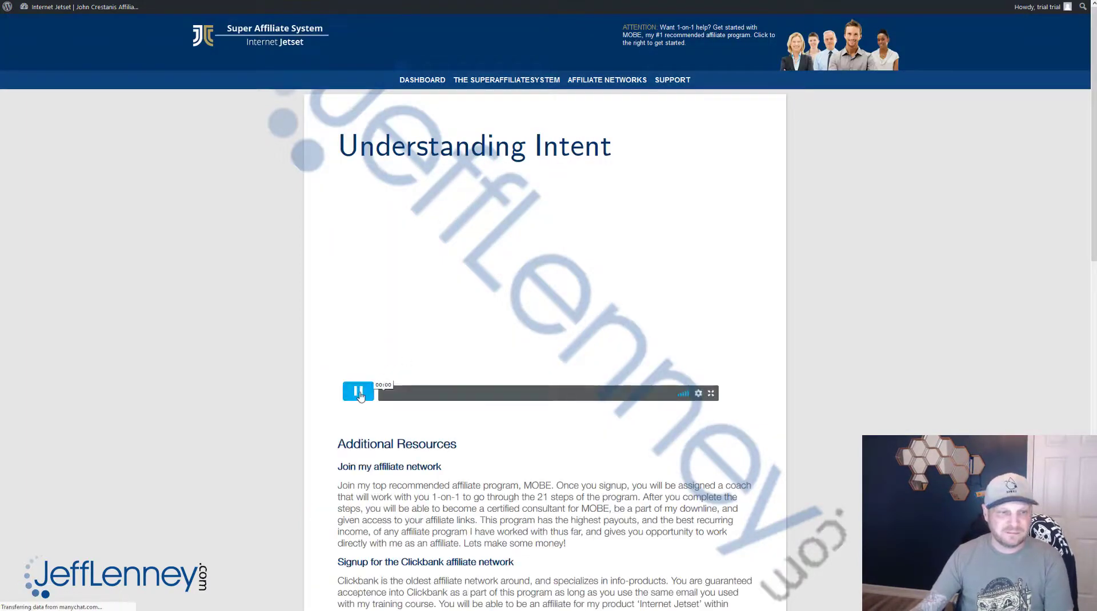
left_click(357, 392)
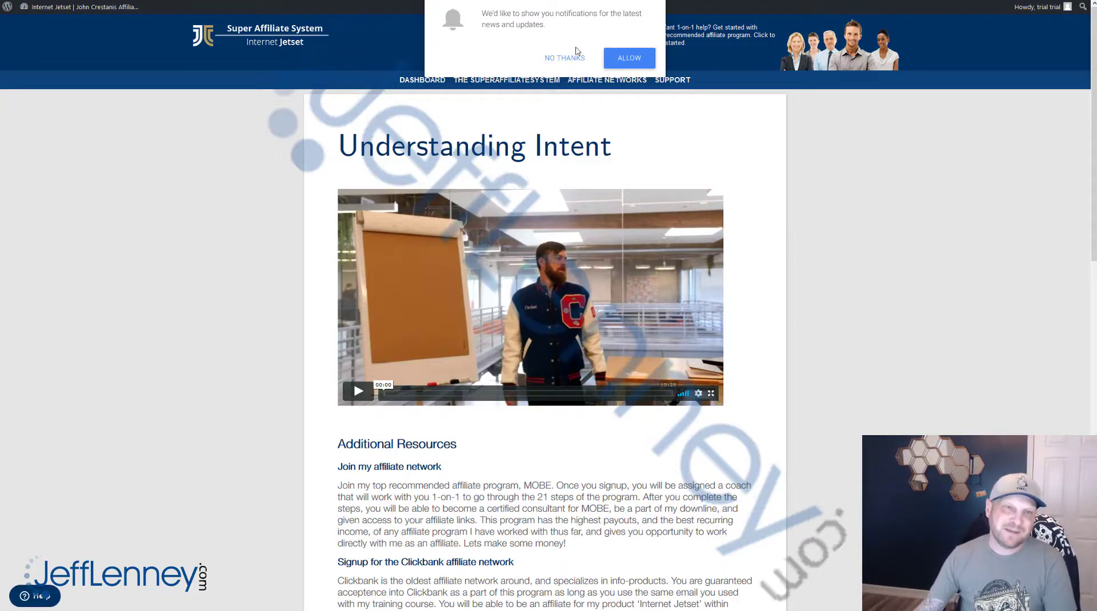
left_click(563, 57)
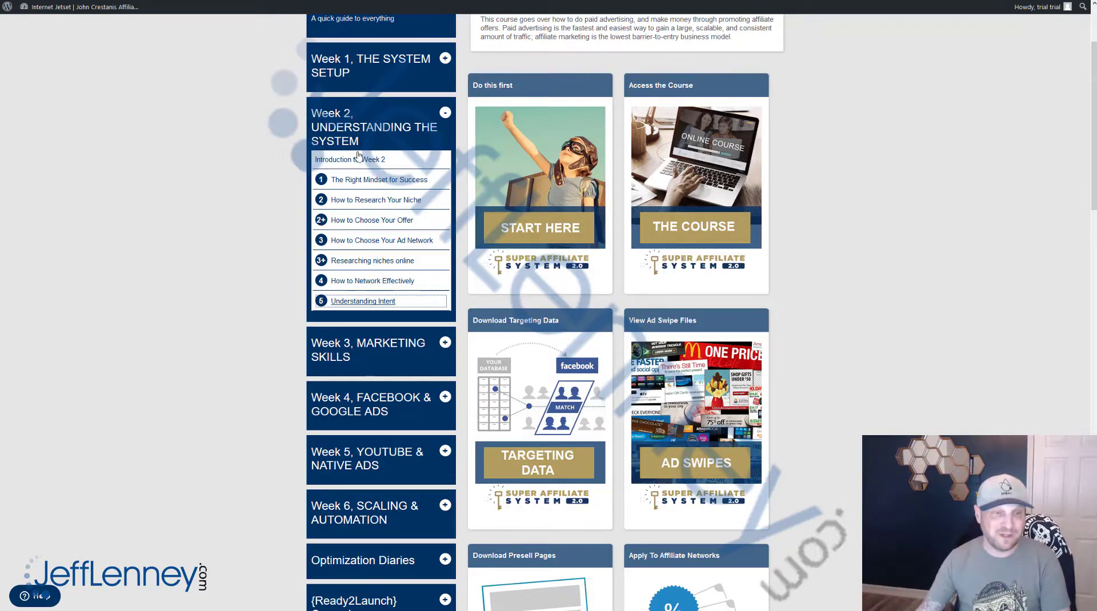
Expand the Week 3 Marketing Skills panel to list its copywriting lessons.
left_click(445, 113)
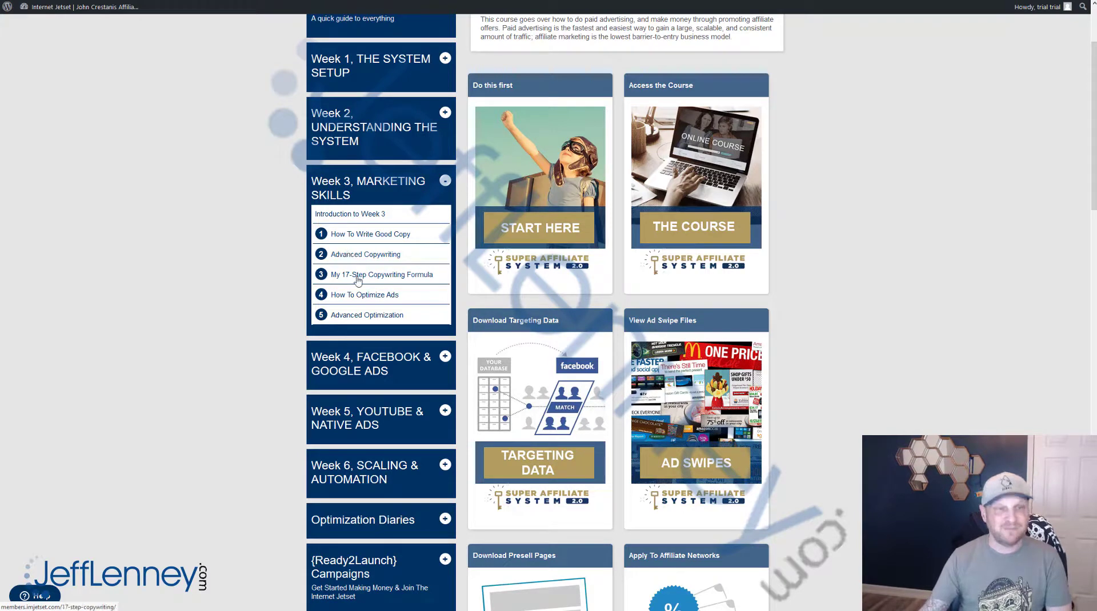
mouse_move(366, 306)
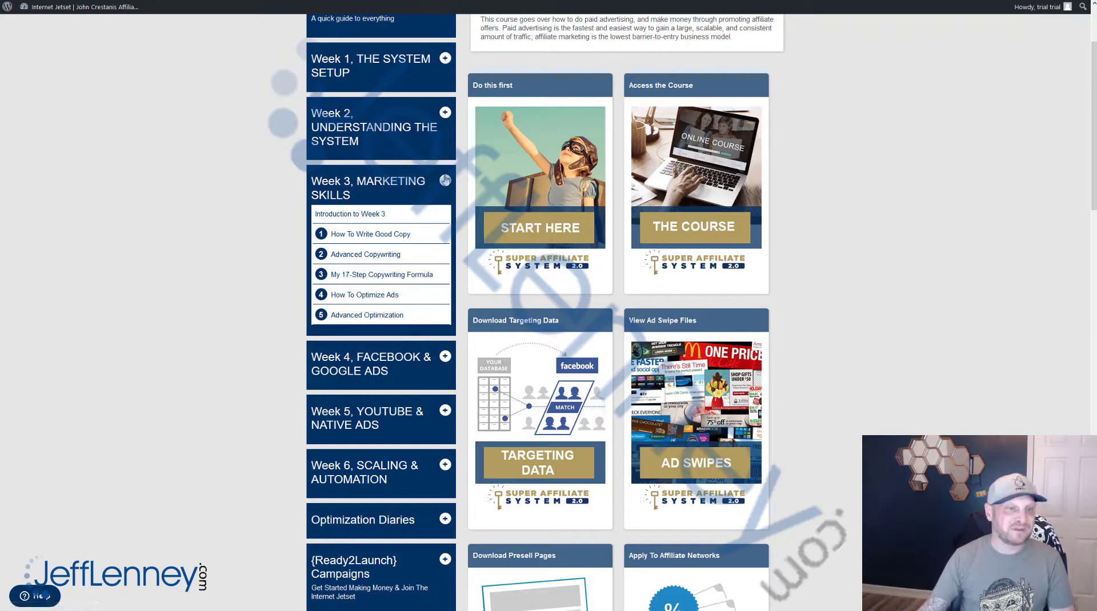
Expand the Week 4 Facebook & Google Ads panel to show its lessons.
left_click(444, 242)
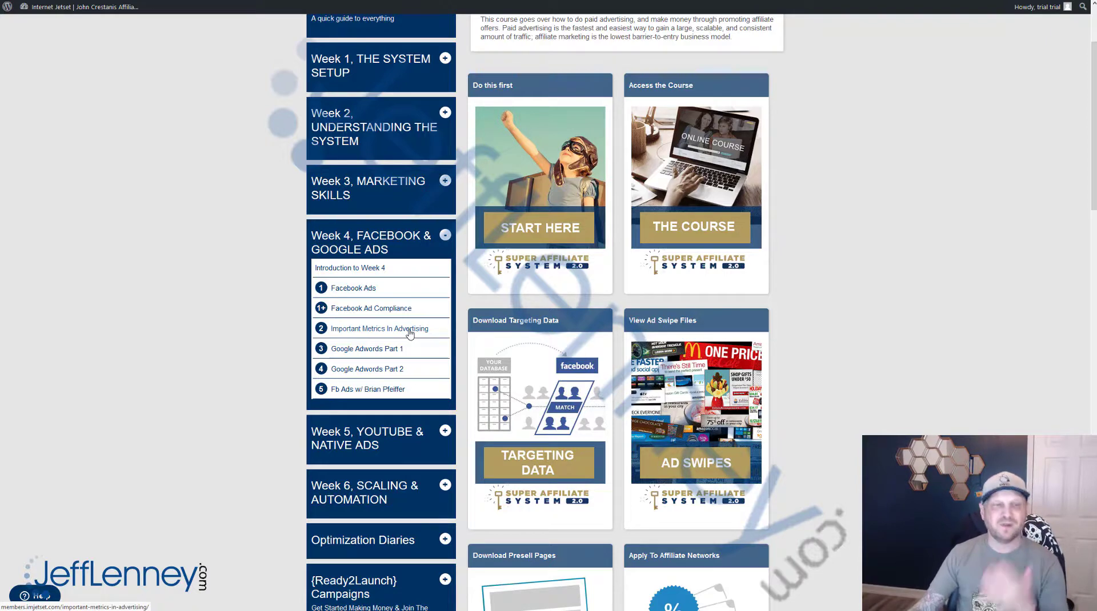
mouse_move(394, 394)
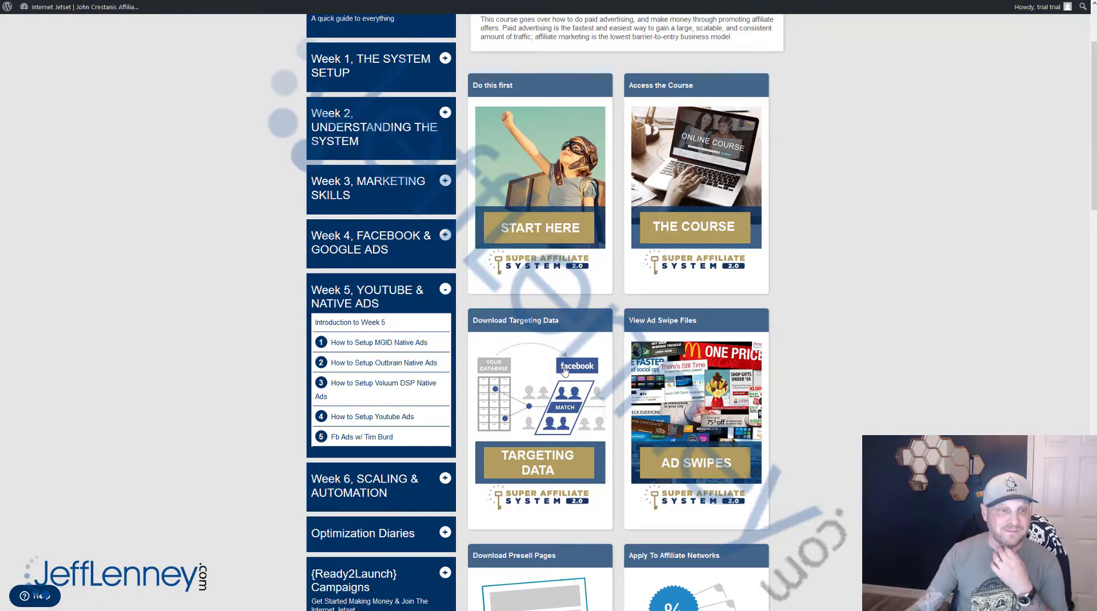
scroll("down", 3)
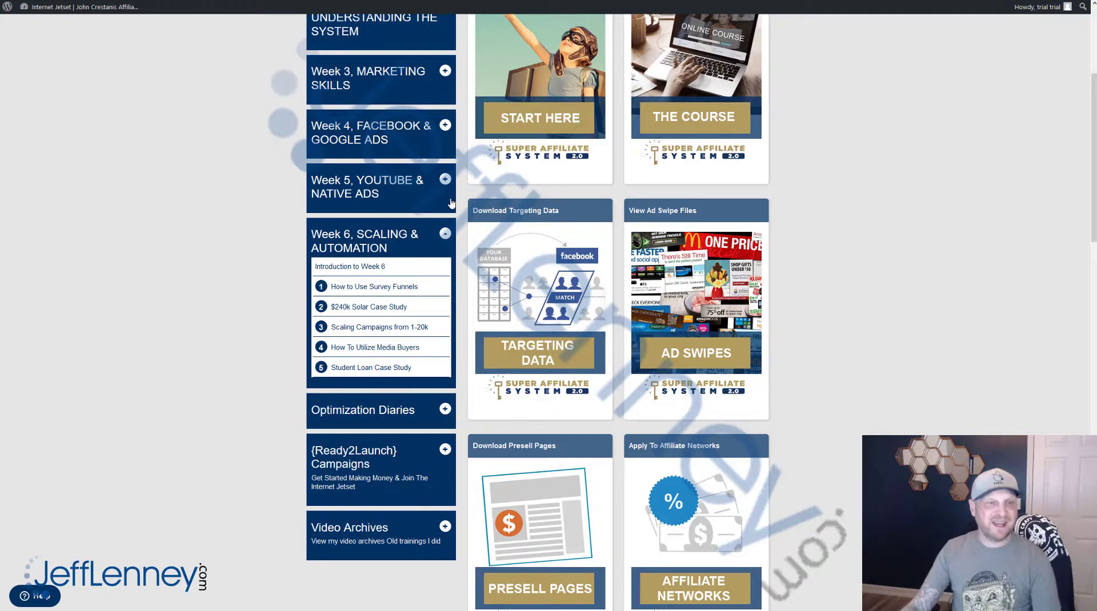
mouse_move(382, 280)
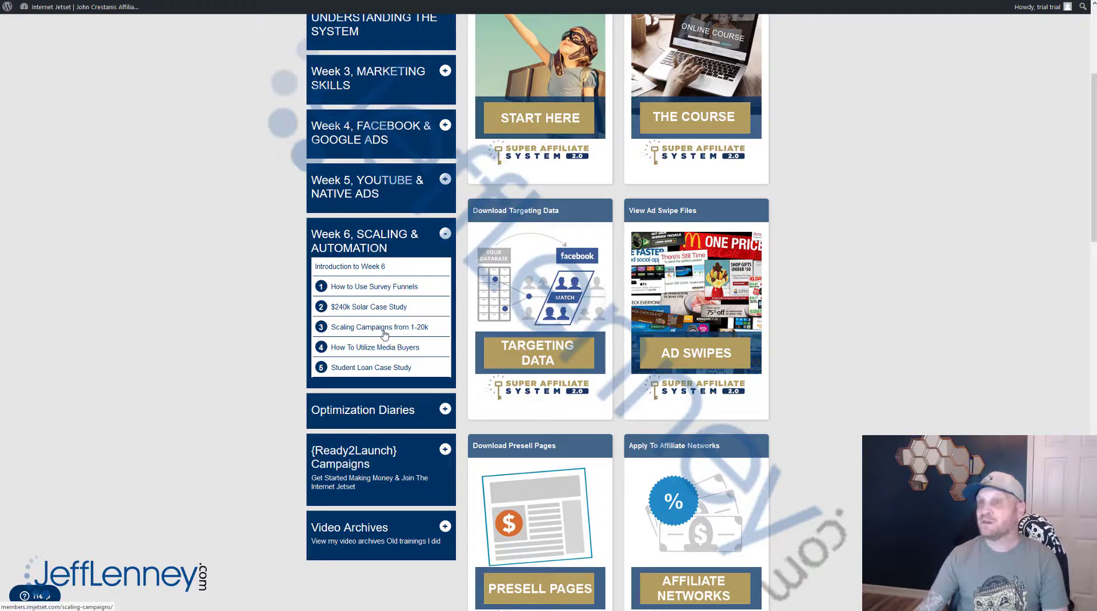
mouse_move(380, 358)
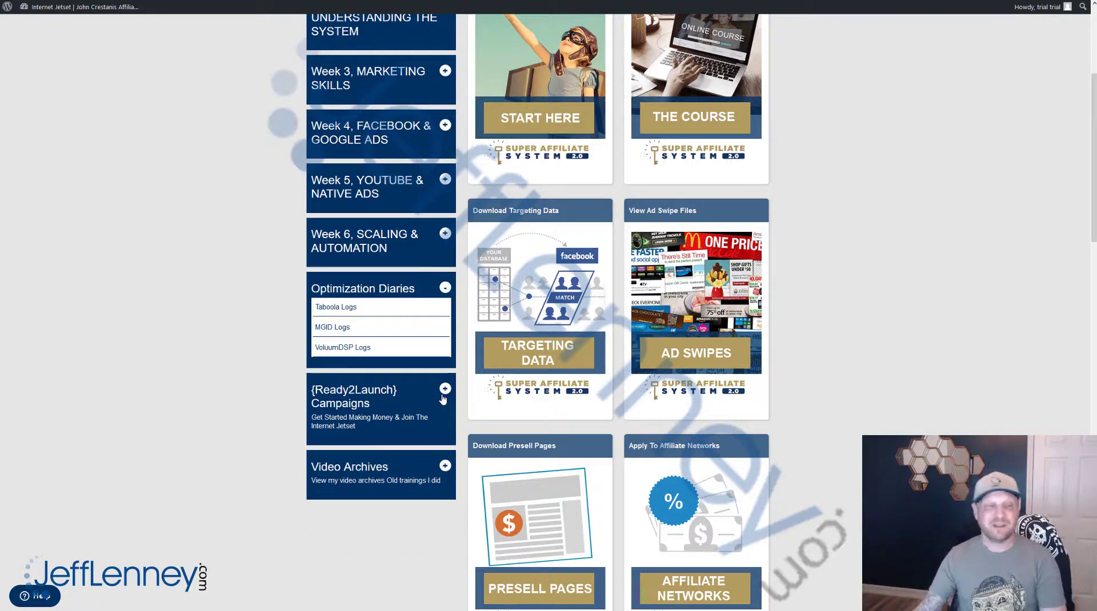
Expand the Ready2Launch Campaigns list and open the Probiotic campaign page.
left_click(444, 390)
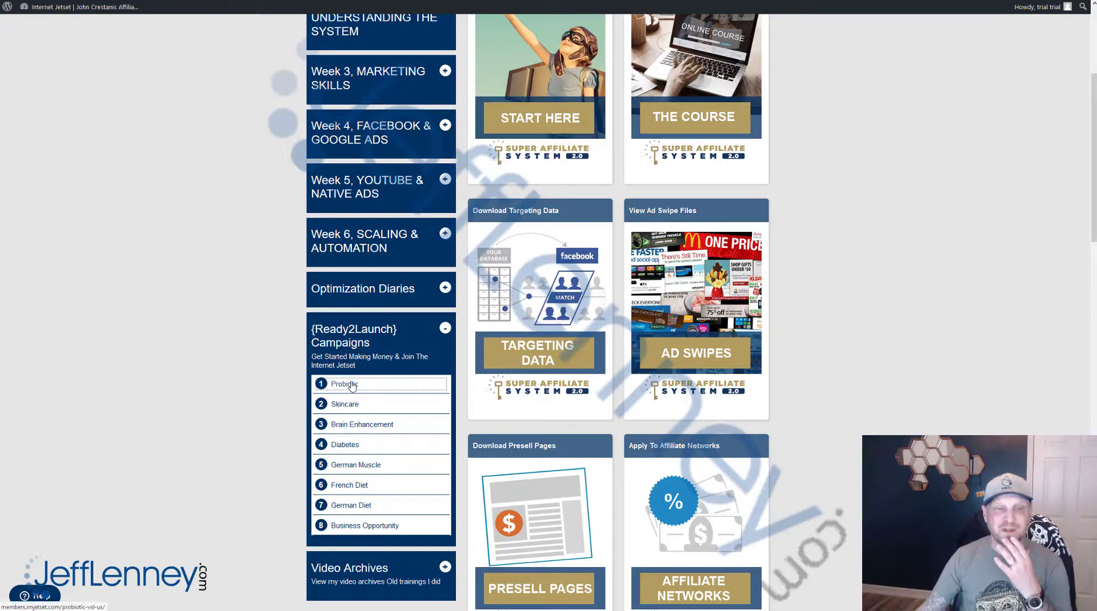
left_click(342, 384)
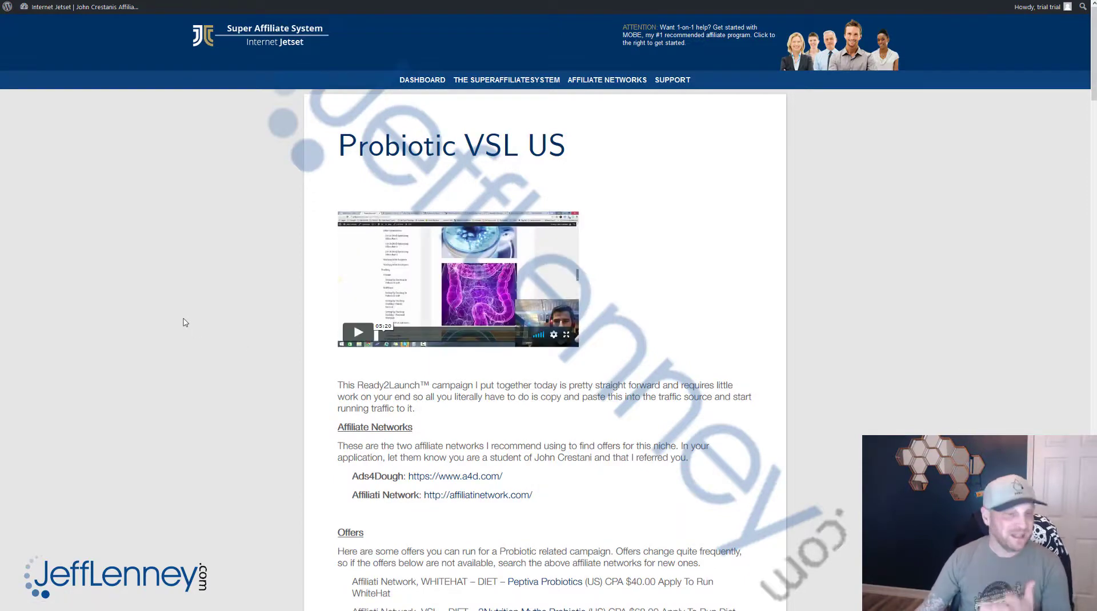
Scroll past the Peptiva offer to the Ads To Run copy and ad images.
scroll("down", 3)
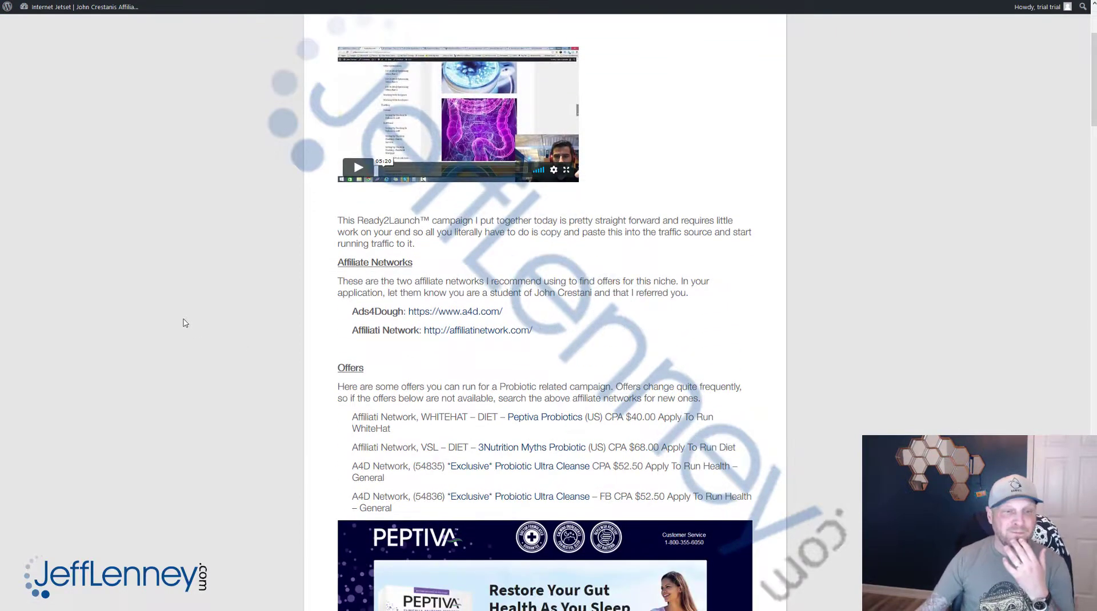
scroll("down", 3)
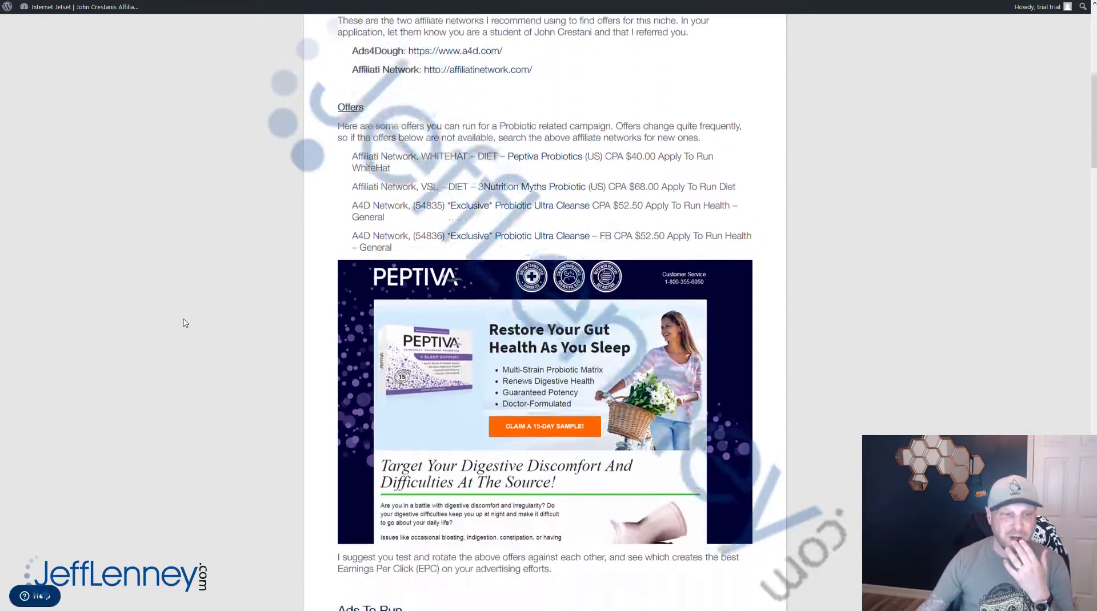
scroll("down", 3)
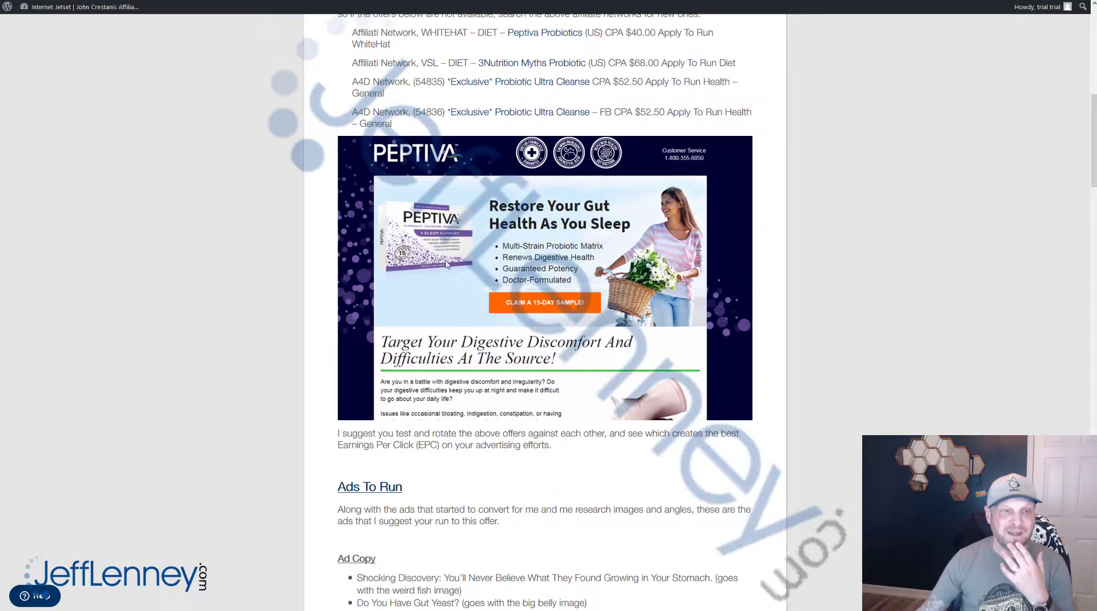
scroll("down", 3)
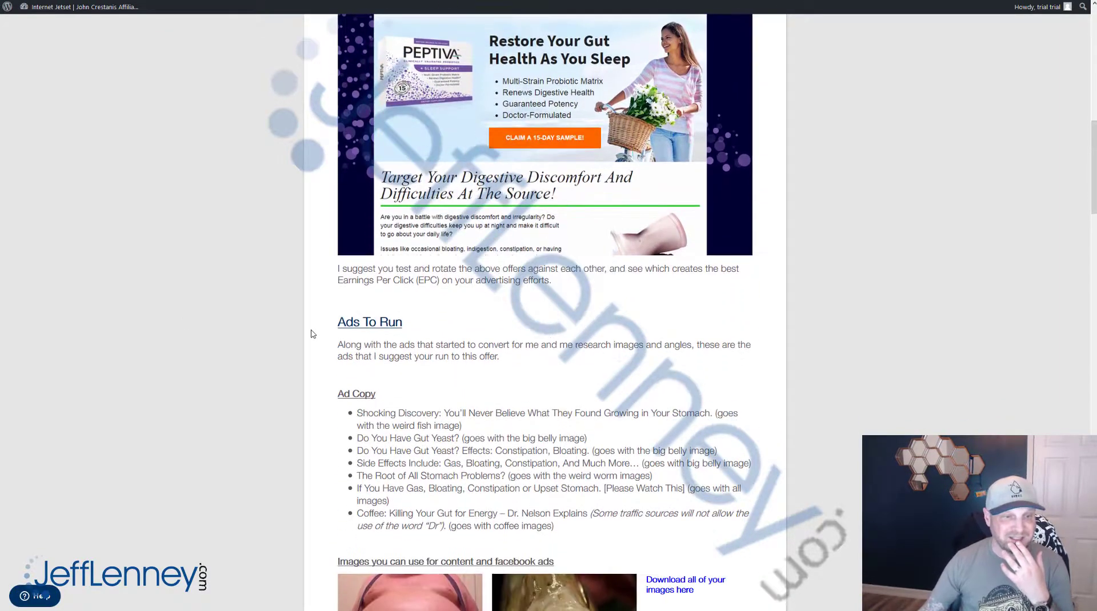
scroll("down", 3)
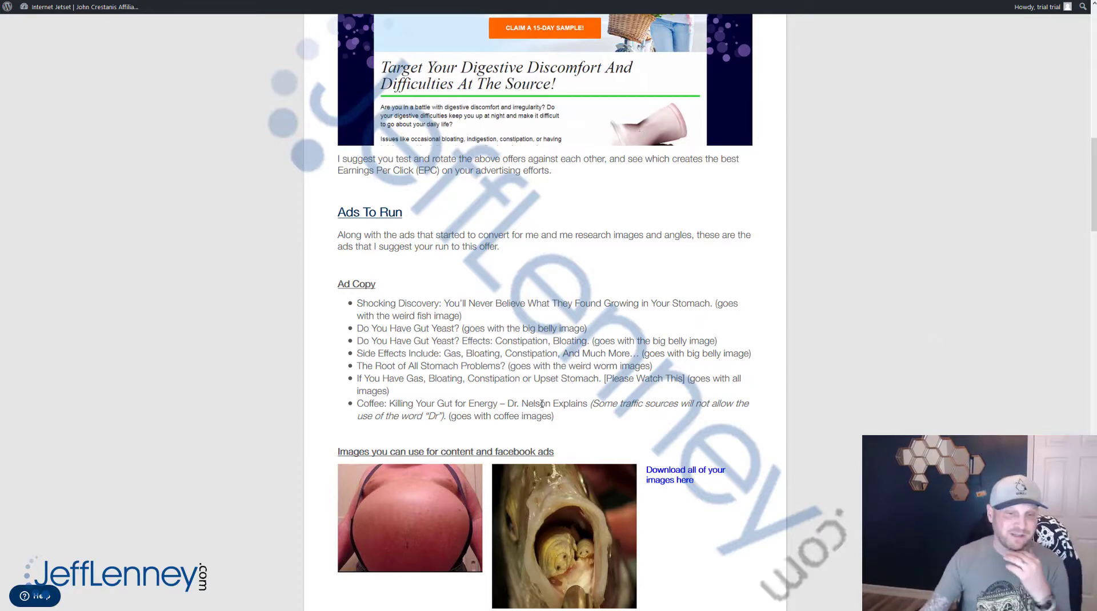
Scroll through the ad images, landing and safe pages to the Targeting Per Traffic Source notes.
scroll("down", 3)
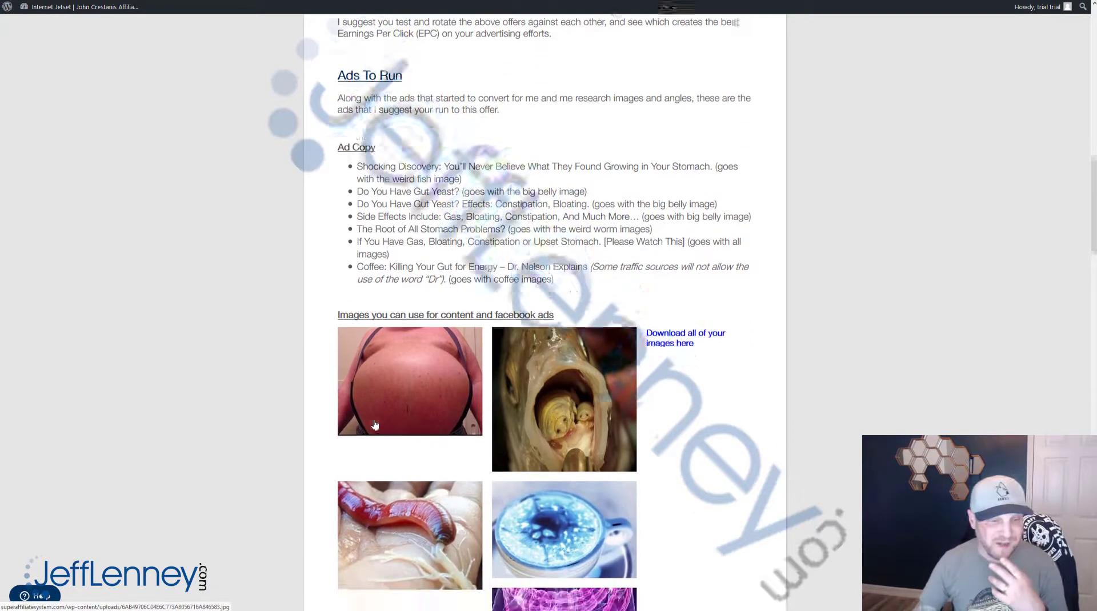
scroll("down", 3)
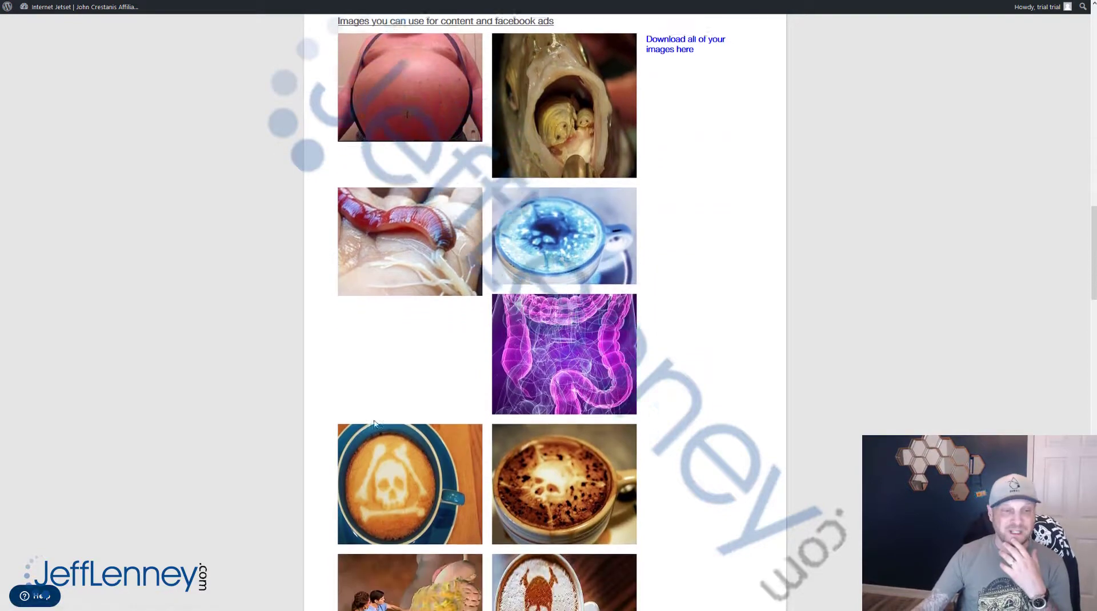
scroll("down", 3)
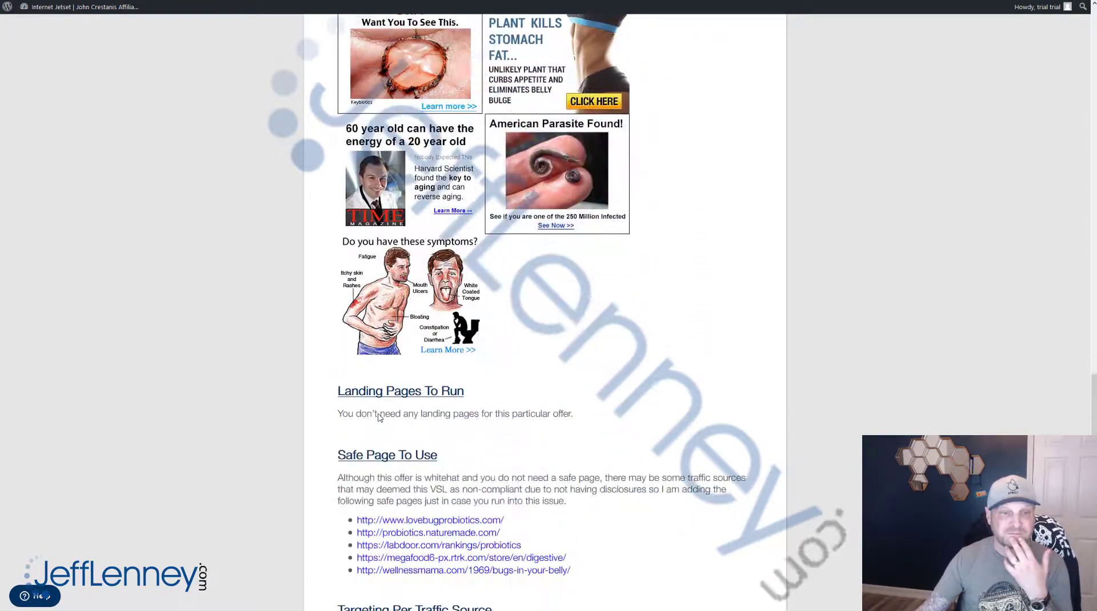
scroll("down", 3)
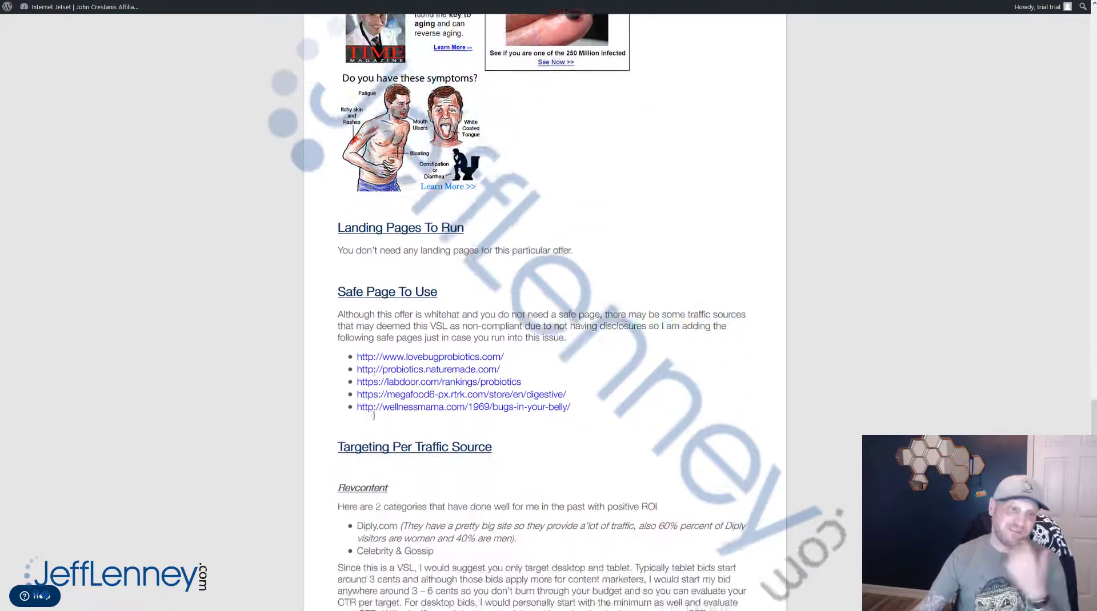
scroll("down", 3)
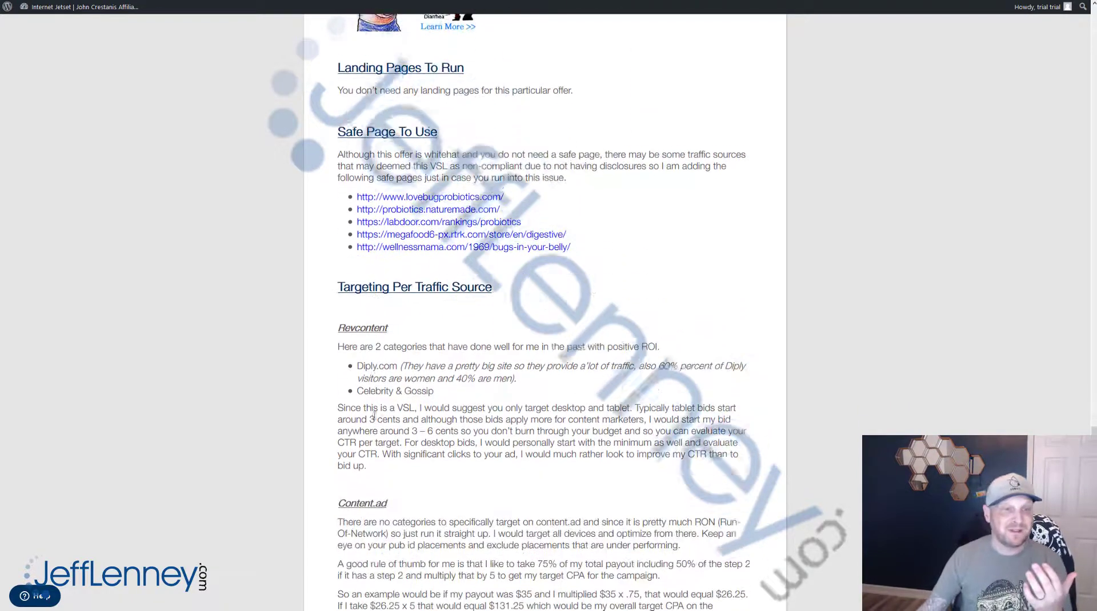
scroll("down", 3)
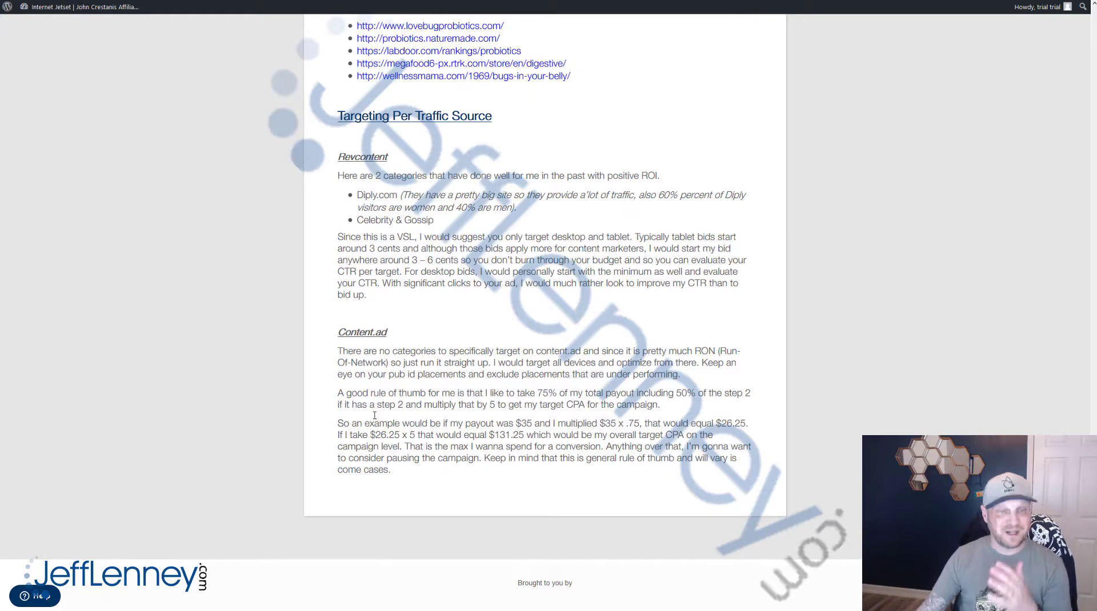
mouse_move(375, 419)
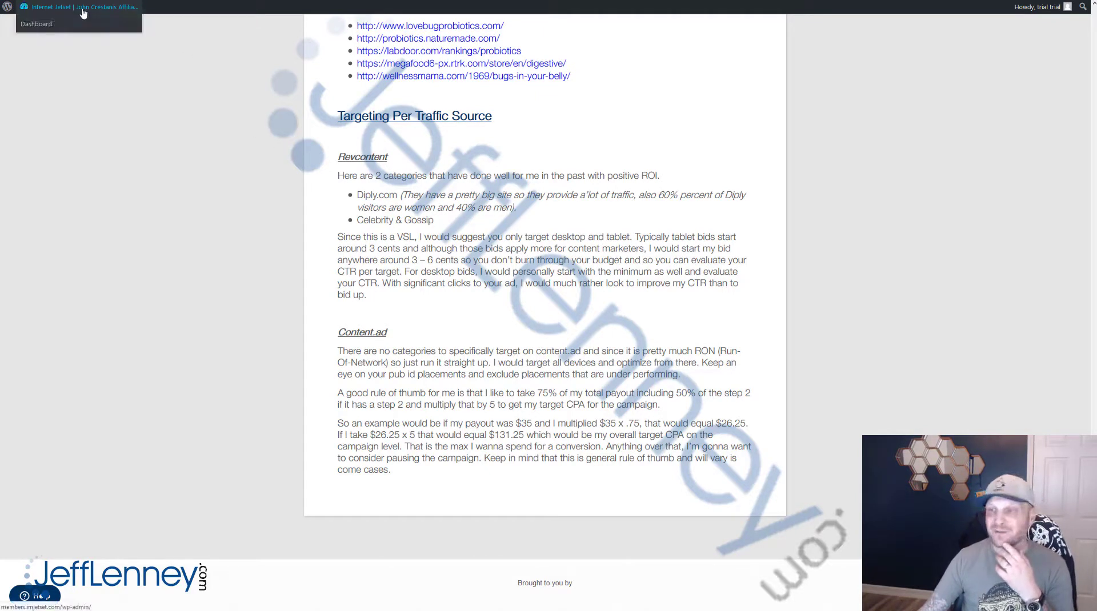
Return to the members dashboard and expand Ready2Launch Campaigns to list its eight niches.
left_click(36, 7)
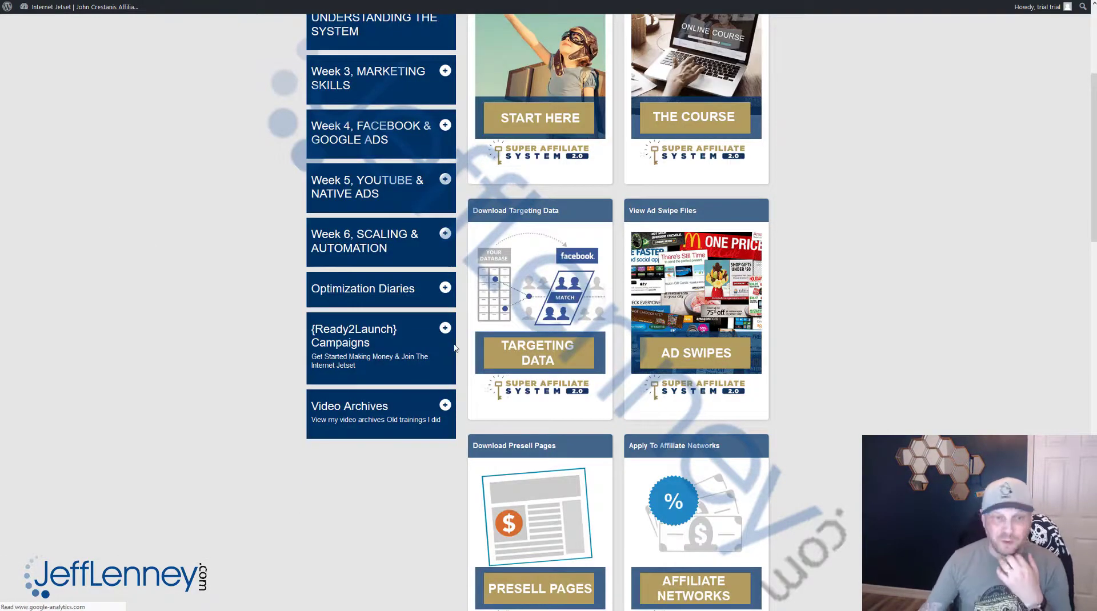
left_click(445, 328)
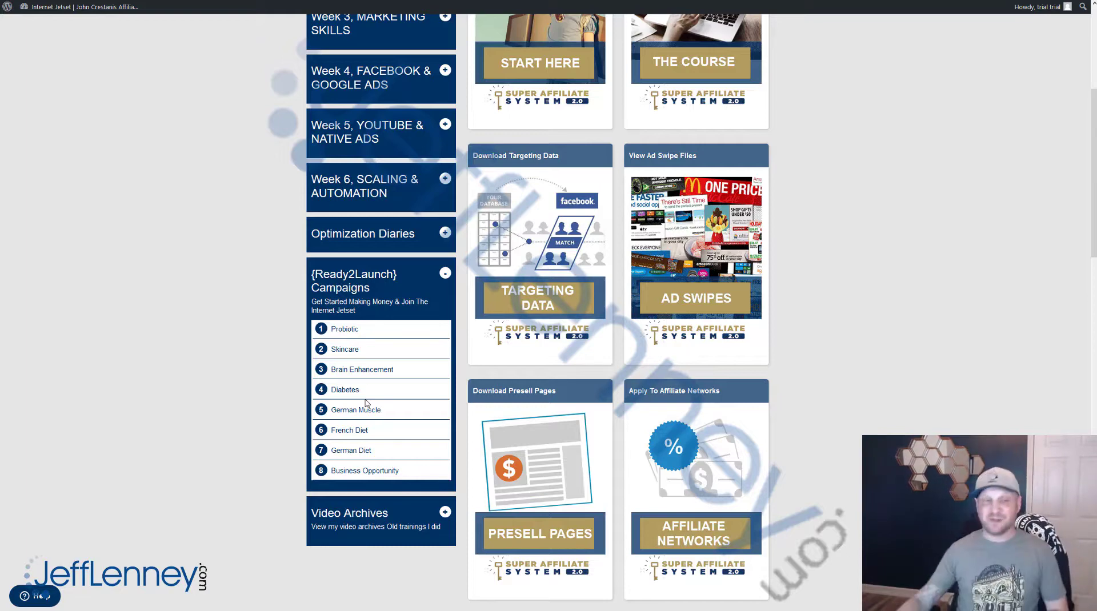
mouse_move(356, 410)
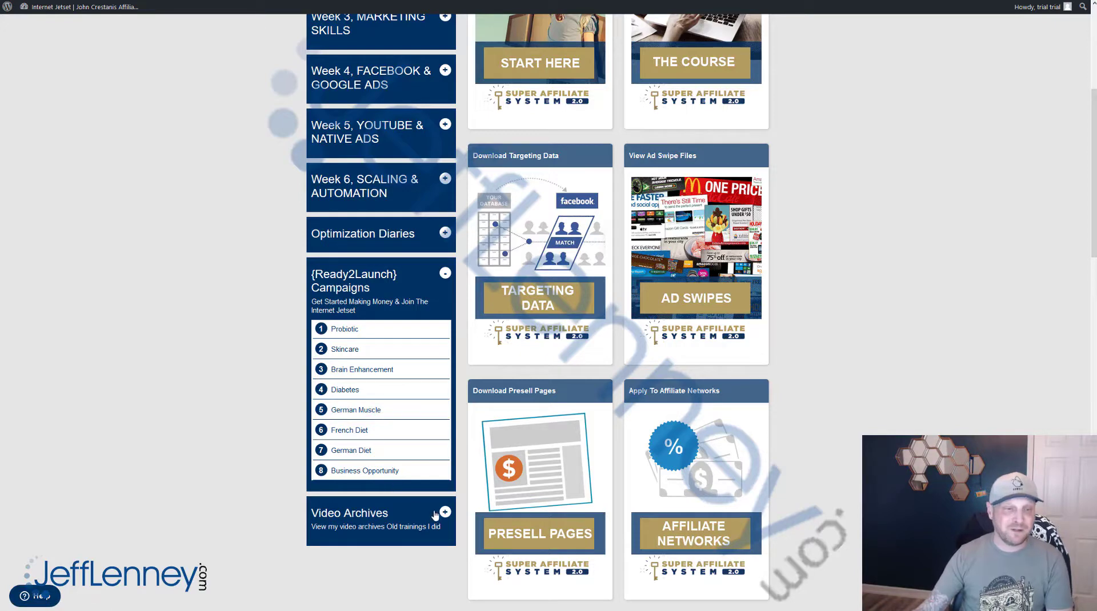
Toggle the Video Archives sidebar section, collapsing the campaign list back to the dashboard top.
left_click(445, 273)
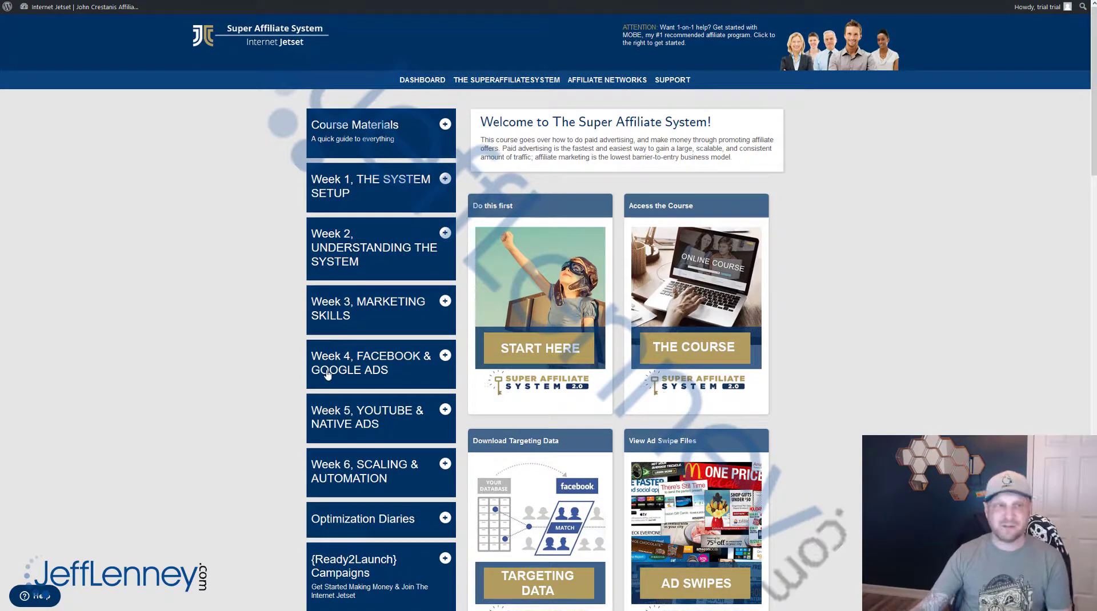
mouse_move(336, 248)
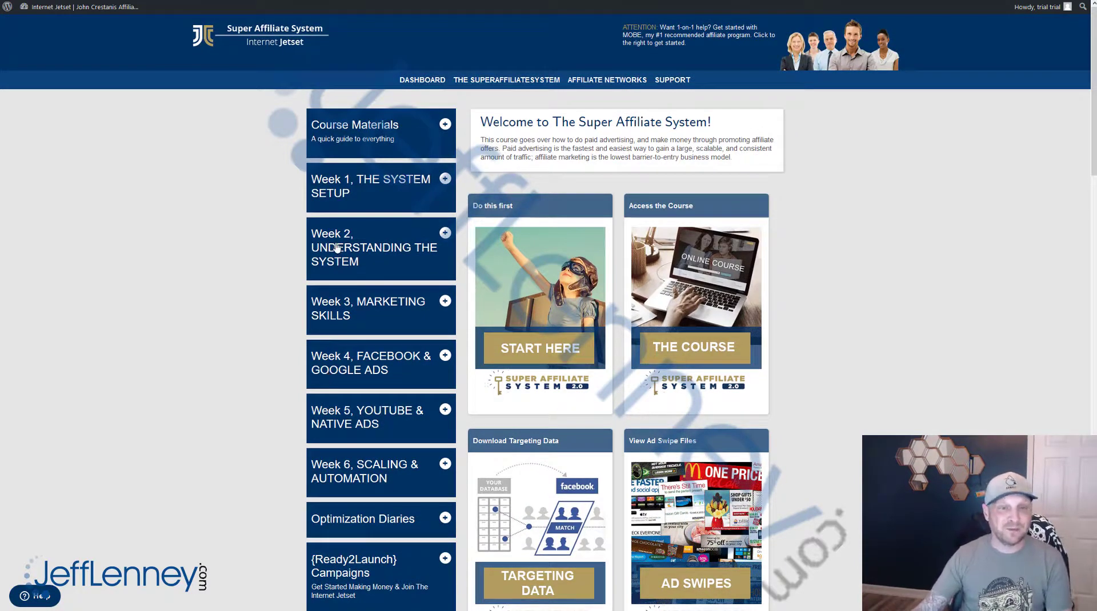
Browse down the dashboard course cards and view the Free Bonus Material collection.
scroll("down", 3)
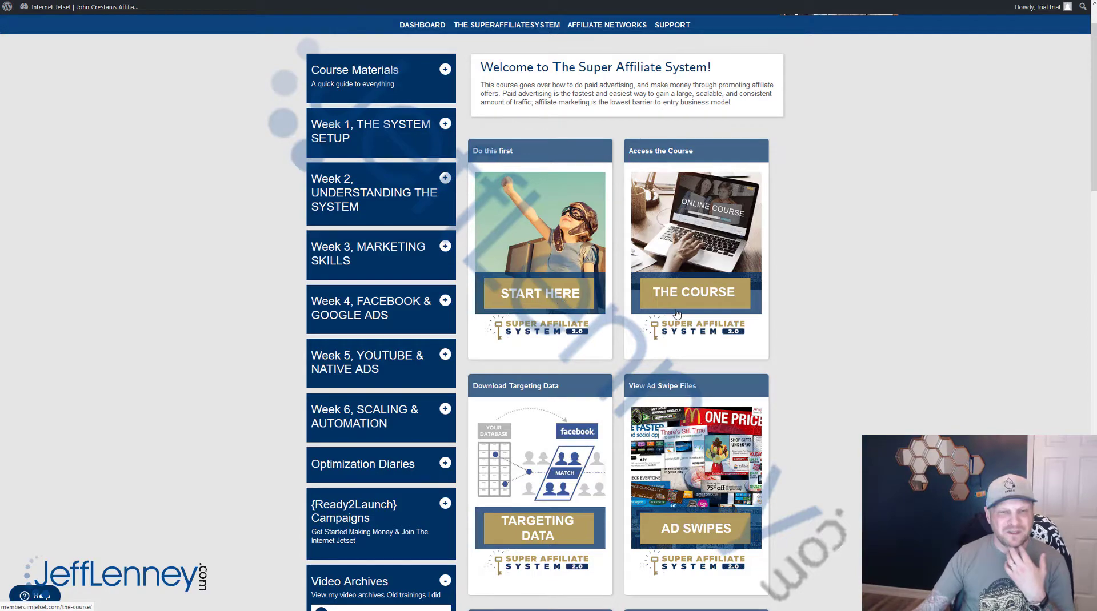
scroll("down", 3)
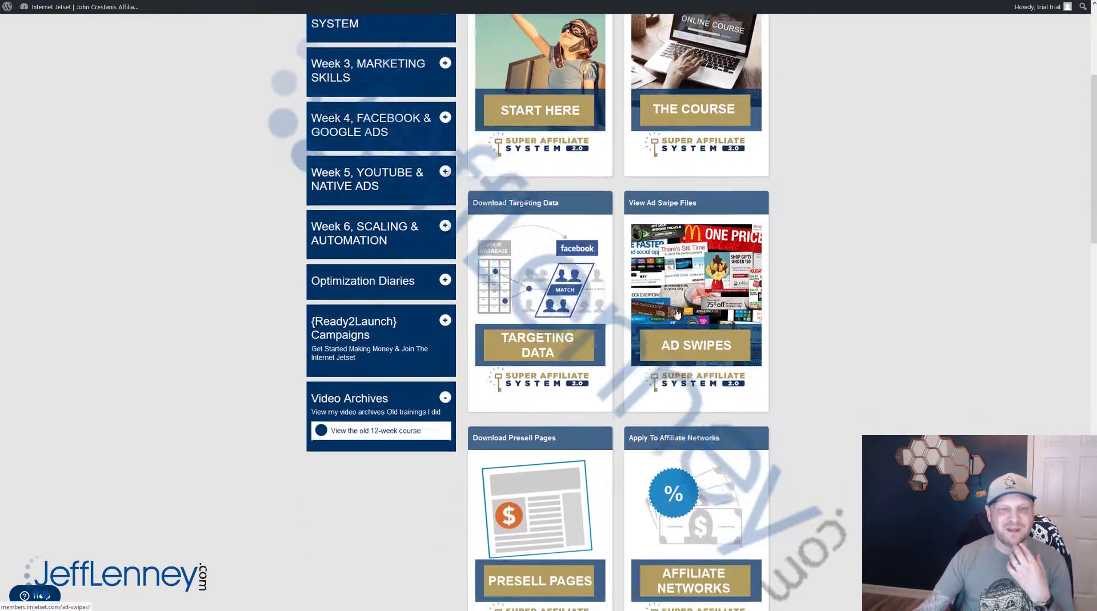
scroll("down", 3)
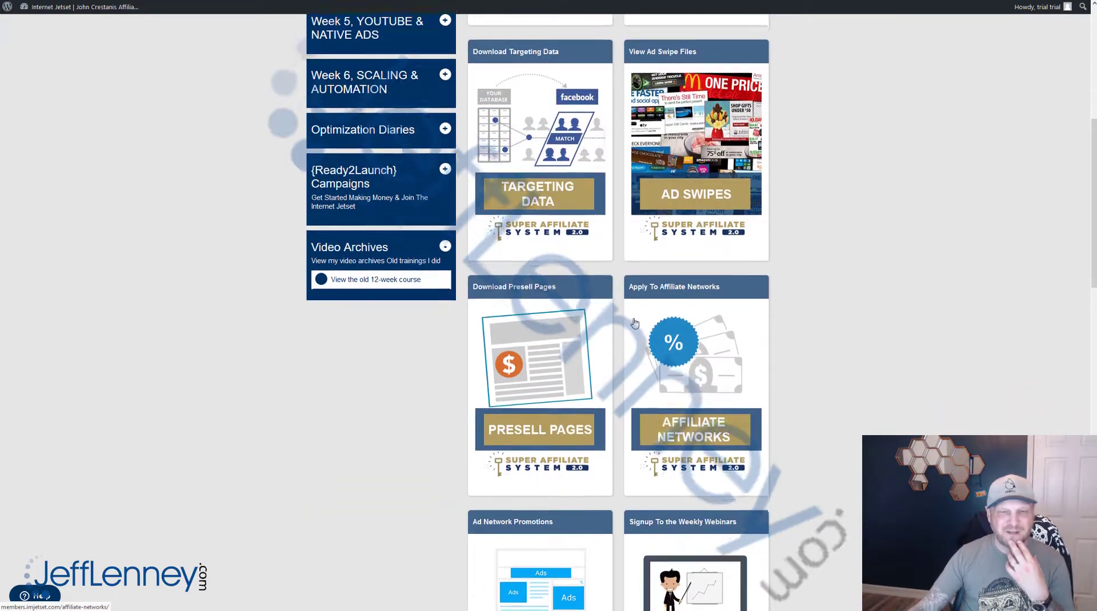
scroll("down", 3)
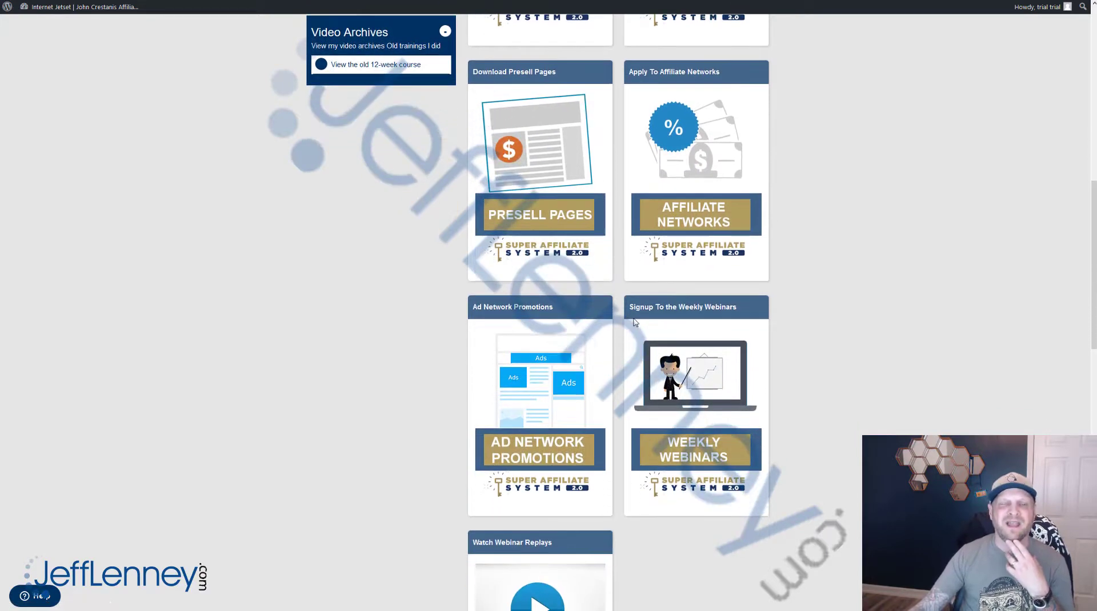
scroll("down", 3)
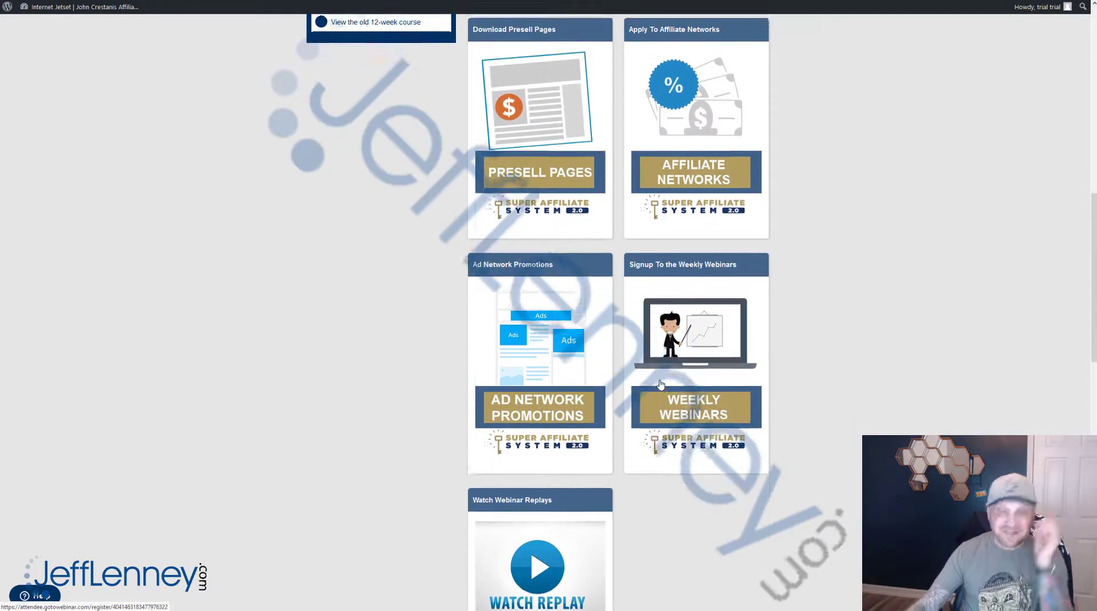
scroll("down", 3)
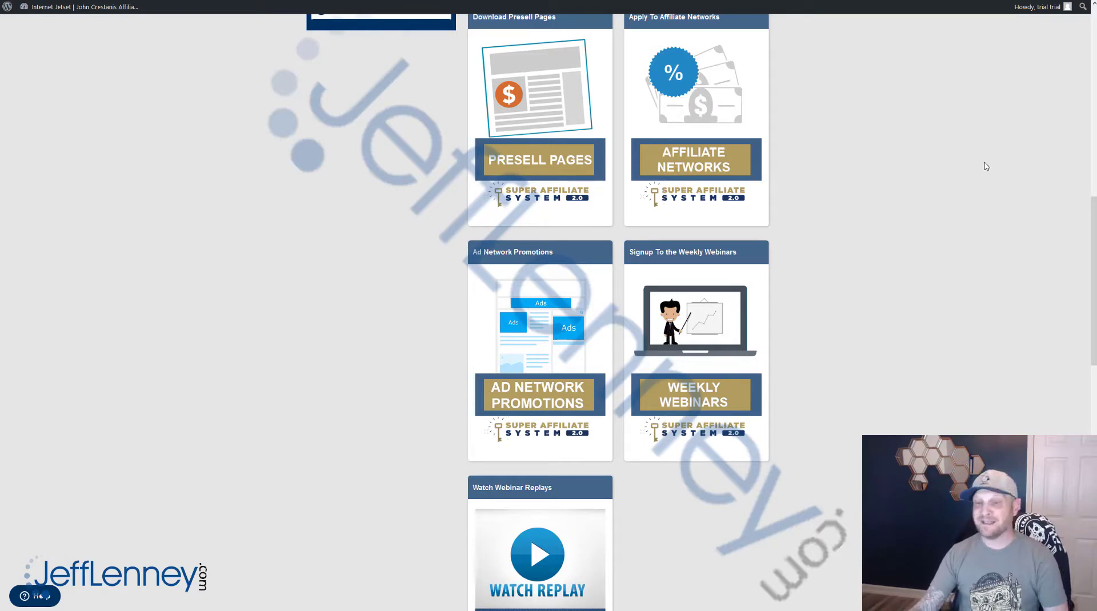
scroll("down", 3)
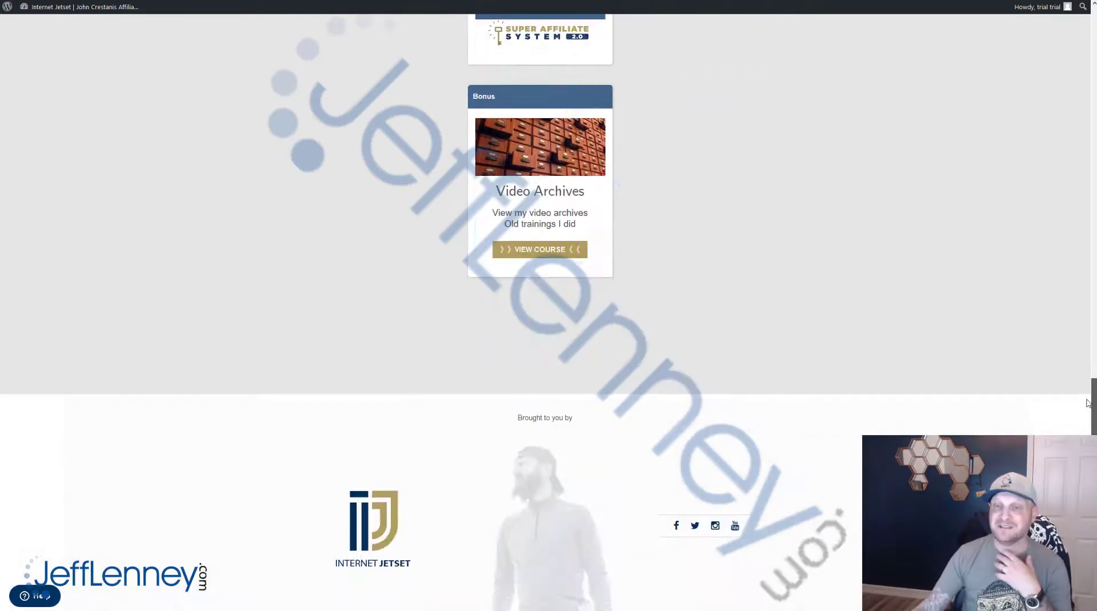
scroll("down", 3)
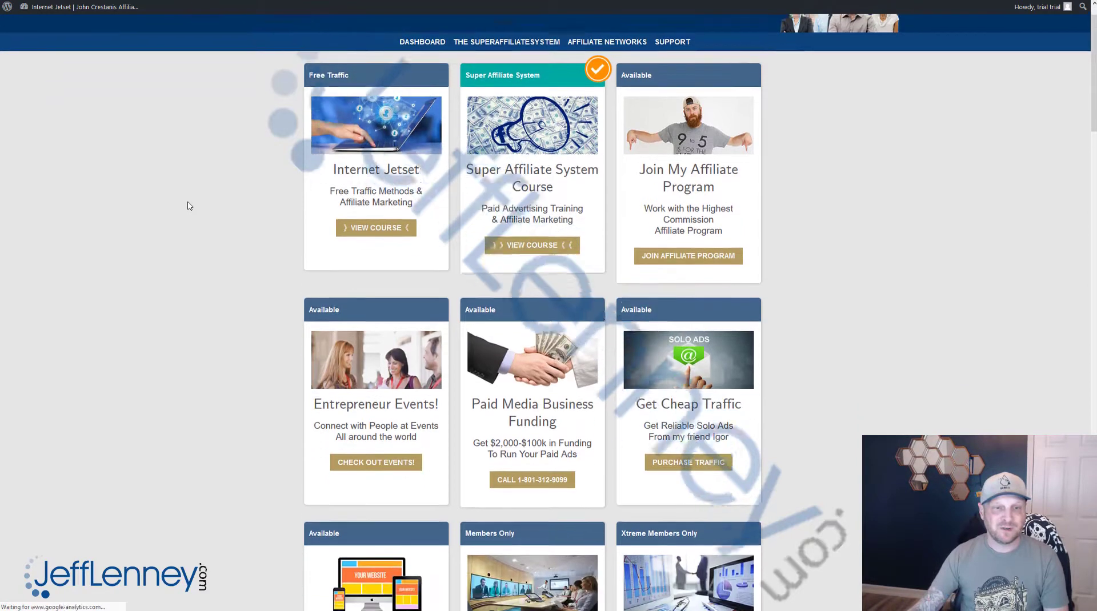
scroll("down", 3)
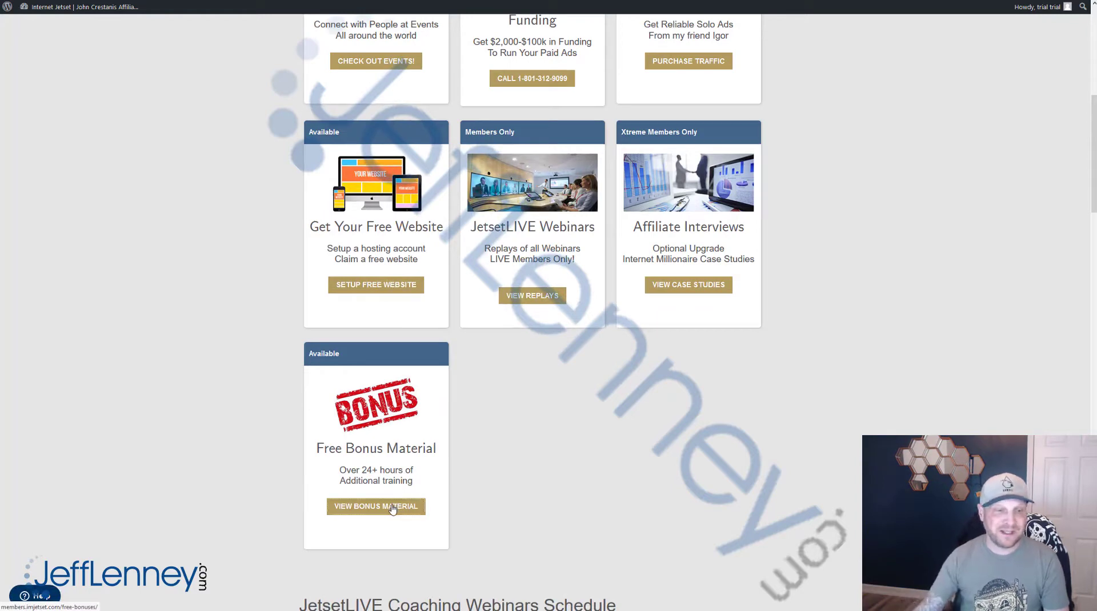
left_click(376, 506)
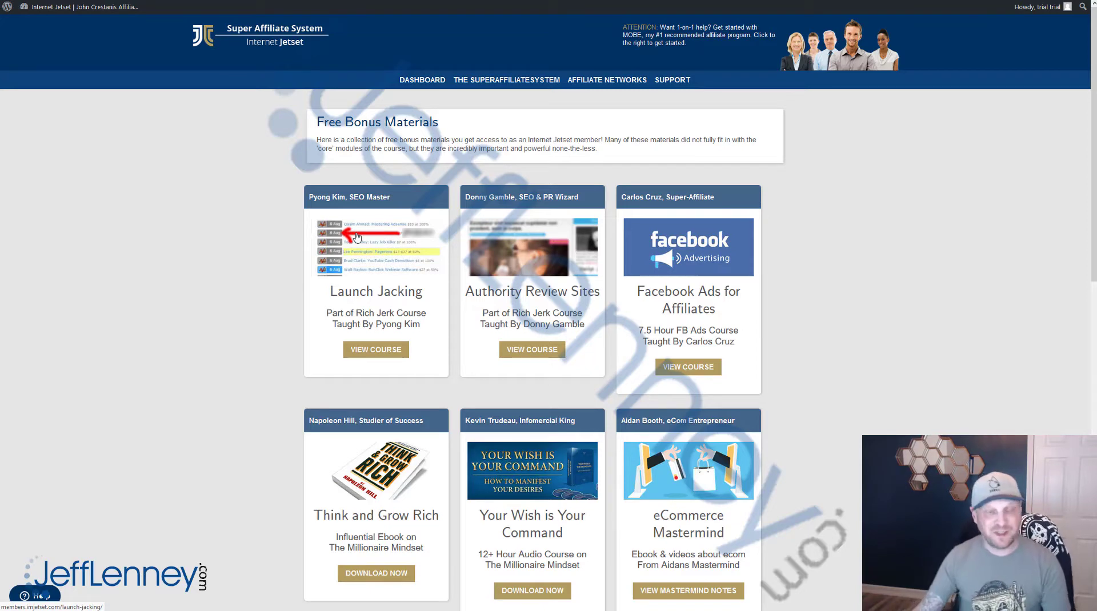
mouse_move(442, 324)
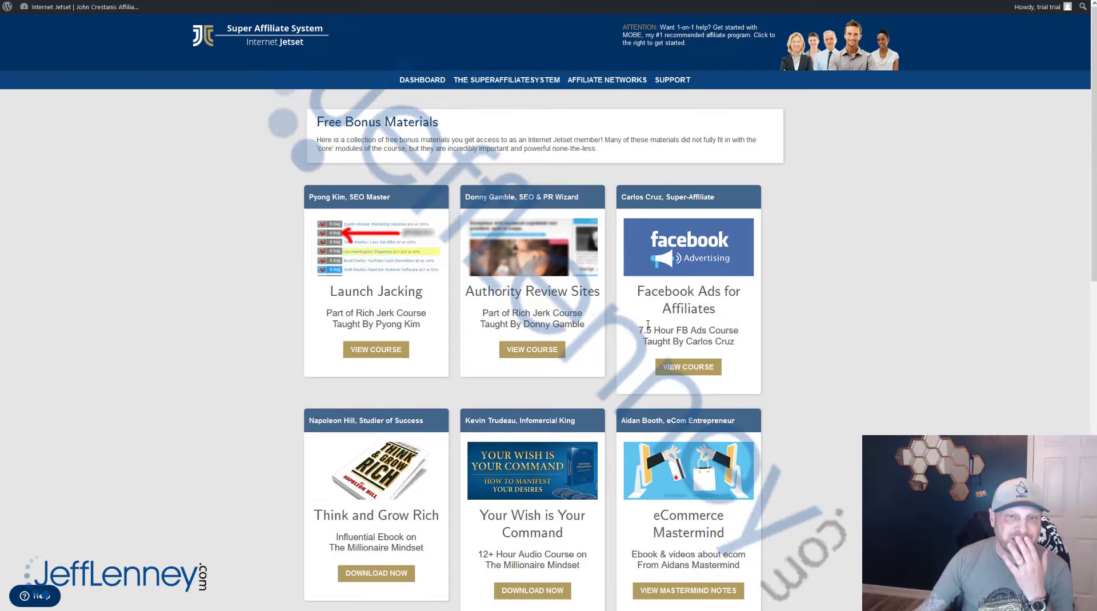
Browse the bonus cards down to the Wealth Factors ebook, highlighting a word in its title, then return to the top.
scroll("down", 3)
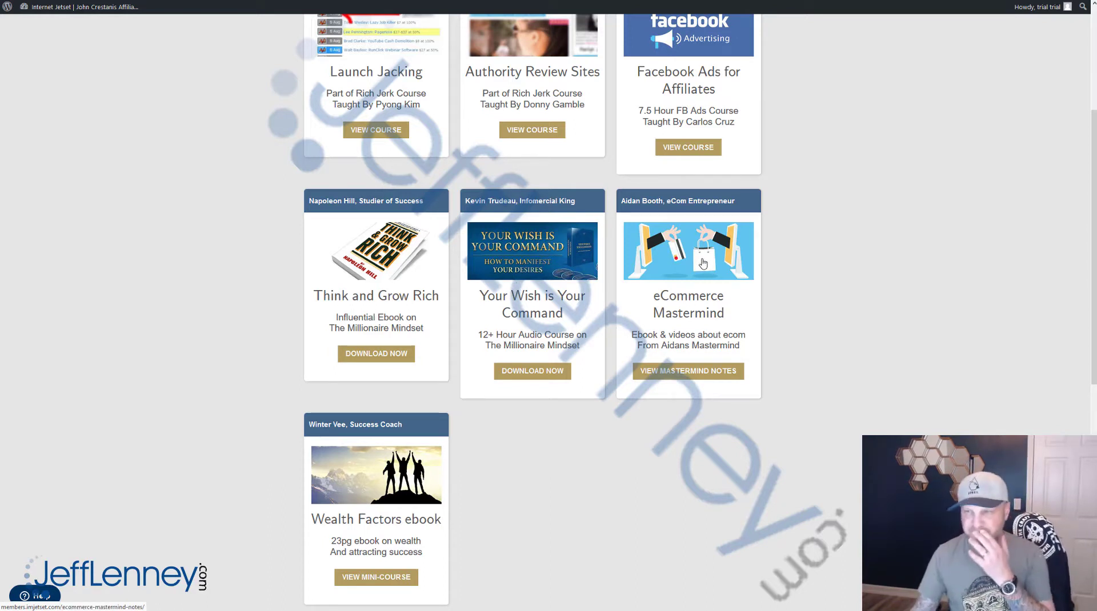
mouse_move(705, 308)
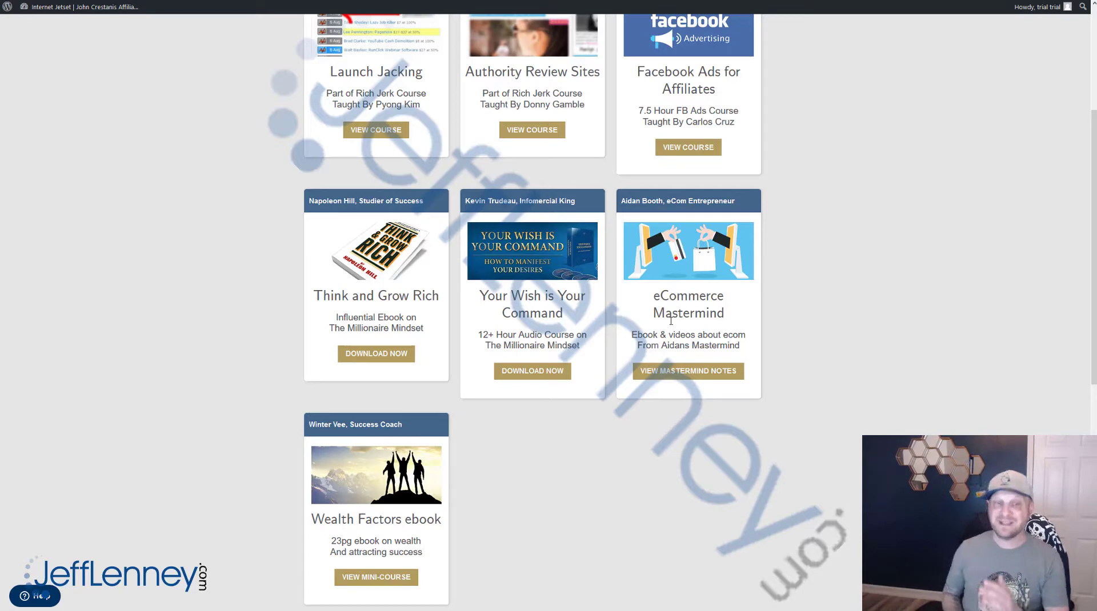
scroll("down", 3)
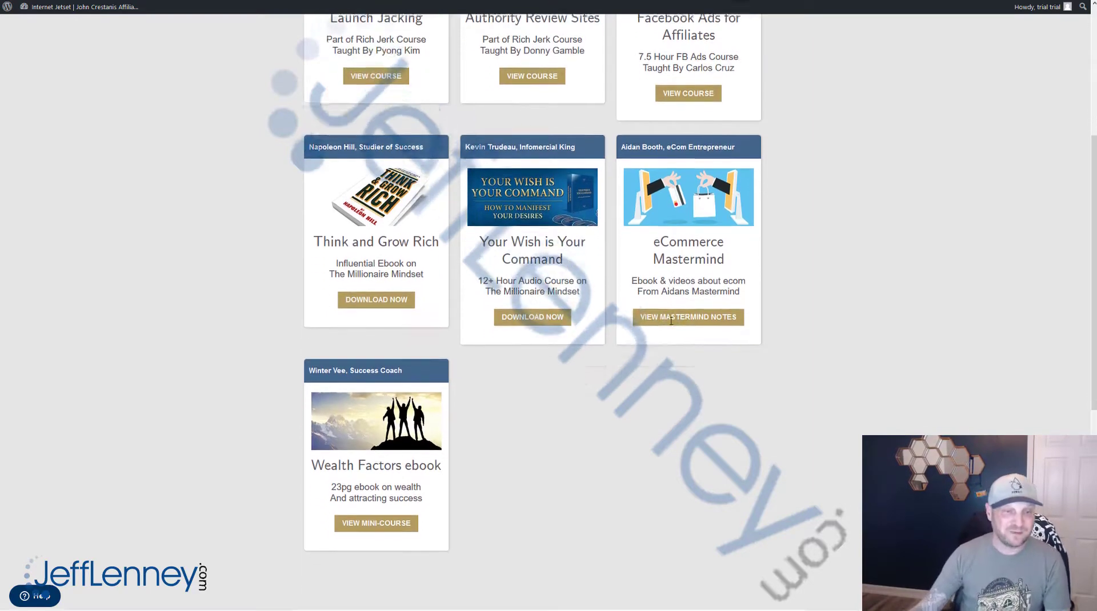
scroll("down", 3)
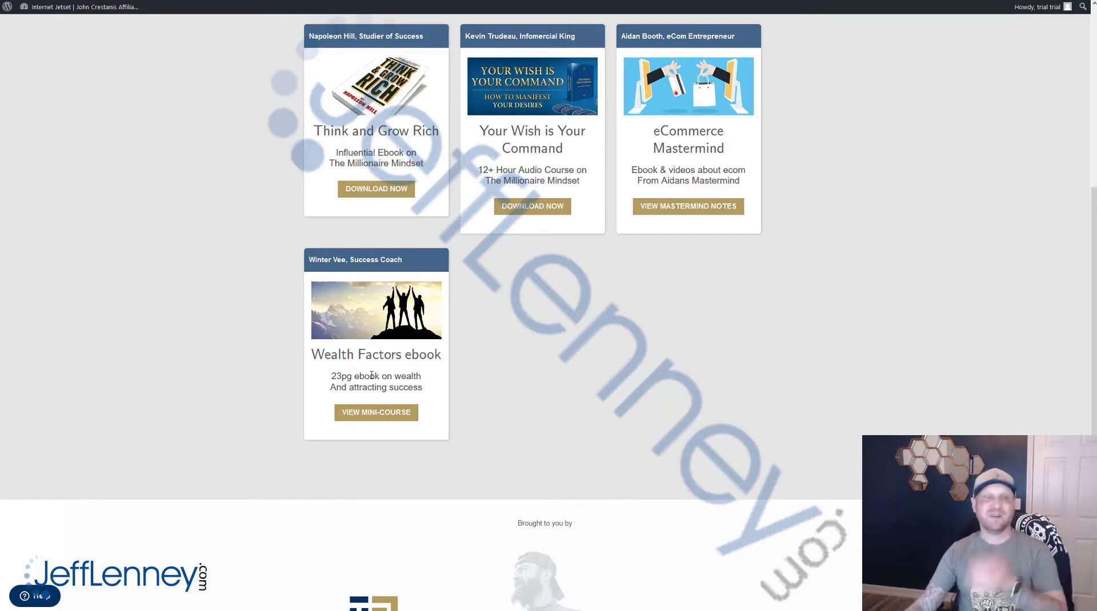
mouse_move(353, 273)
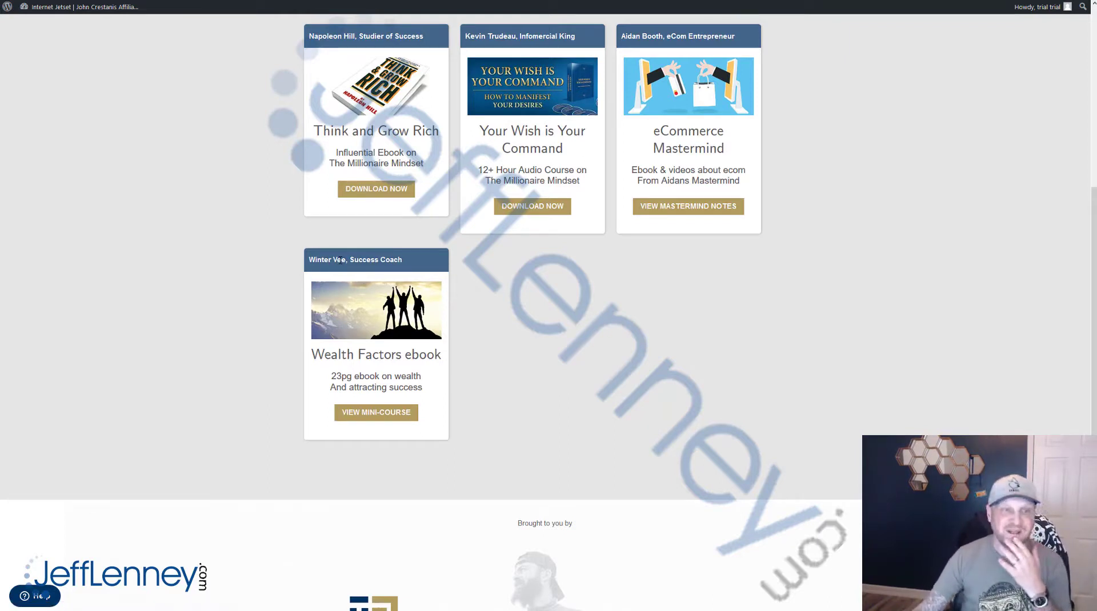
double_click(339, 260)
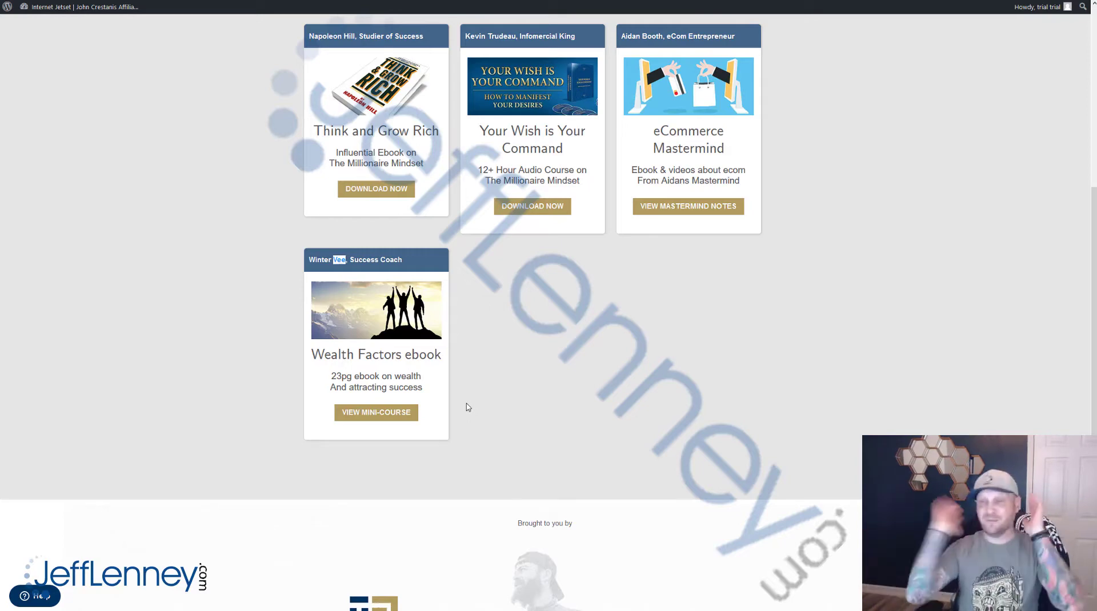
mouse_move(476, 438)
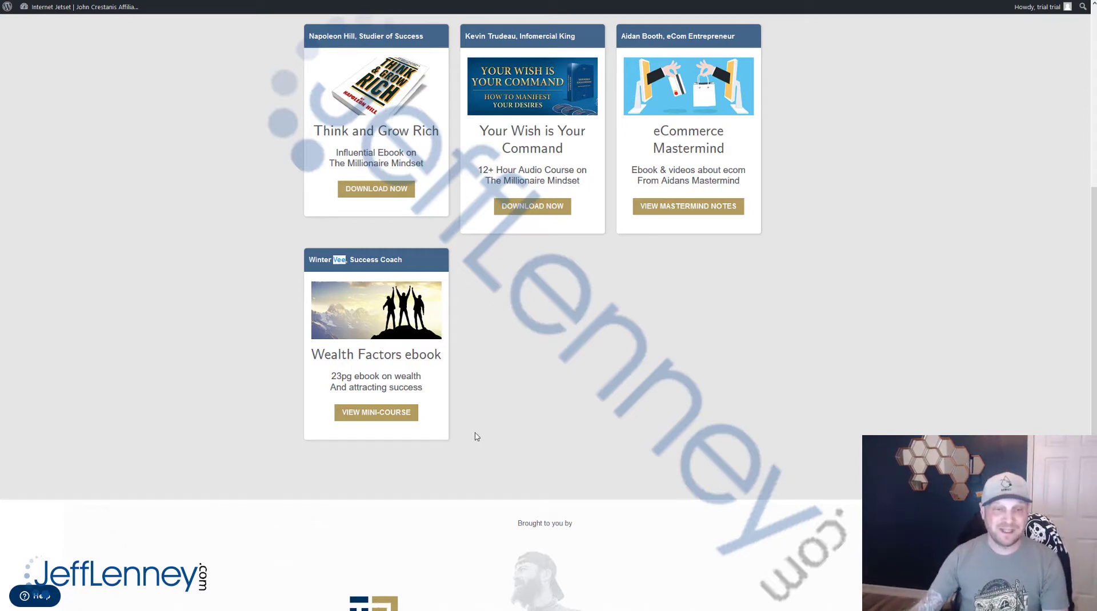
scroll("up", 3)
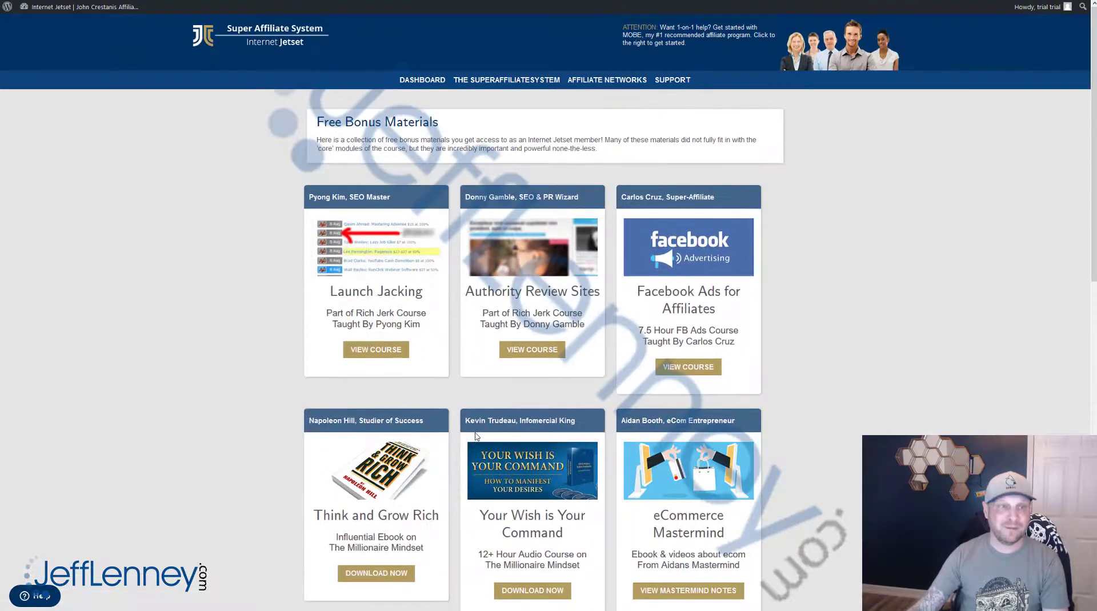
mouse_move(456, 279)
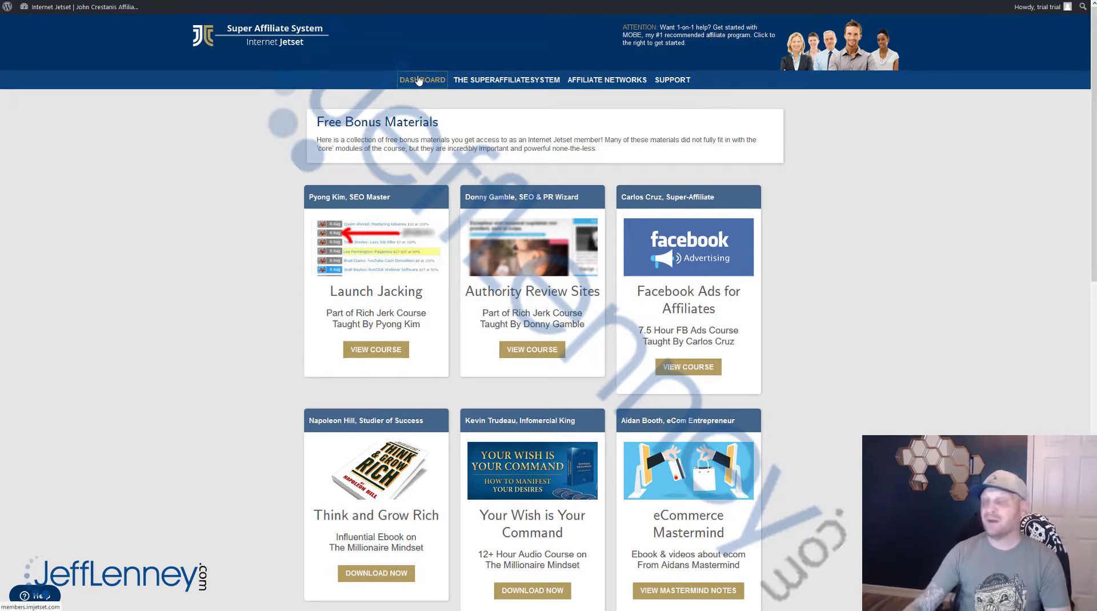
Search Google for 'super affiliate system review' in a new tab and load the JeffLenney.com review article.
left_click(422, 79)
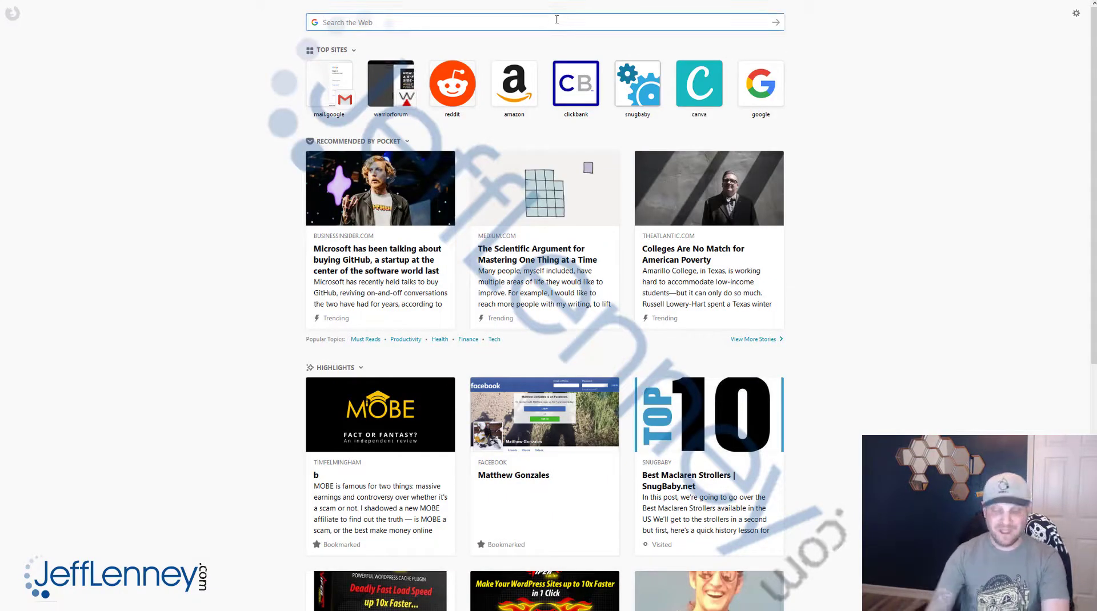
type("super affiliate")
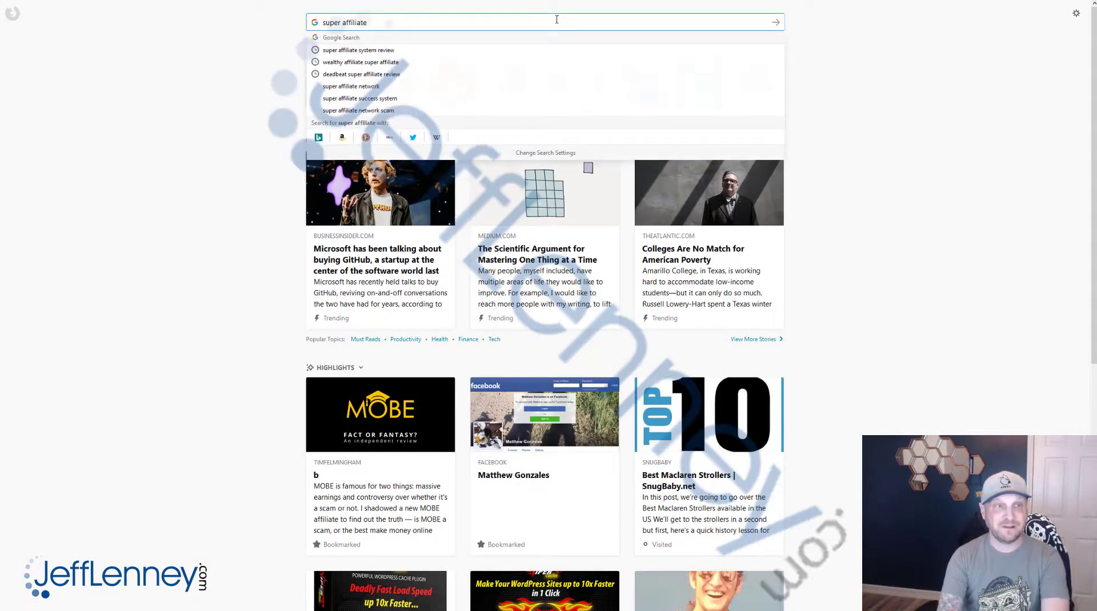
left_click(357, 49)
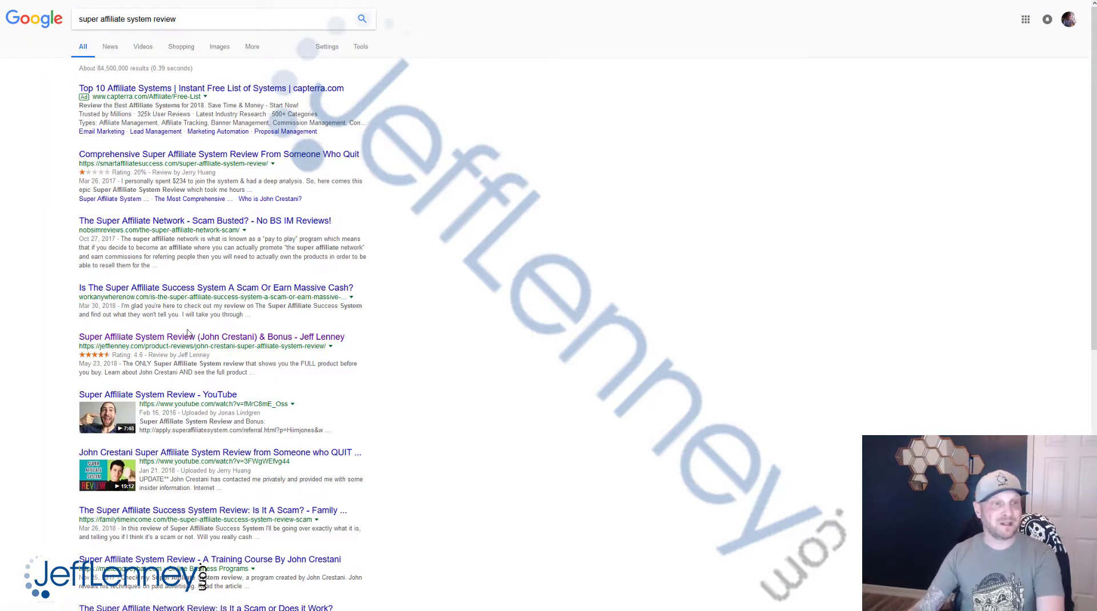
mouse_move(212, 336)
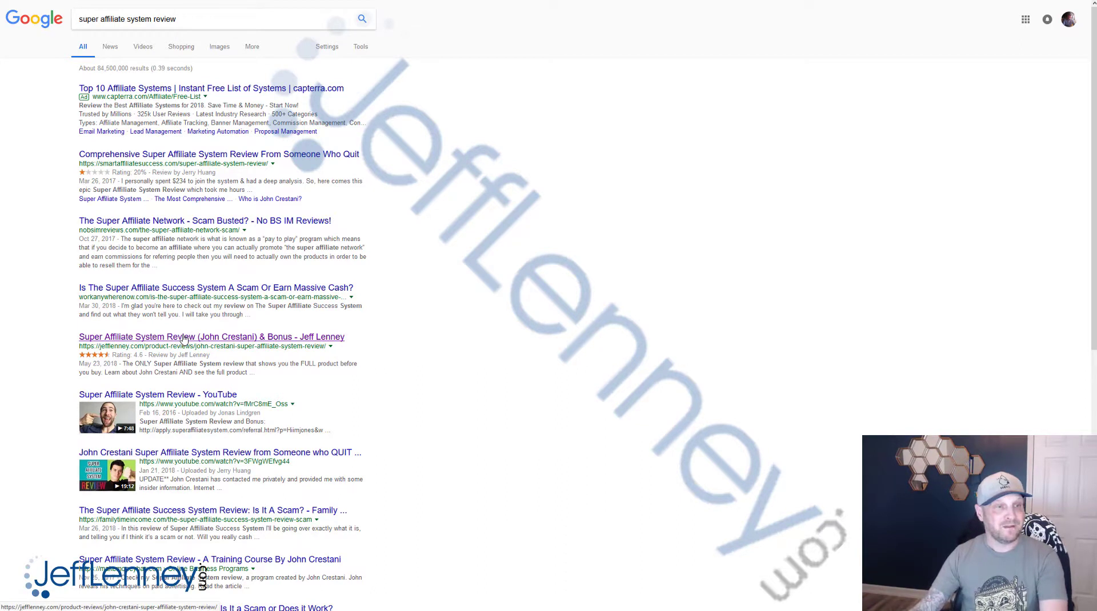
left_click(212, 336)
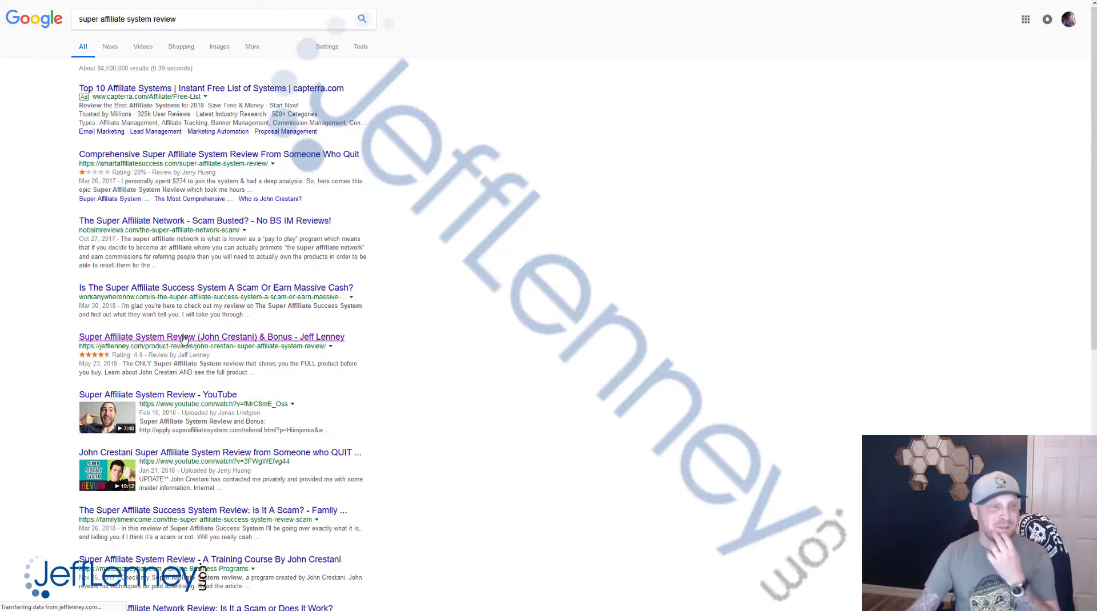
left_click(211, 336)
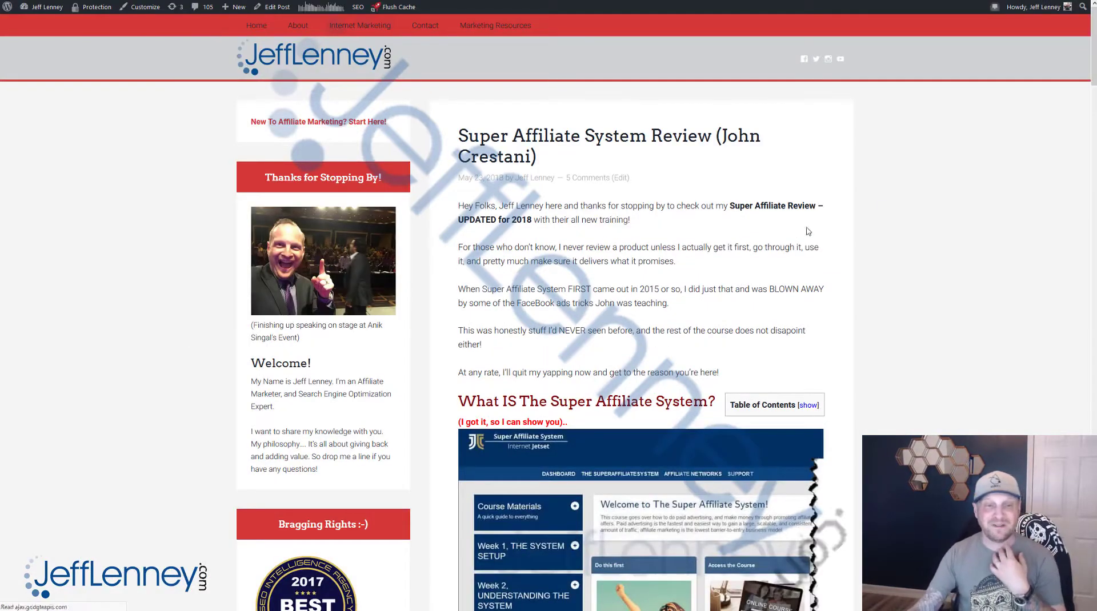
Read down the review post and load the embedded members area video tour player.
scroll("down", 3)
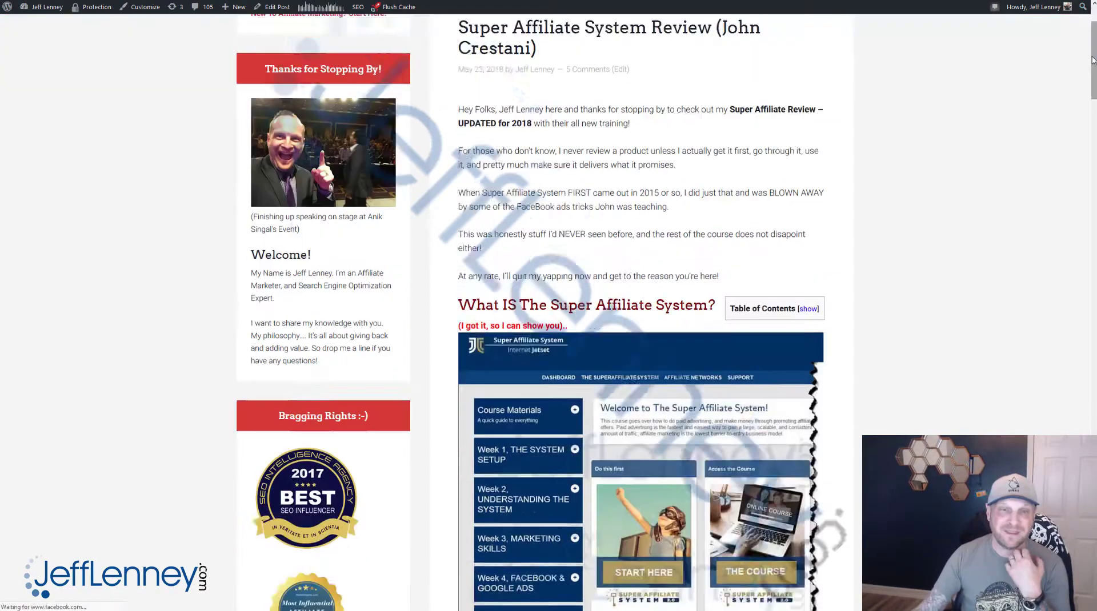
scroll("down", 3)
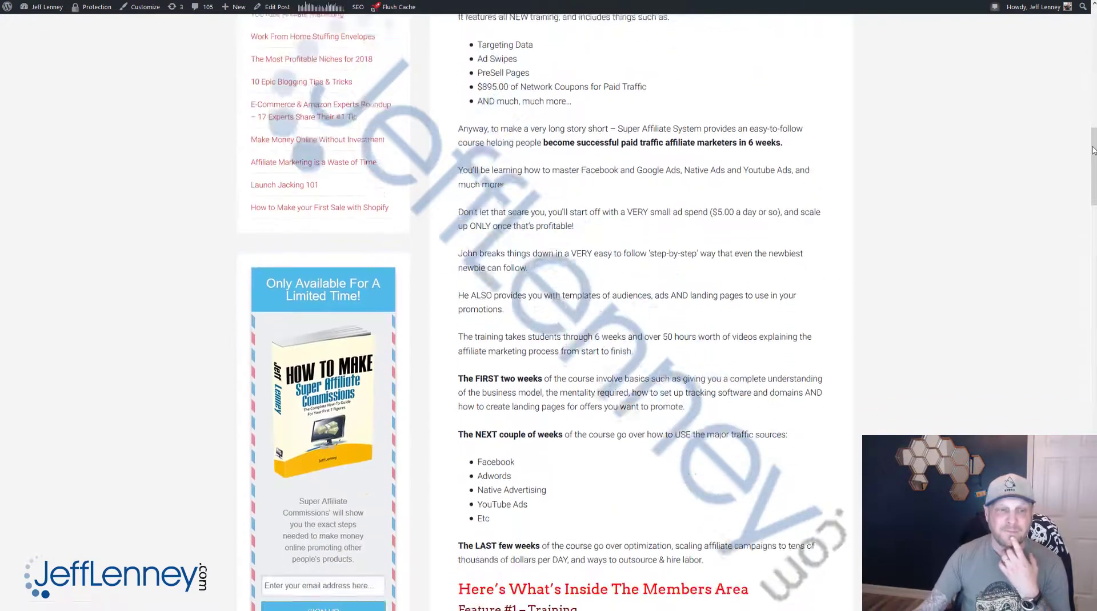
scroll("down", 3)
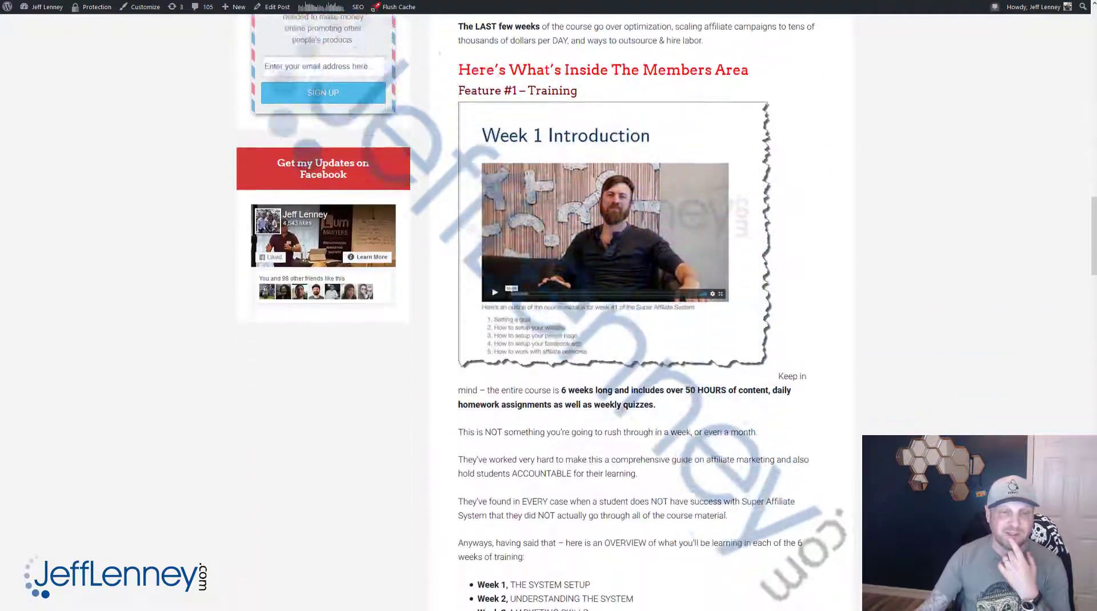
scroll("down", 3)
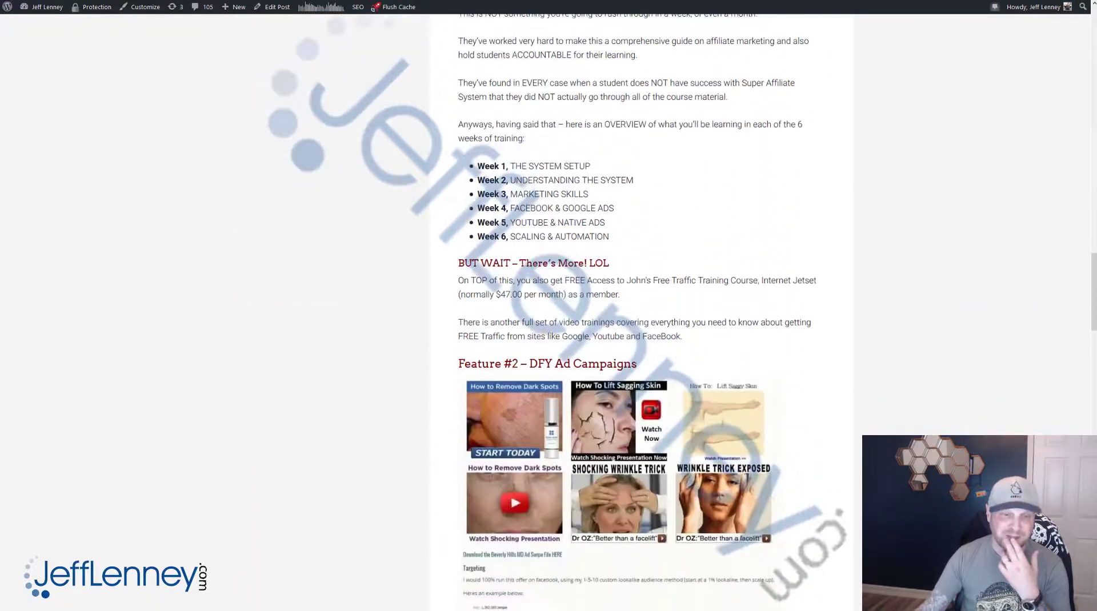
scroll("down", 3)
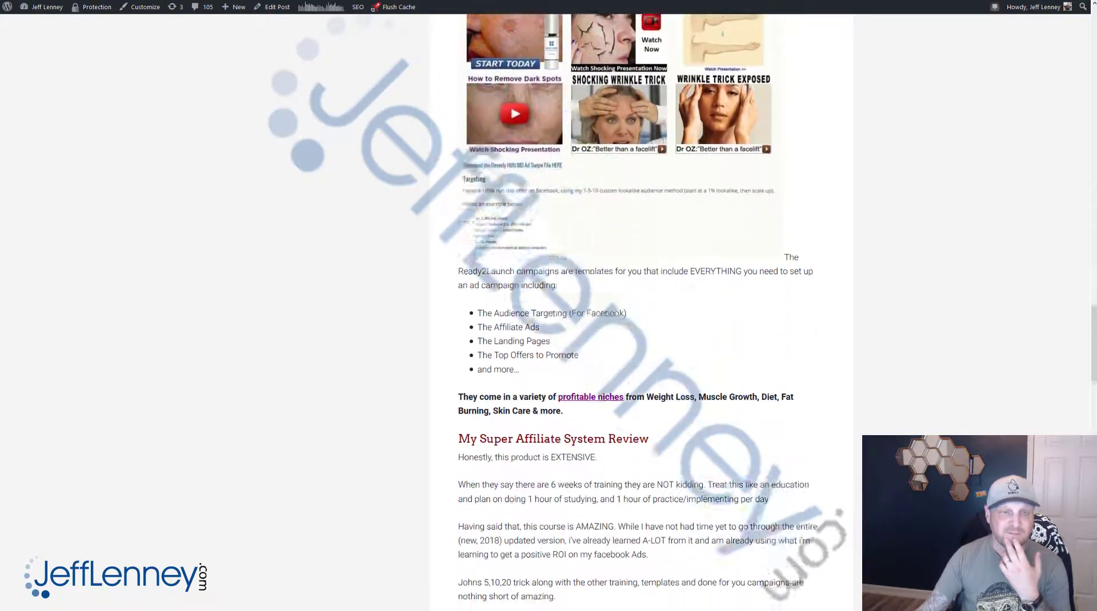
scroll("down", 3)
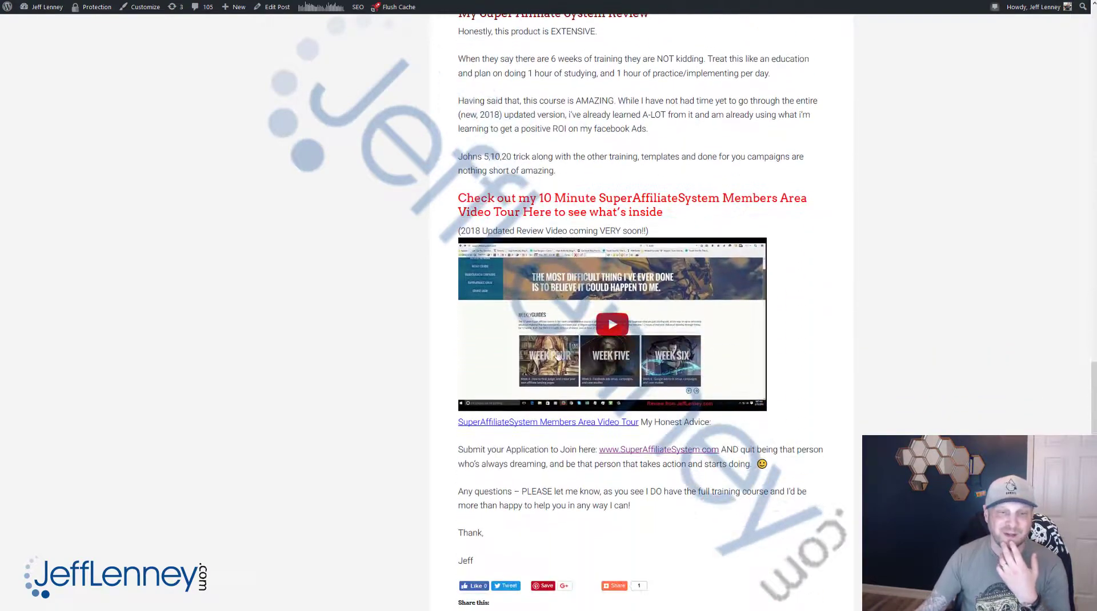
mouse_move(612, 323)
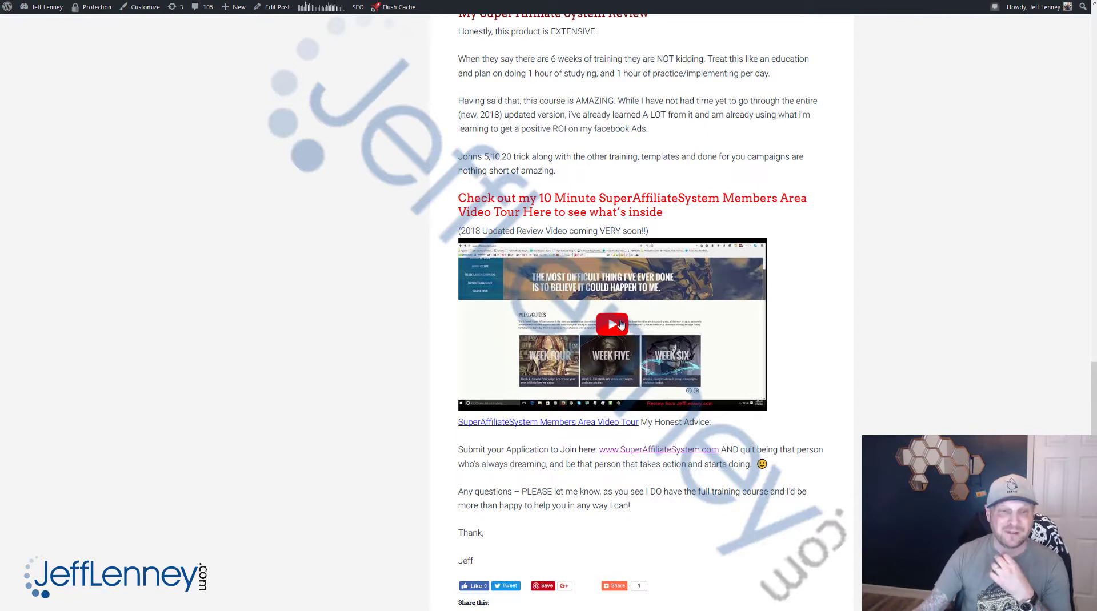
left_click(612, 324)
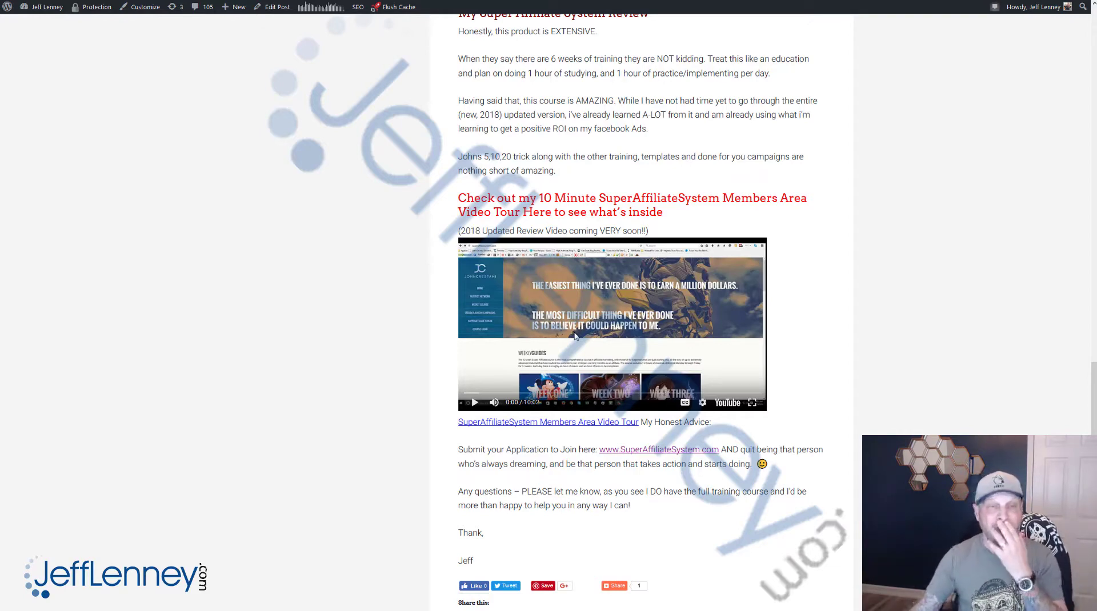
Continue down the review toward the comments until the email signup popup appears.
scroll("down", 3)
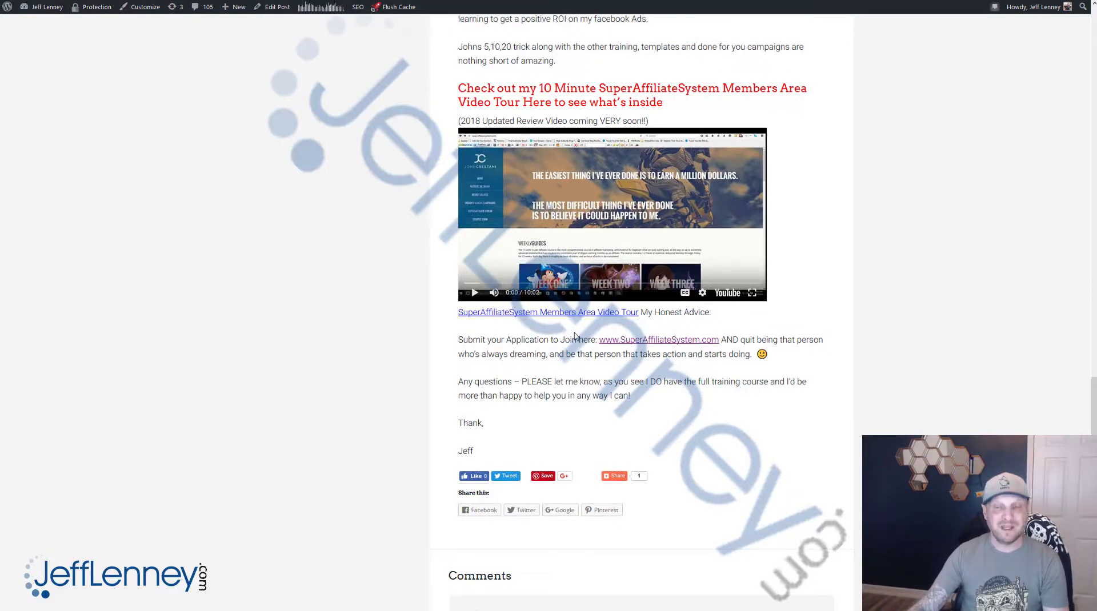
scroll("down", 3)
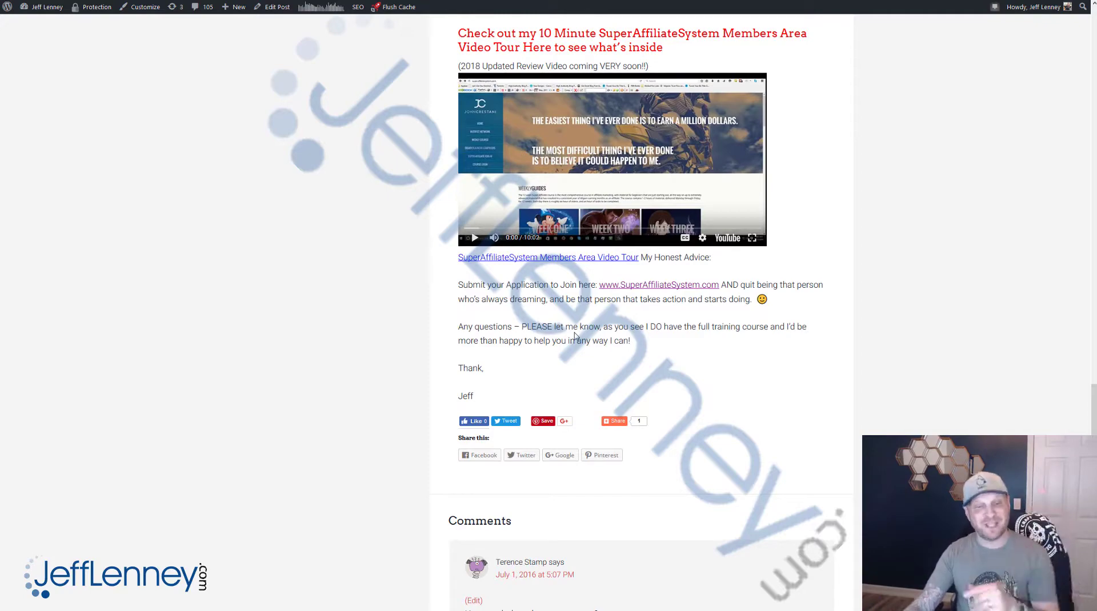
scroll("down", 3)
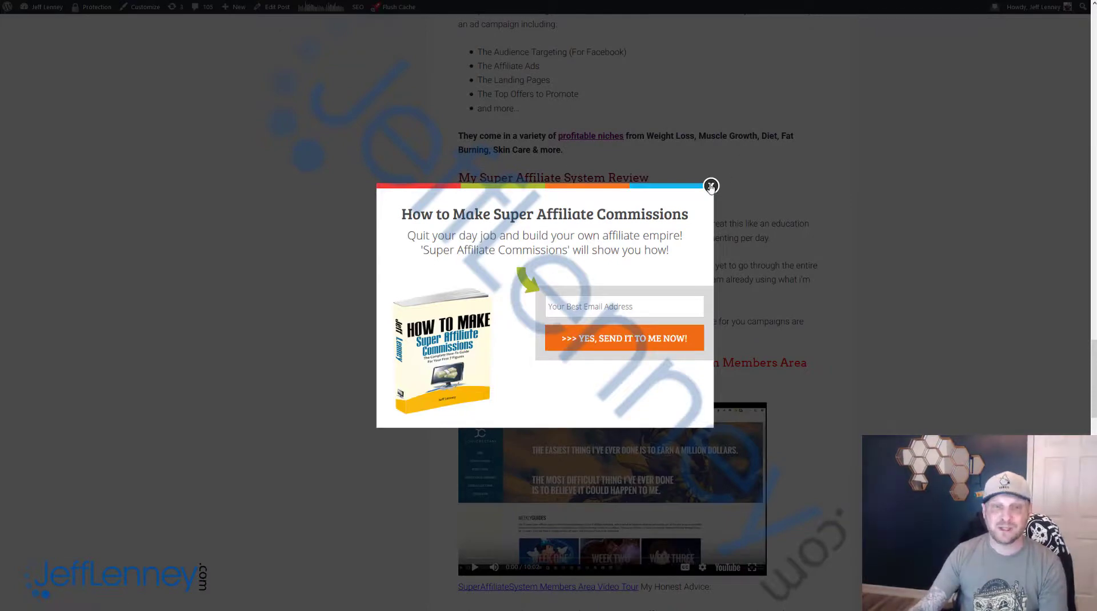
Dismiss the Super Affiliate Commissions signup popup and move on to Google results for 'jeff lenney'.
left_click(711, 186)
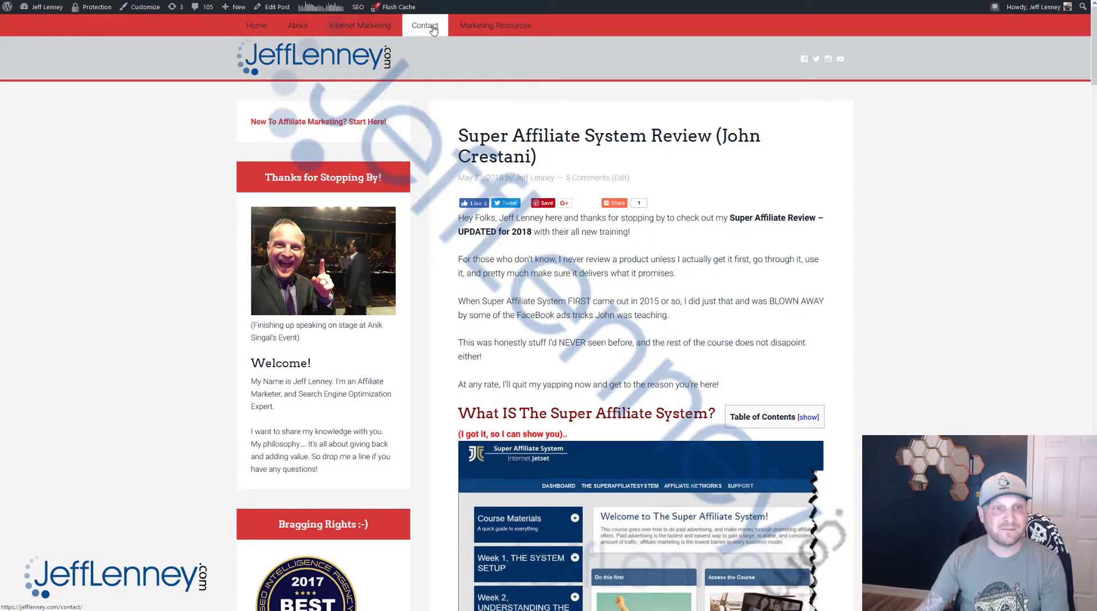
left_click(424, 26)
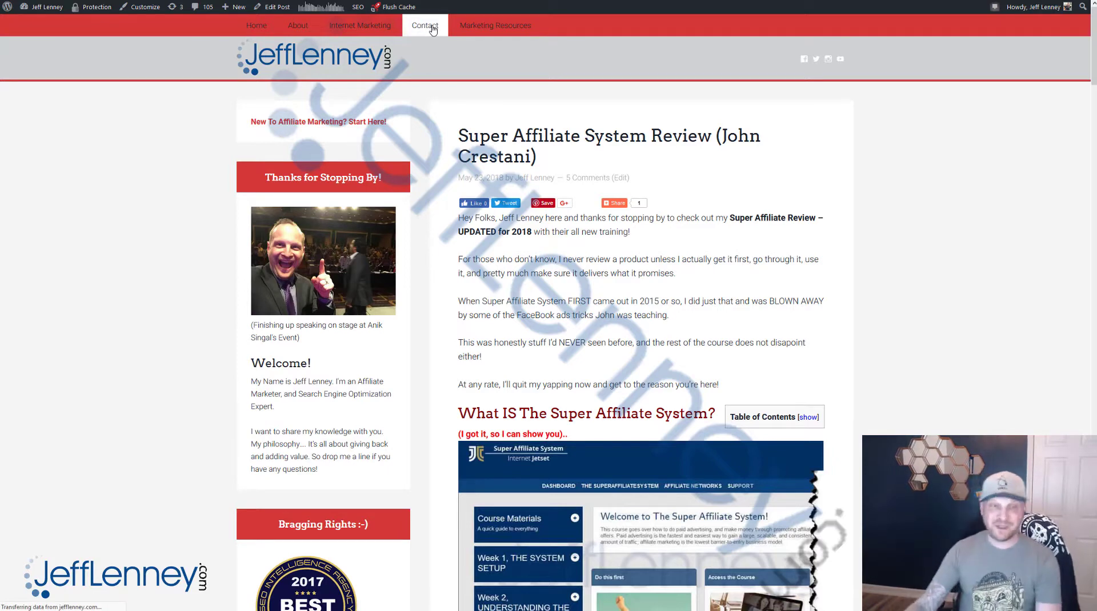
left_click(424, 25)
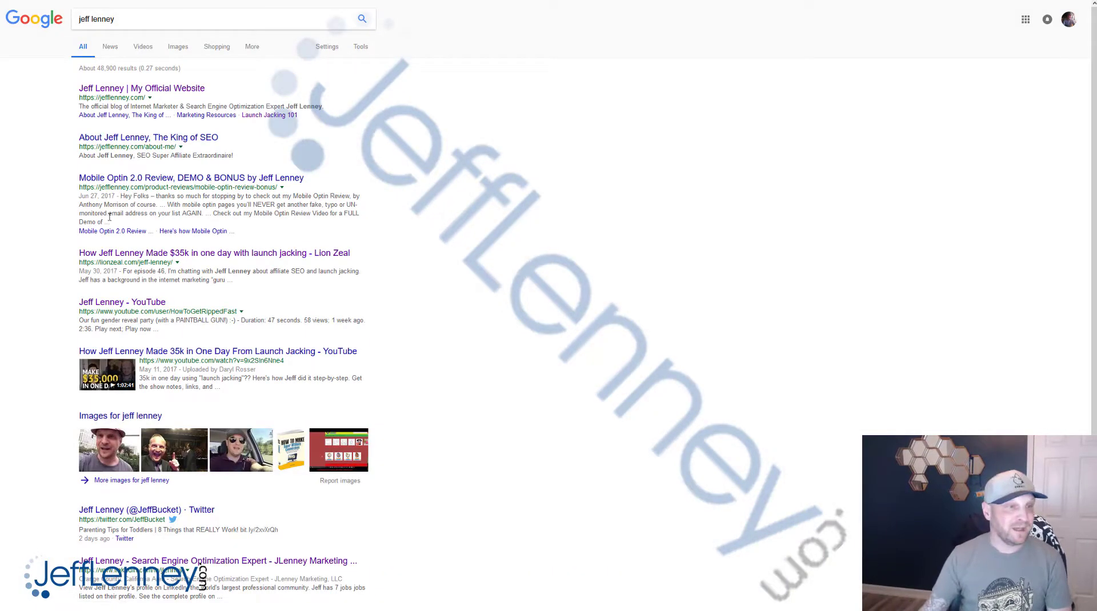
mouse_move(180, 263)
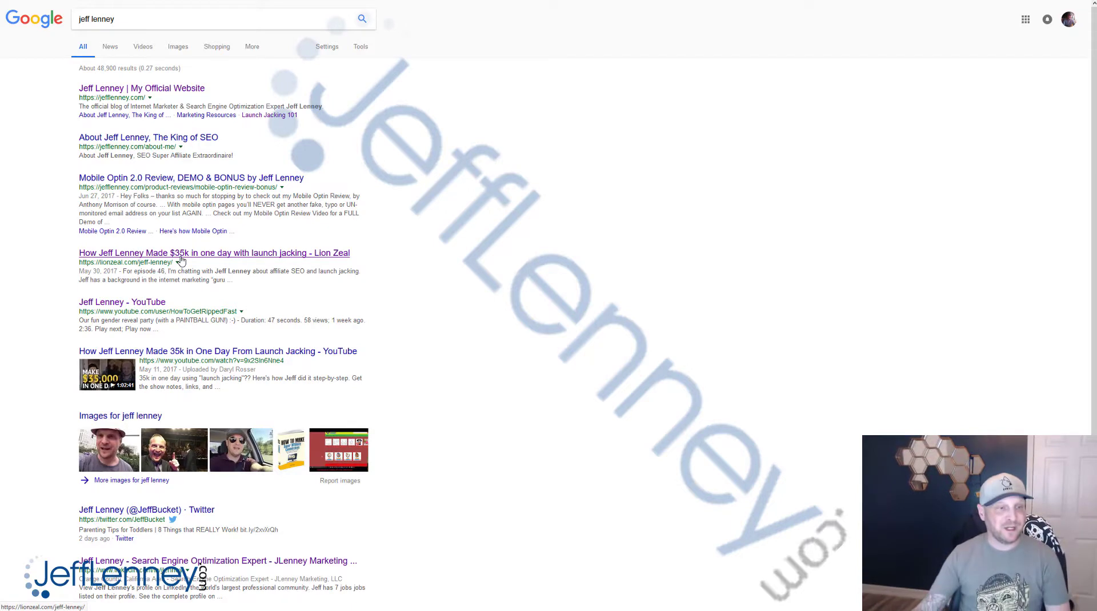
Page through the 'jeff lenney' Google results to pages 2, 3 and the next page.
scroll("down", 3)
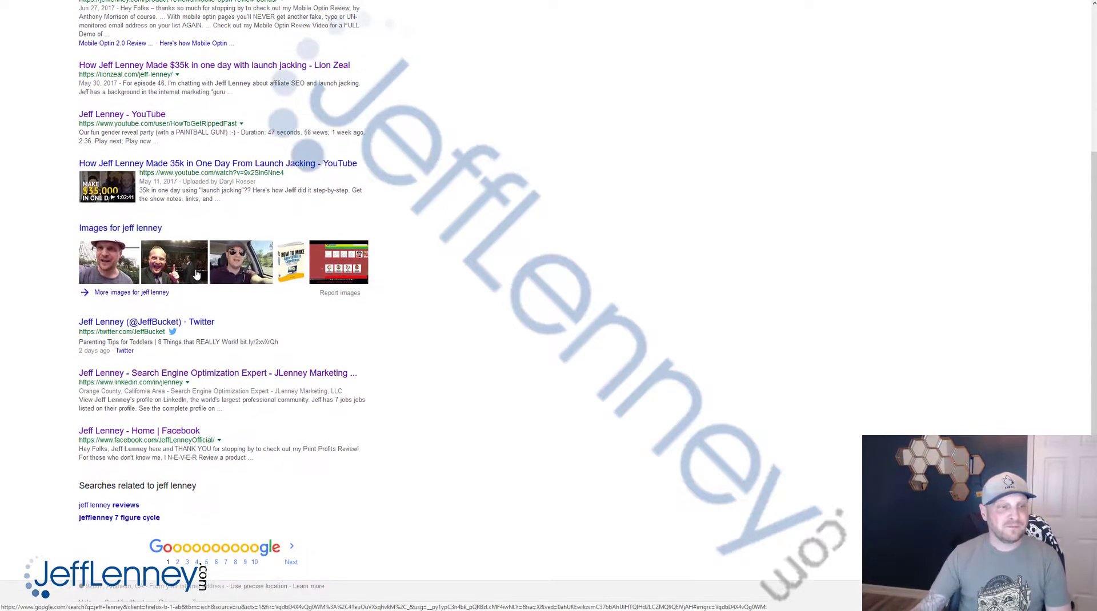
left_click(291, 563)
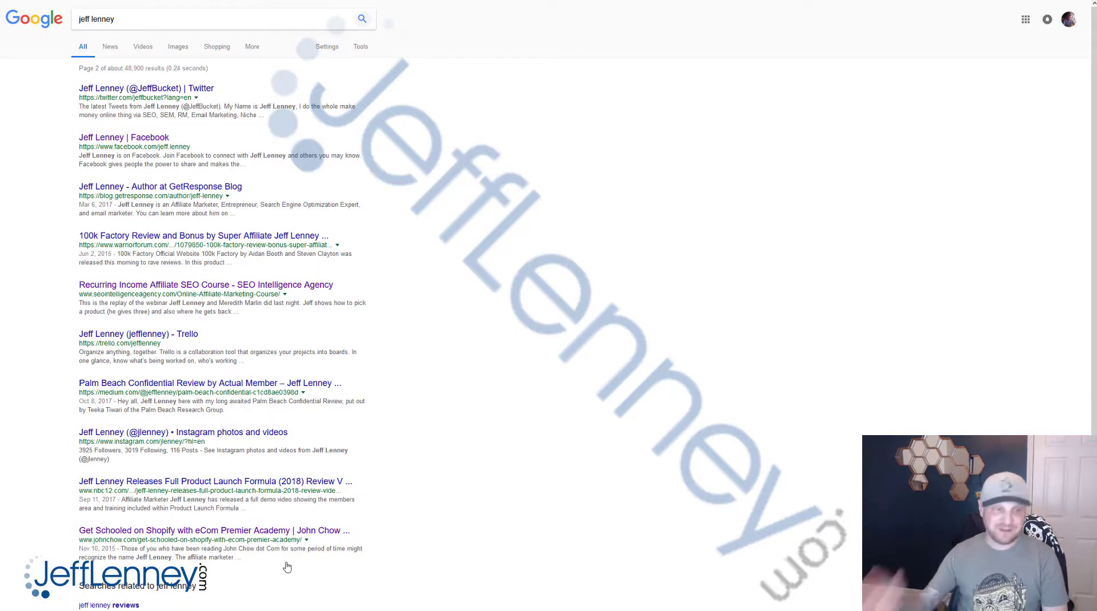
scroll("down", 3)
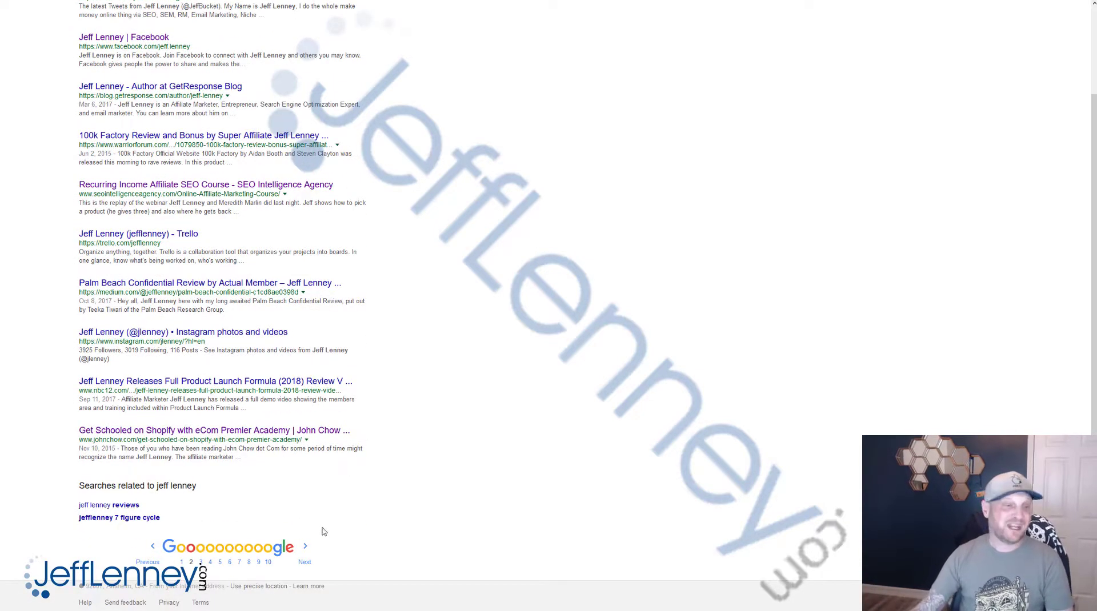
left_click(304, 553)
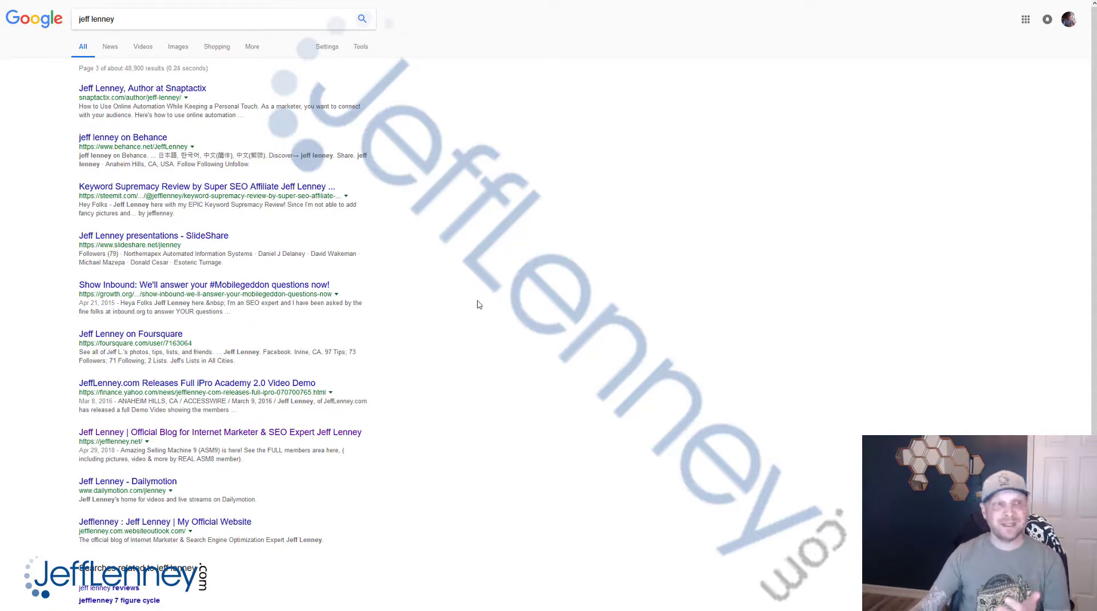
scroll("down", 3)
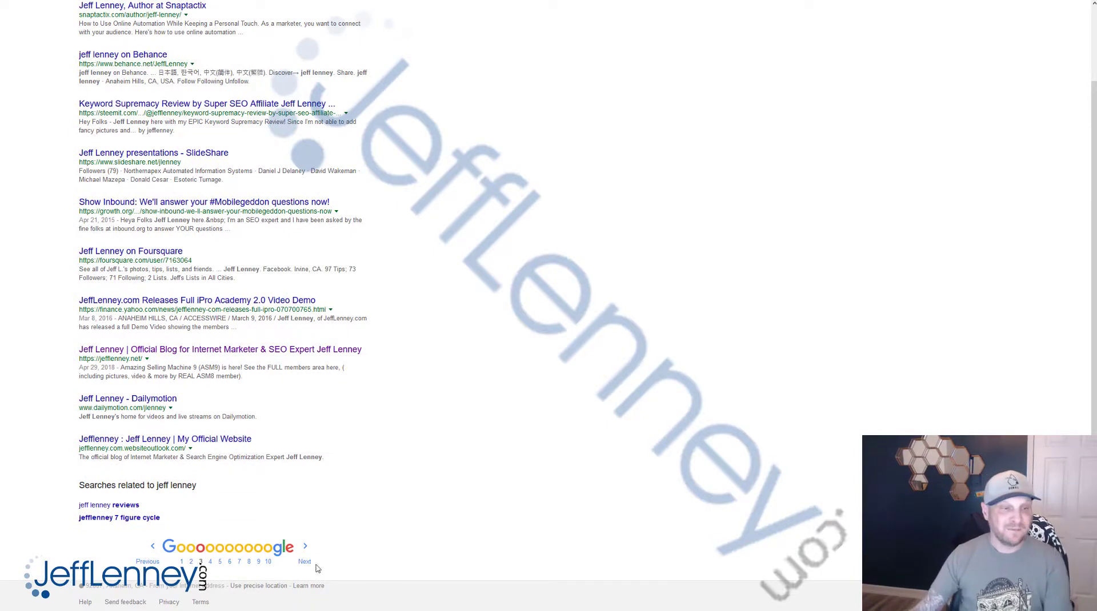
left_click(210, 562)
type("jeff lenney launch jacking")
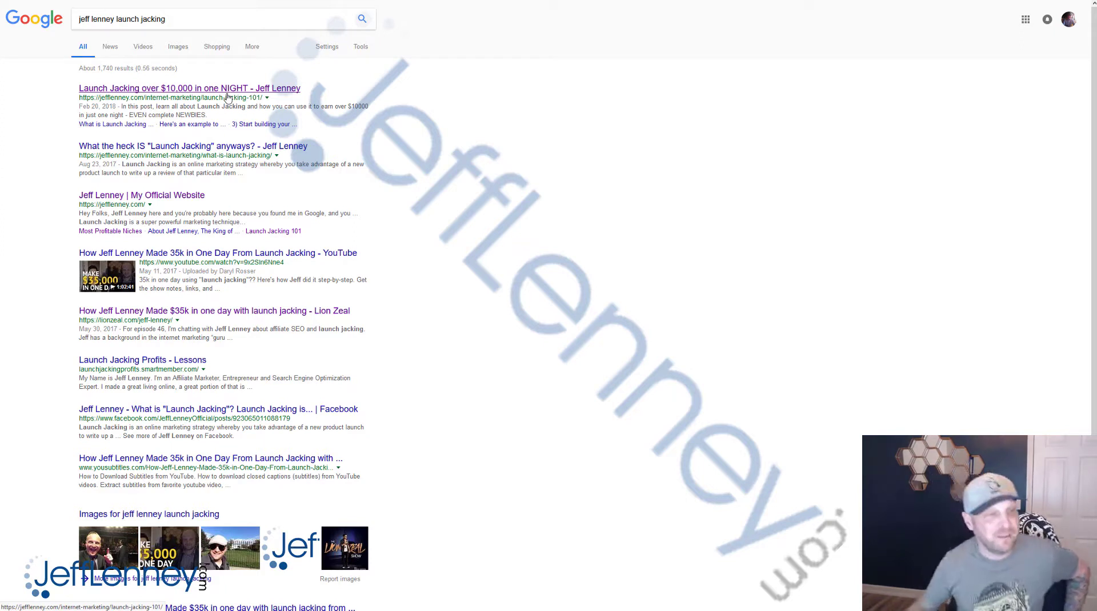
mouse_move(220, 245)
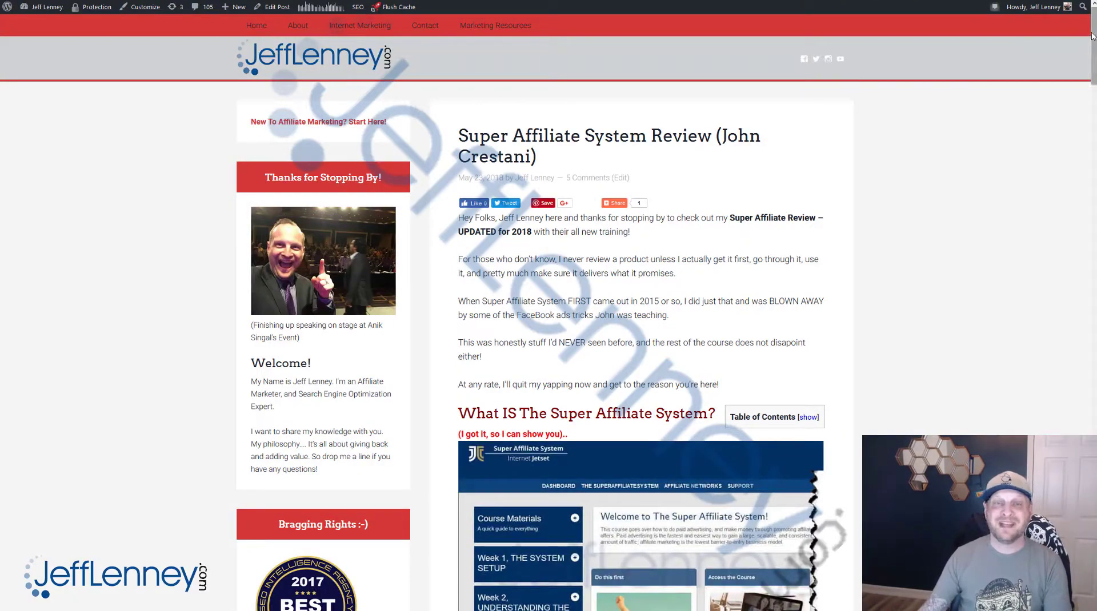
scroll("down", 3)
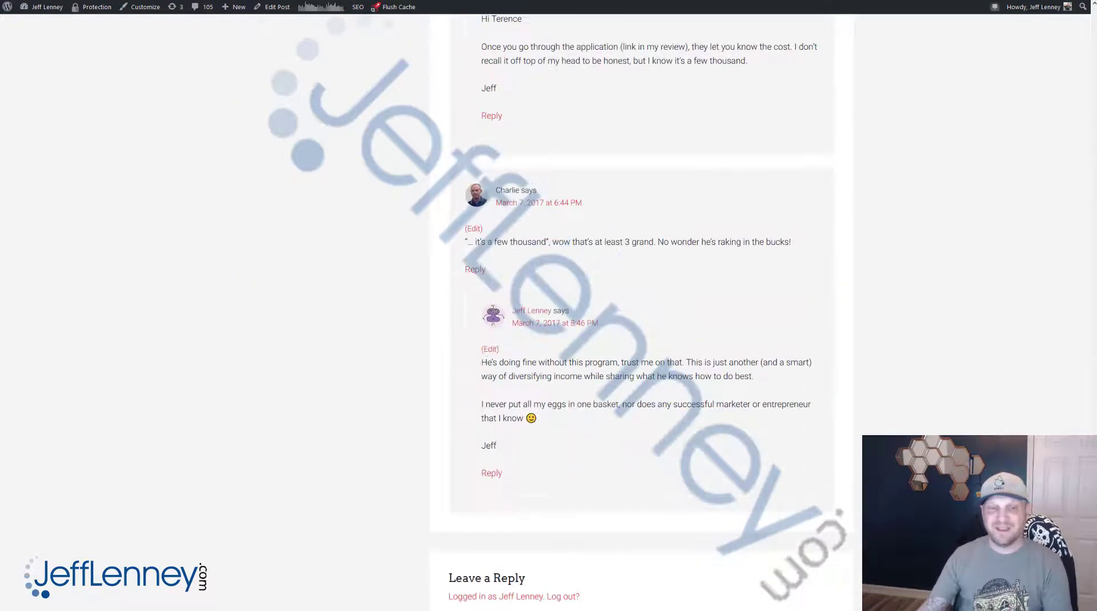
scroll("down", 3)
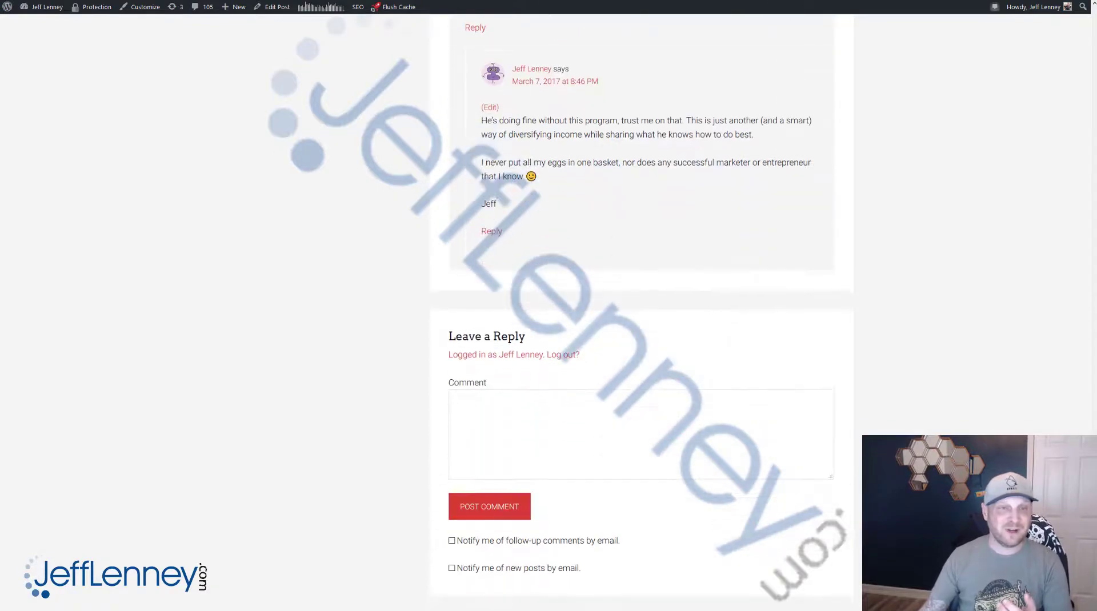
scroll("up", 3)
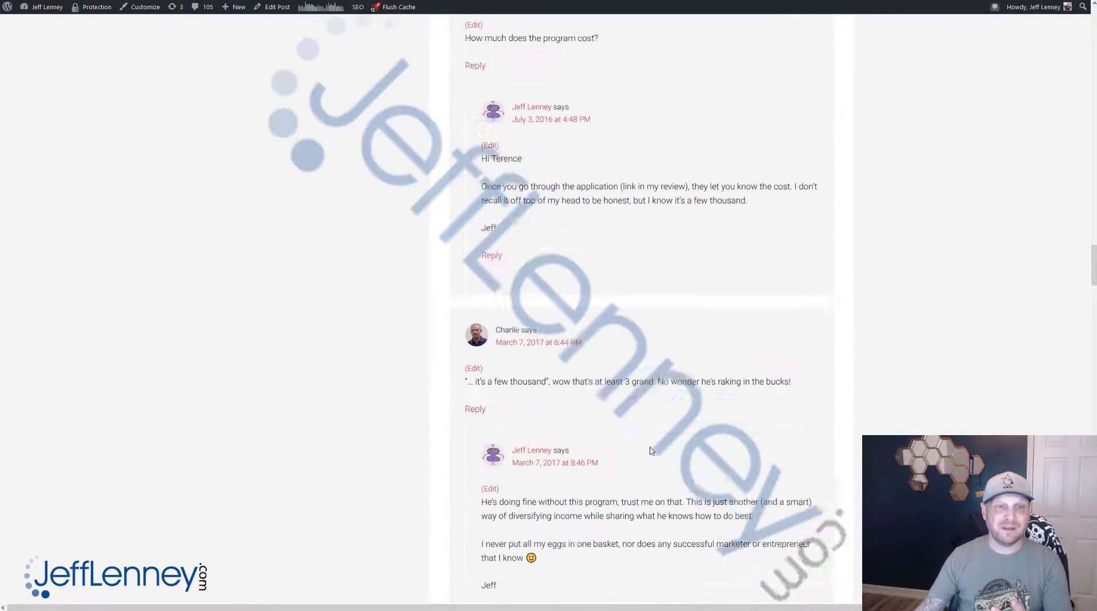